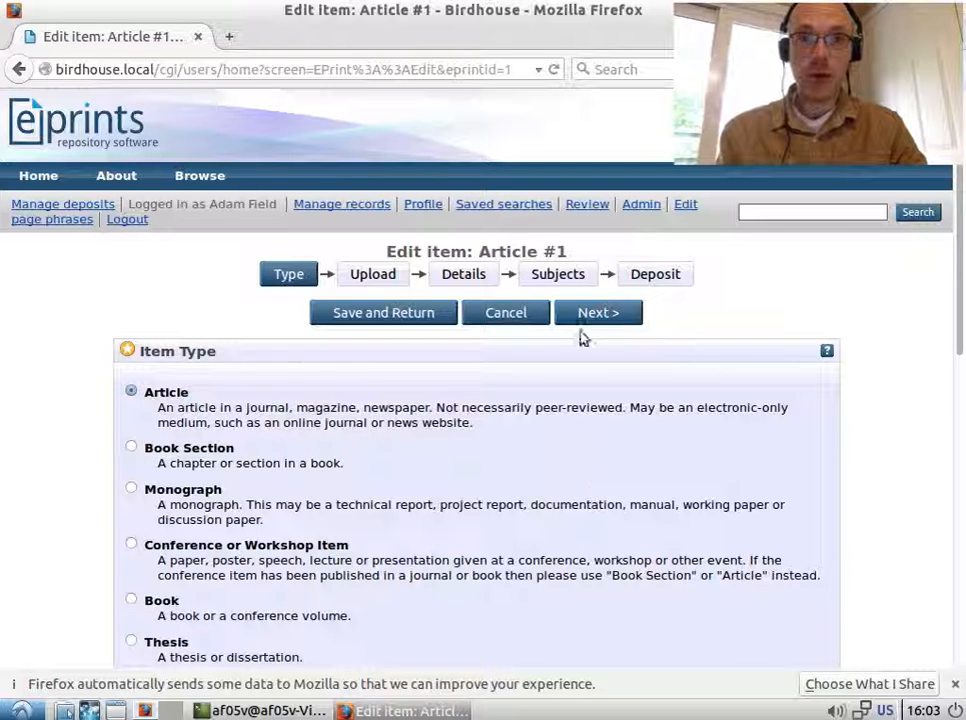
mouse_move(475, 287)
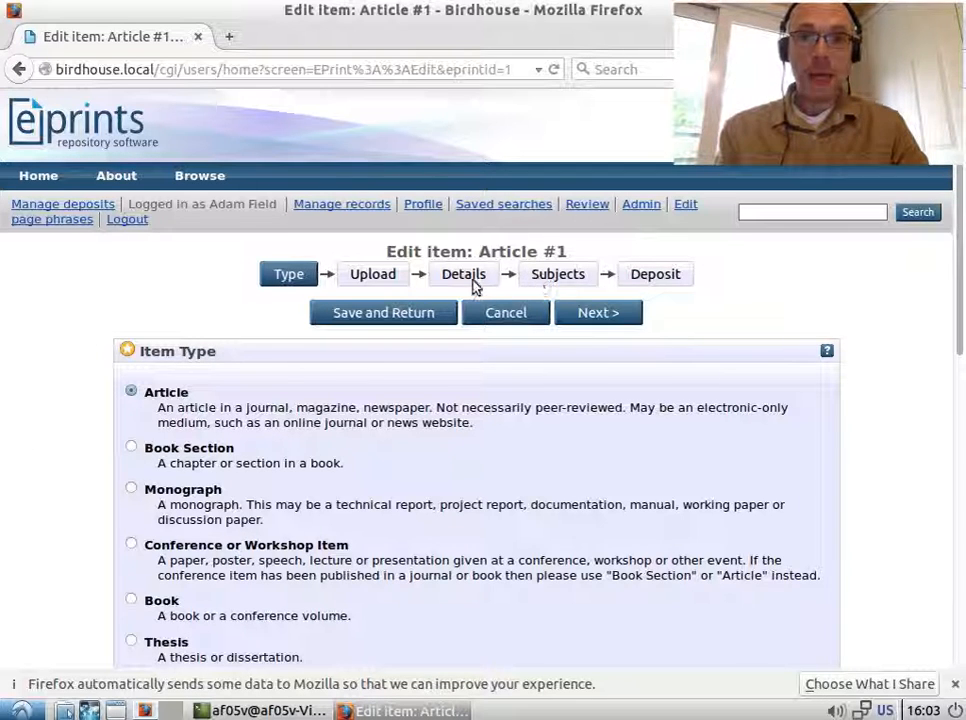
Move the Article #1 deposit to its Details stage with empty Title and Abstract
left_click(462, 273)
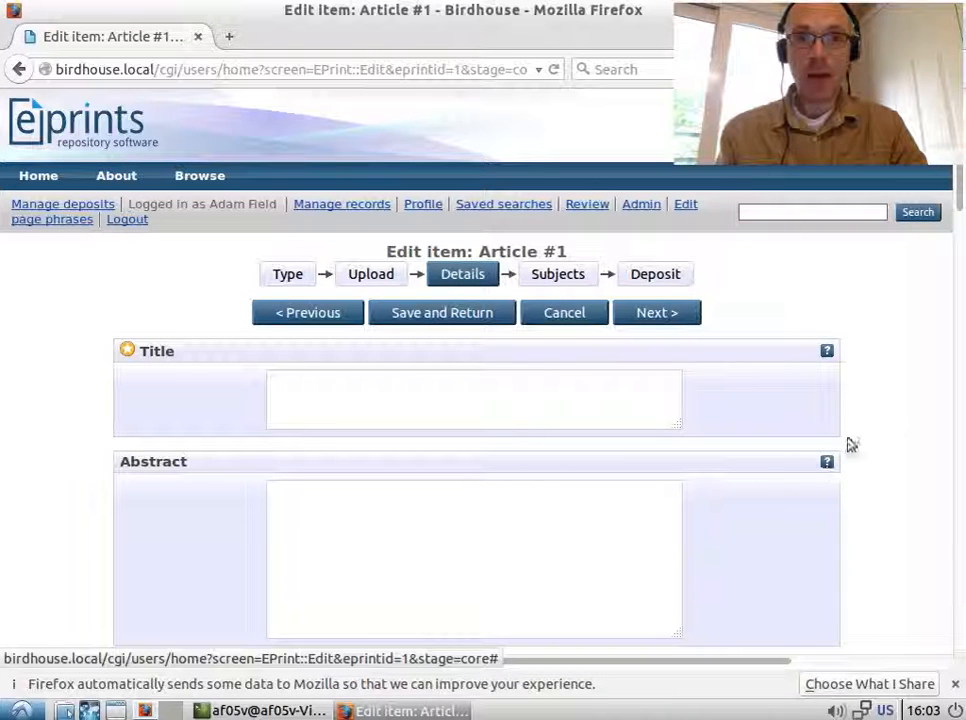
mouse_move(205, 505)
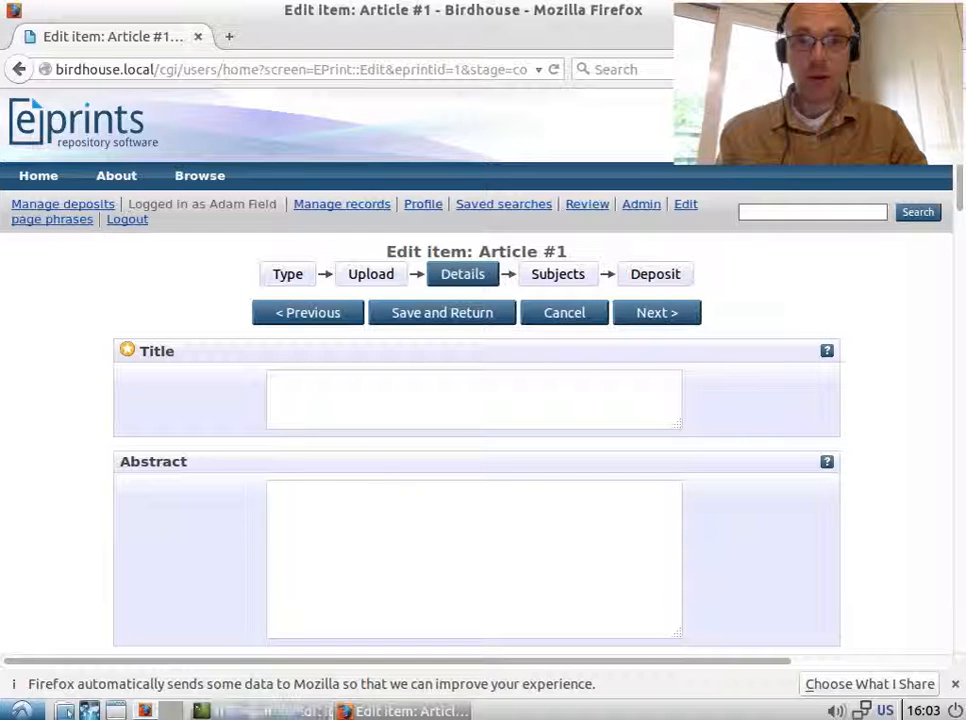
In the terminal, list files and cd into archives/birdhouse/cfg/cfg.d
left_click(215, 710)
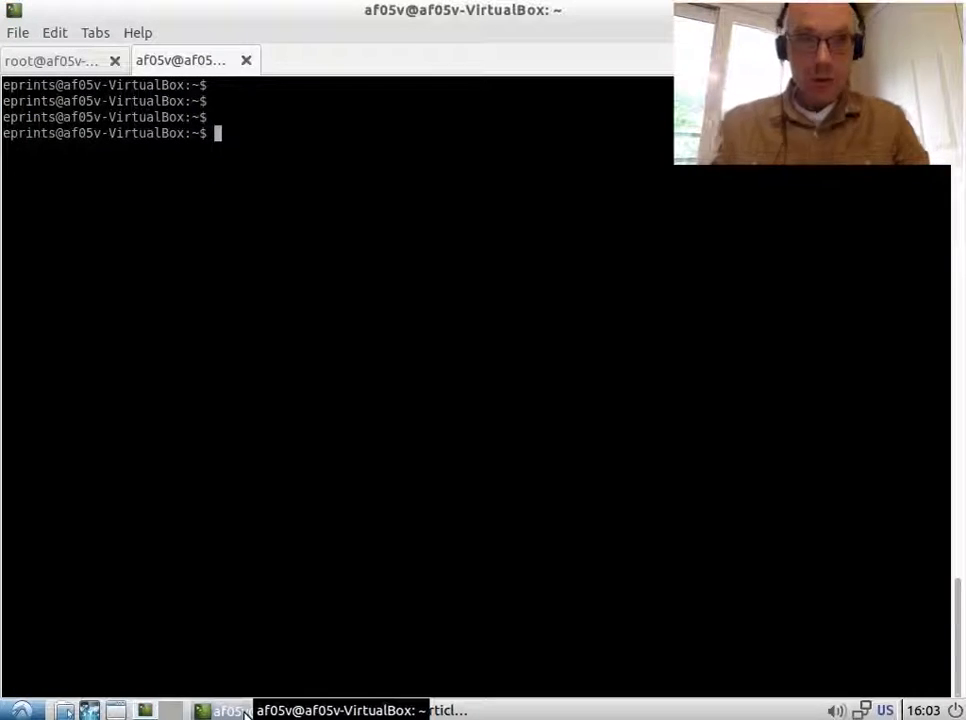
type("ls")
type("pwd")
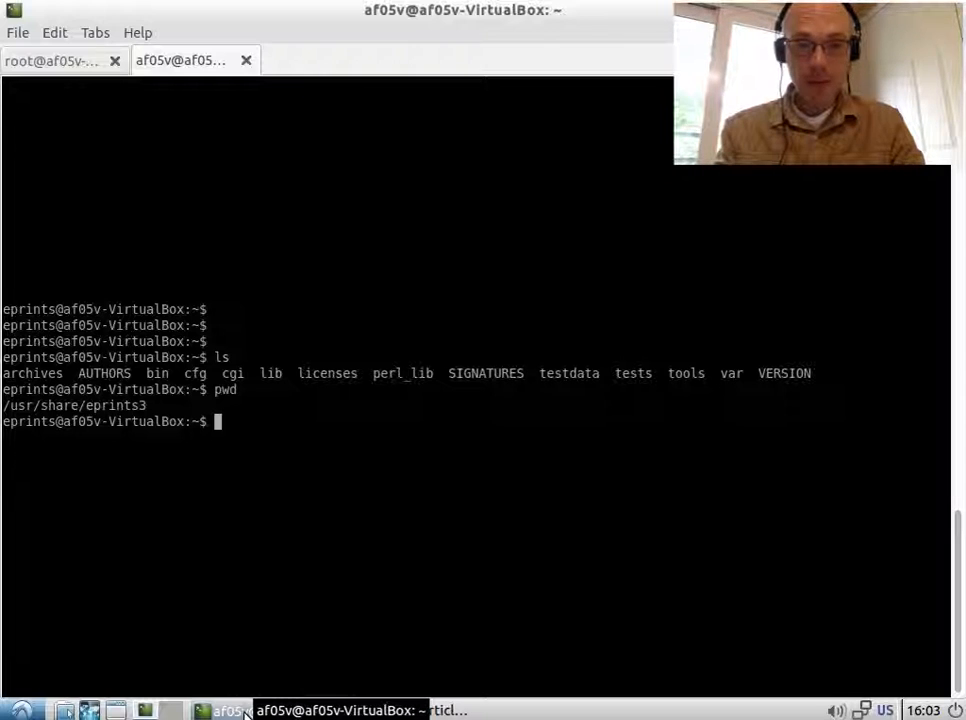
type("cd archives/birdhouse/")
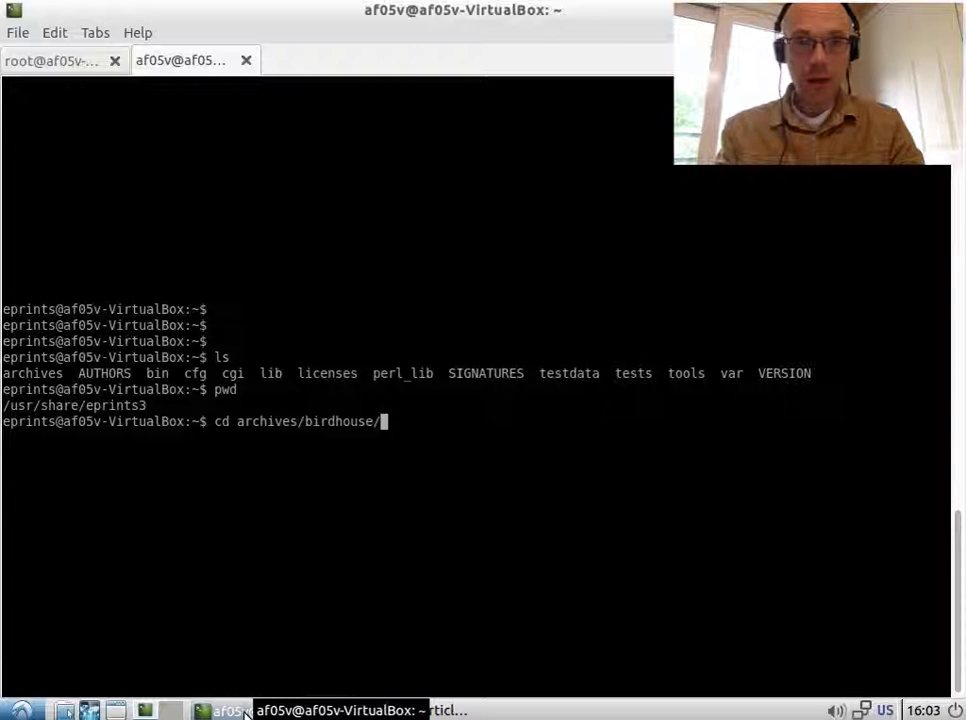
type("cfg/cfg.d/")
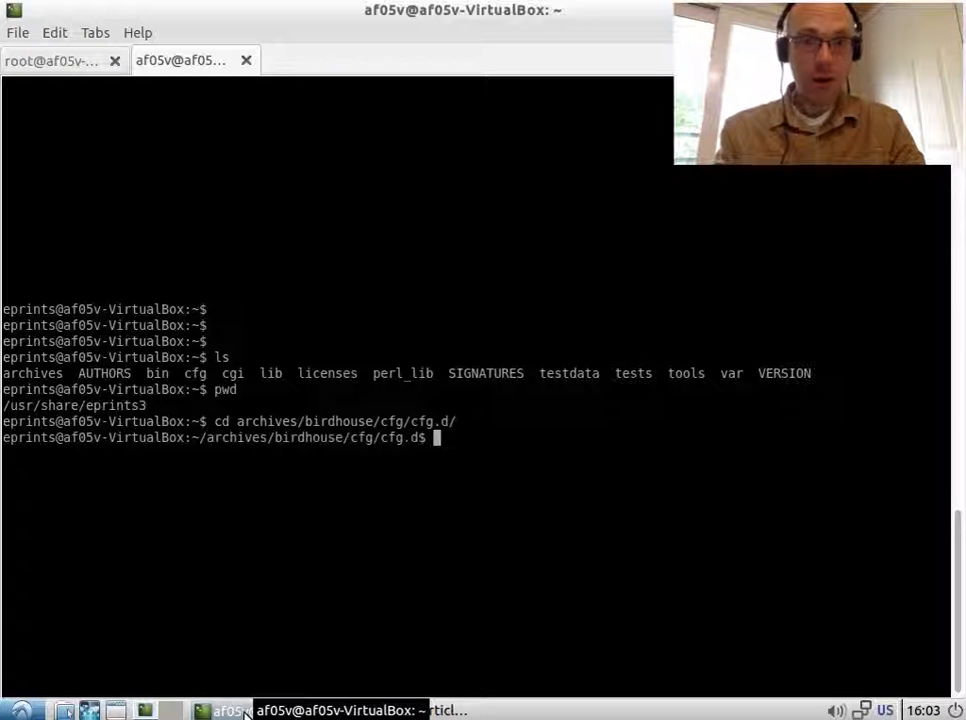
type("vim")
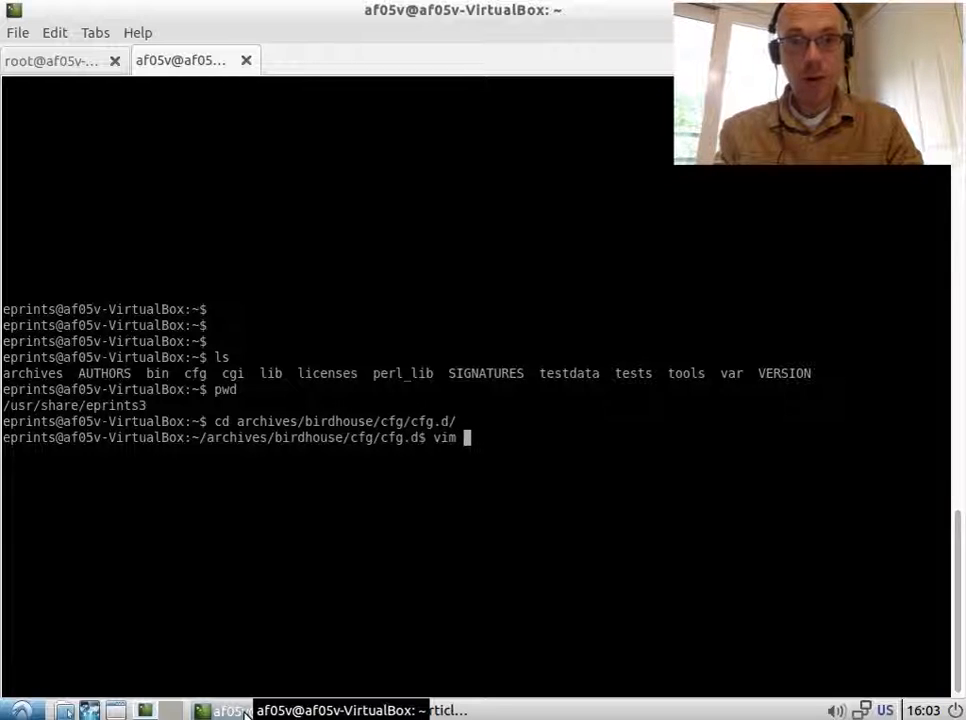
type("eprint_")
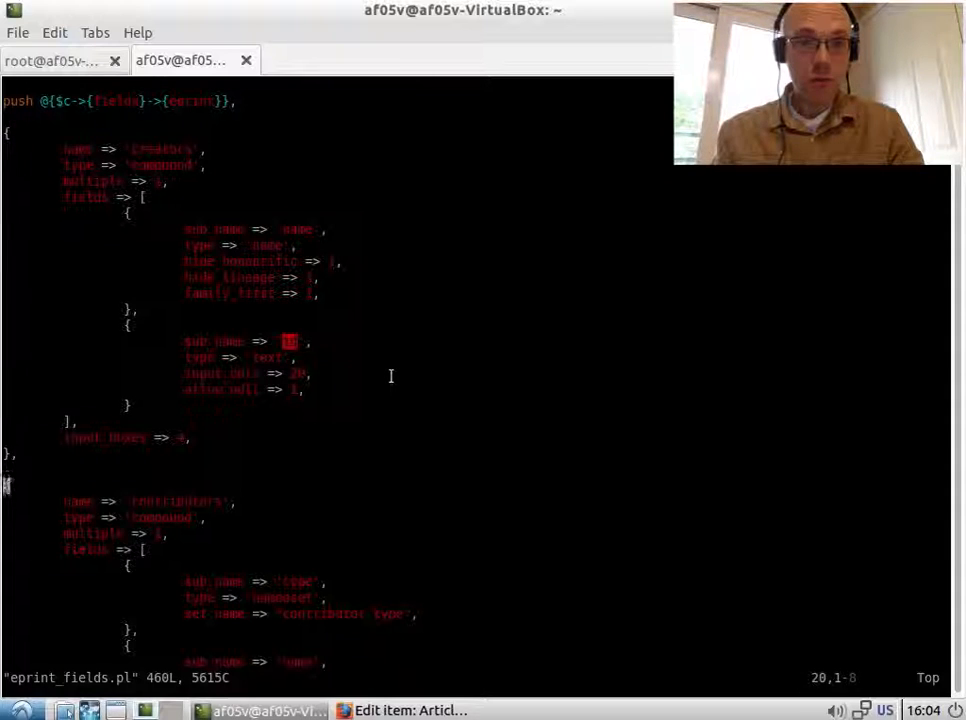
scroll("down", 3)
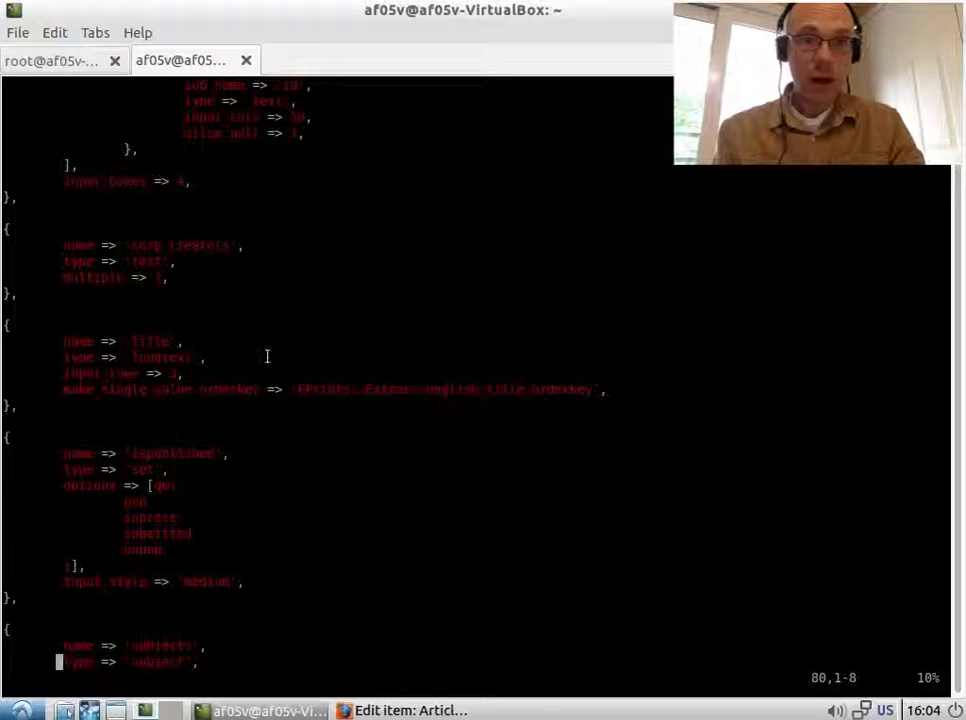
scroll("down", 3)
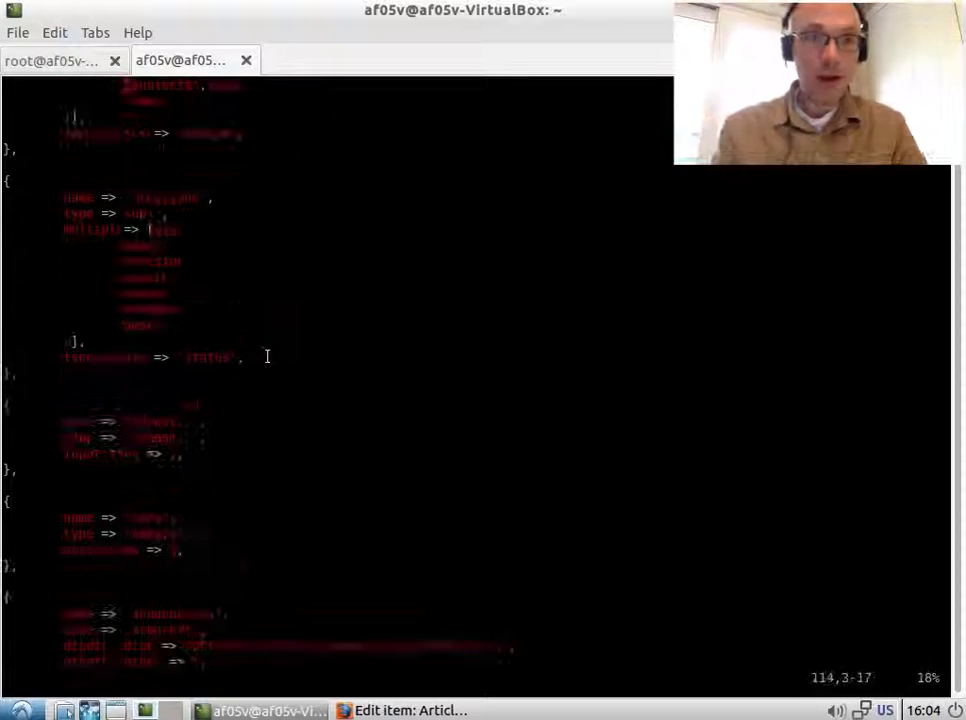
scroll("down", 3)
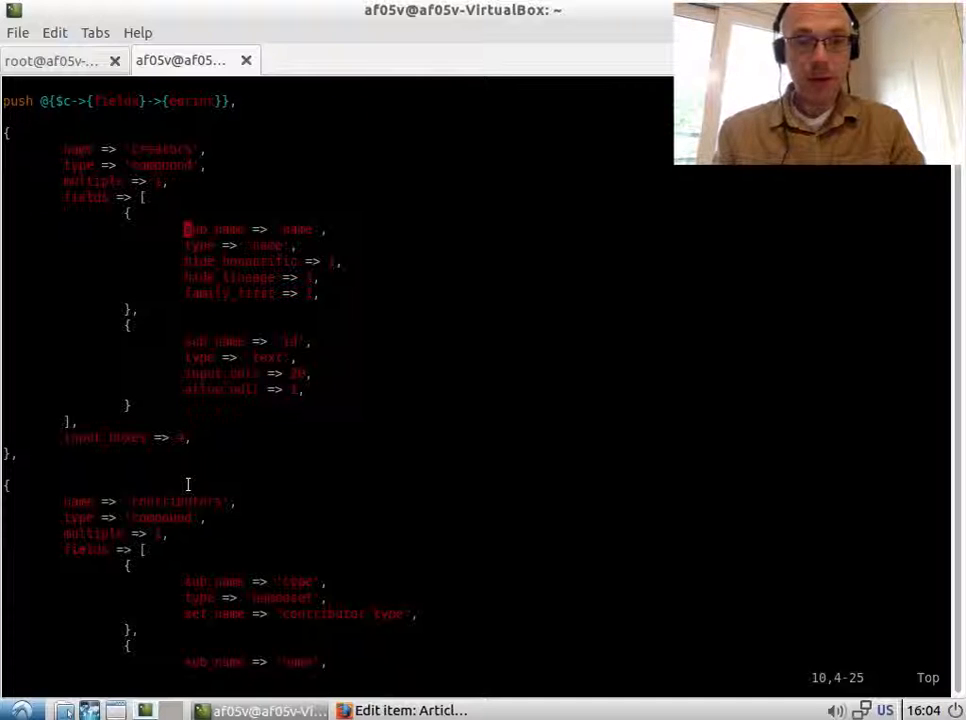
scroll("down", 3)
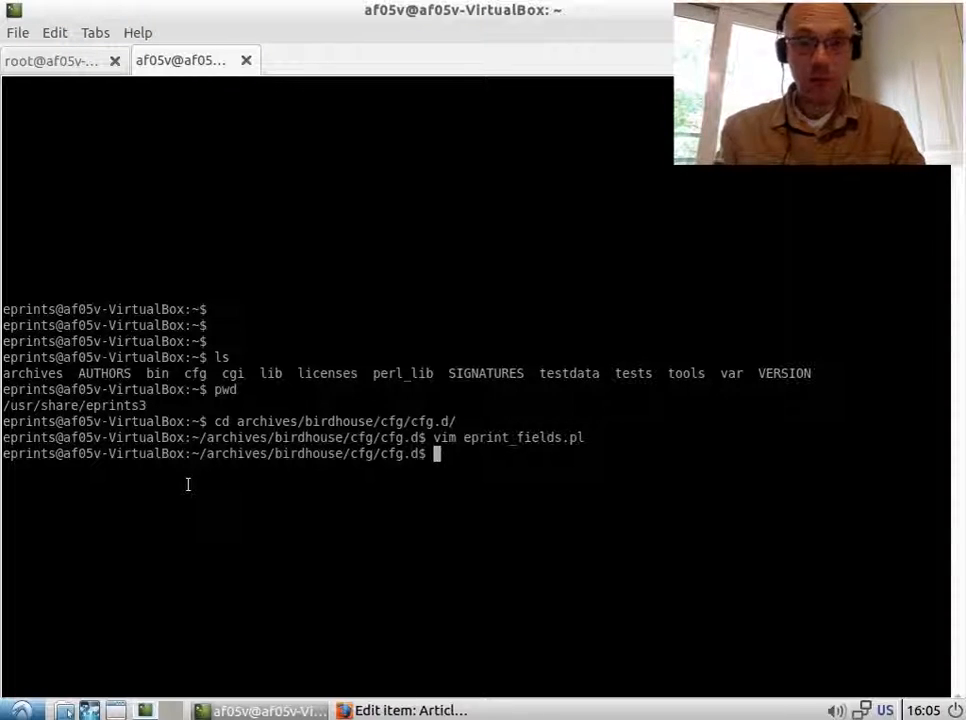
Create a new z_local_eprints_fields.pl file in vim
type("vim")
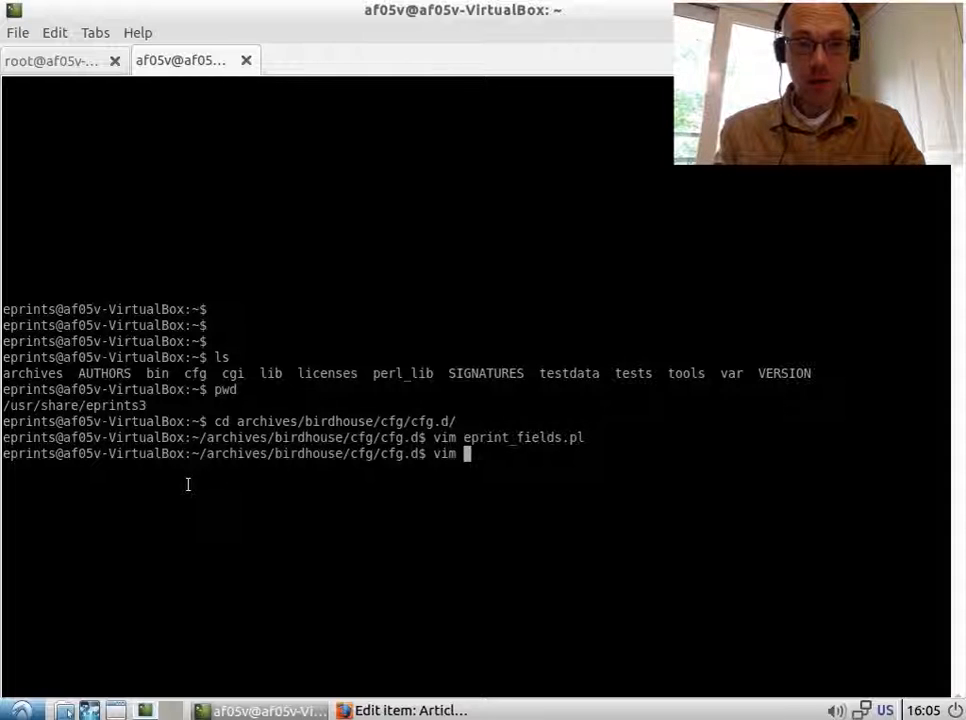
type("z")
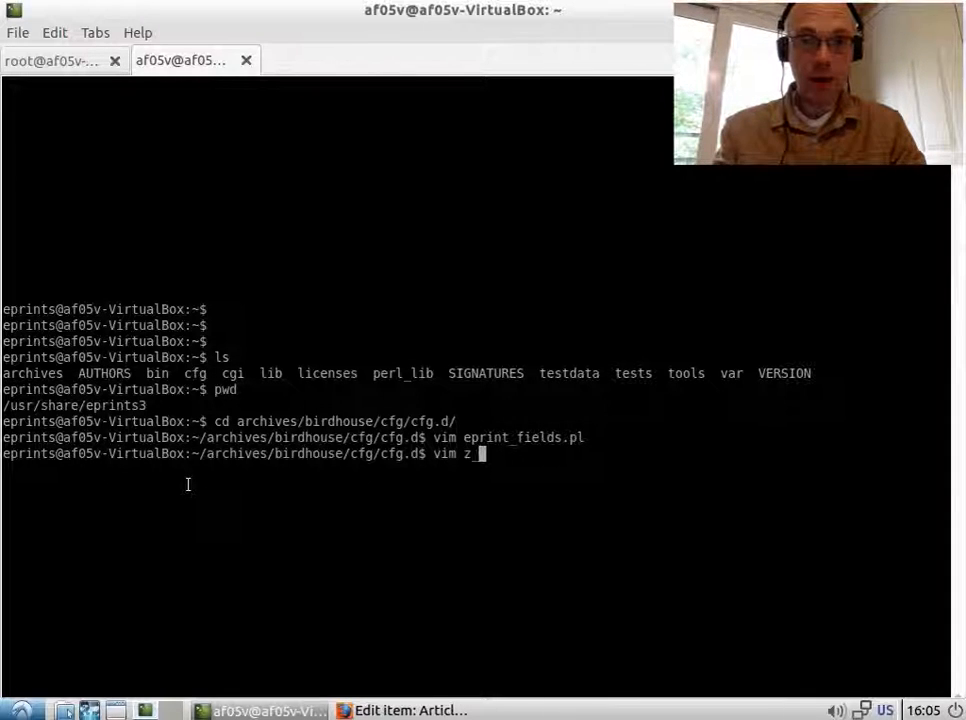
type("_local")
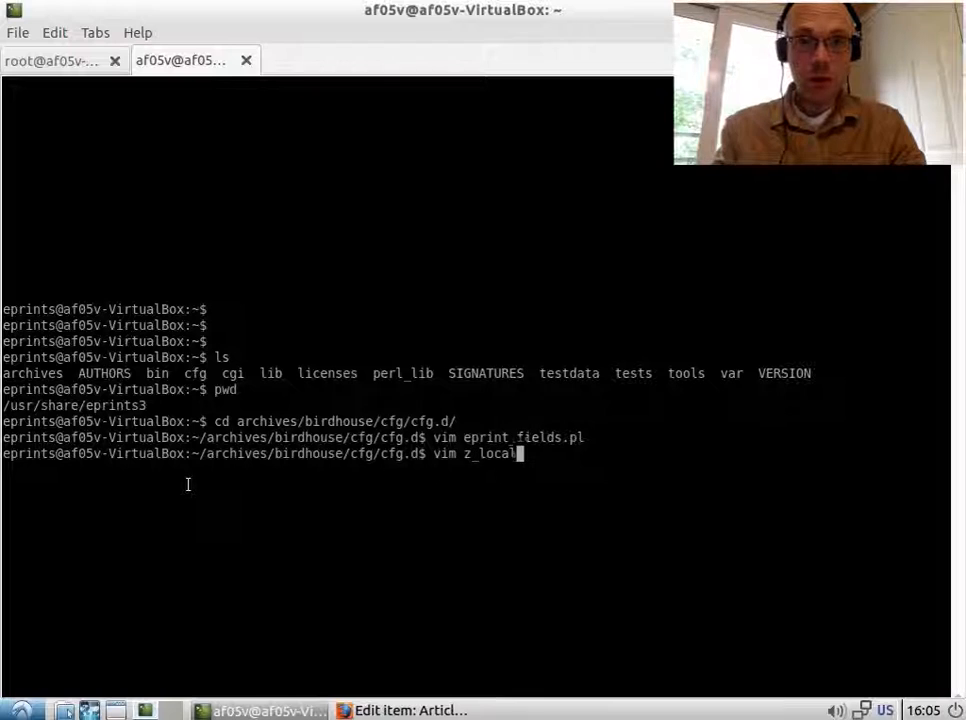
type("_eprints_fi")
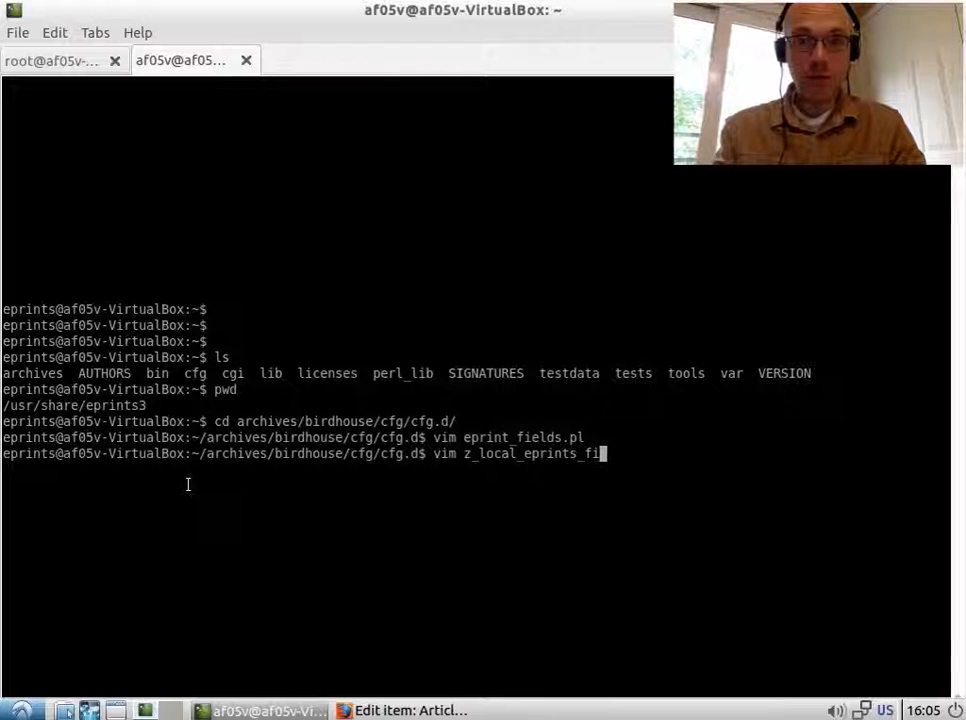
type("elds.p")
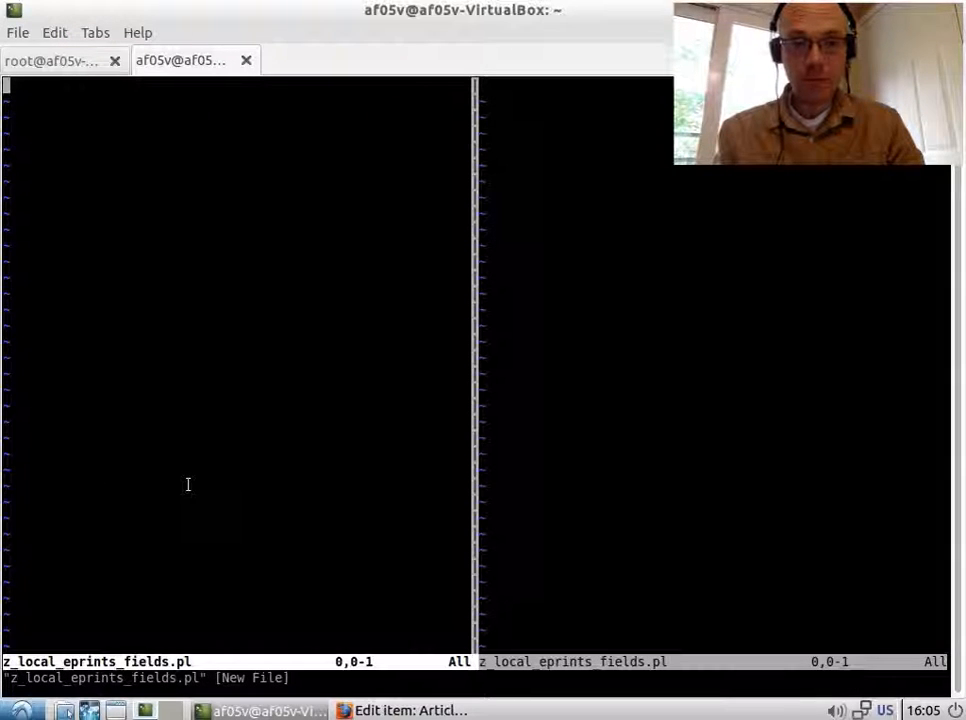
Open eprint_fields.pl alongside it and yank a field definition block
type(":e")
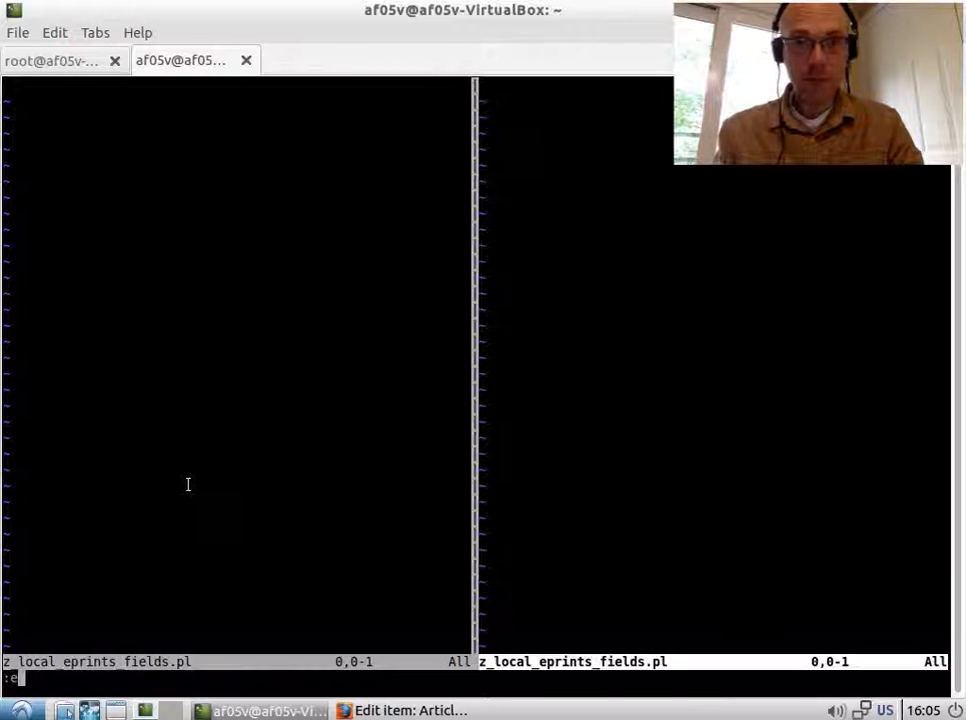
type("eprint_fields.pl\" 460L, 5615C")
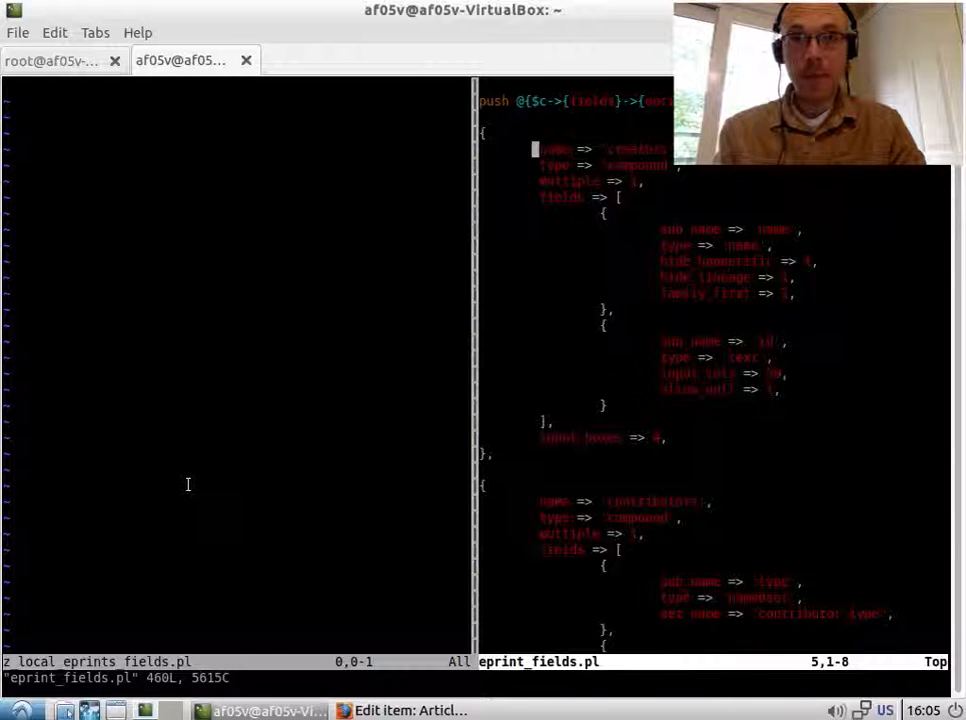
scroll("down", 3)
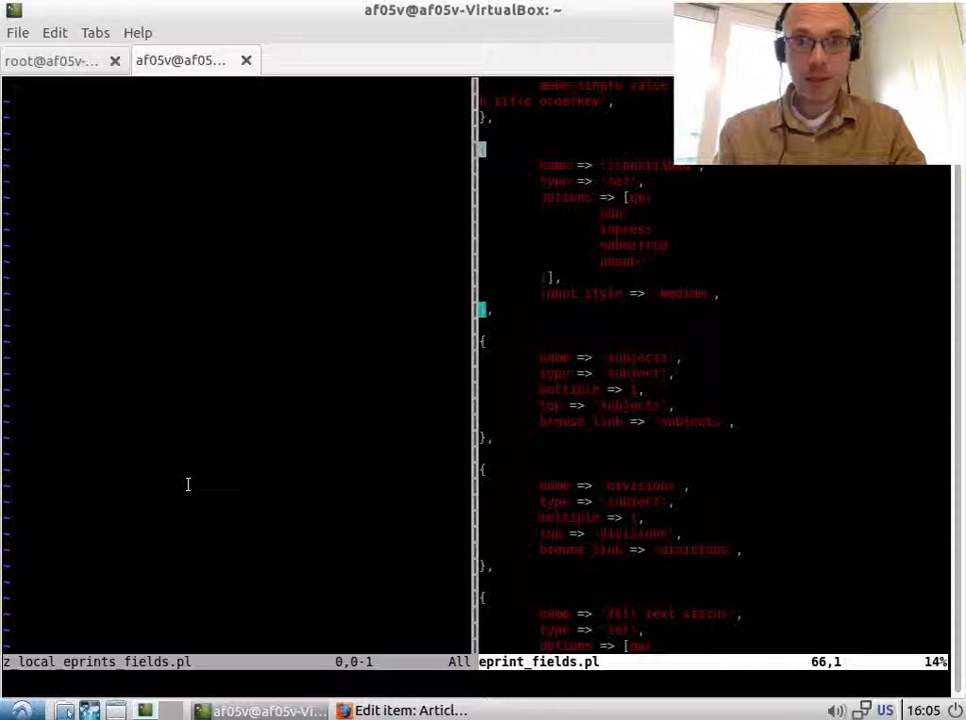
key("V")
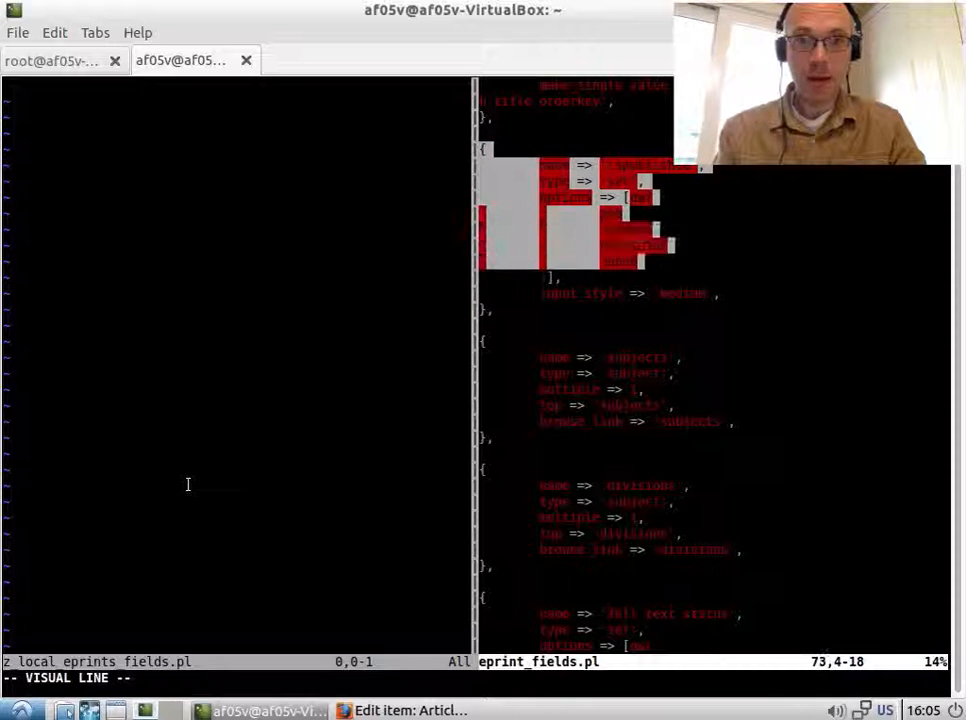
key("y")
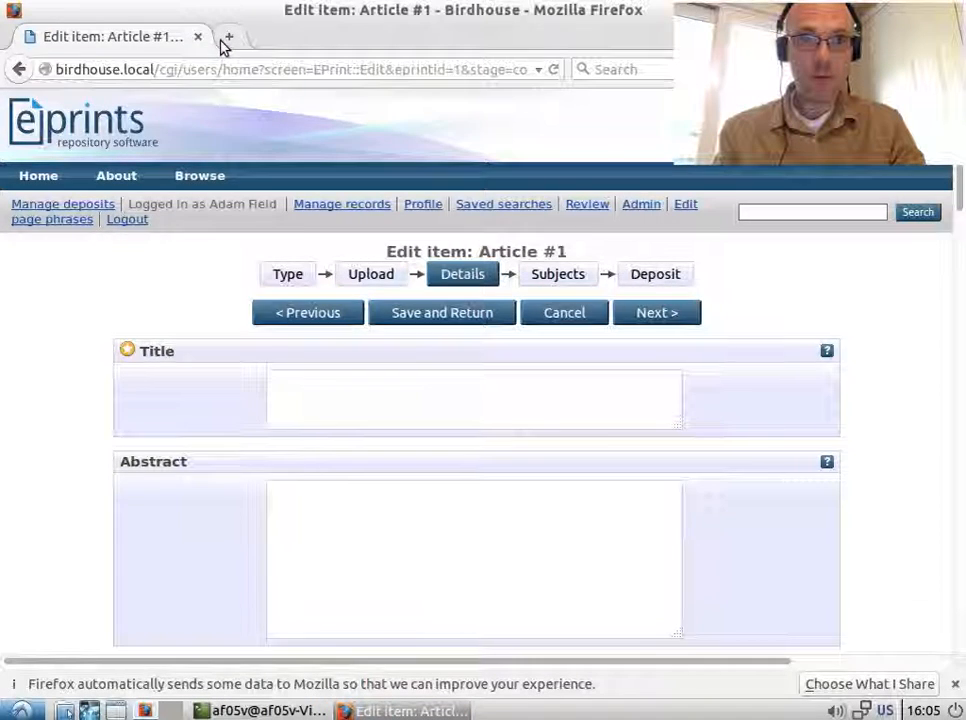
In a new tab, search the EPrints wiki for 'add_dataset'
left_click(228, 36)
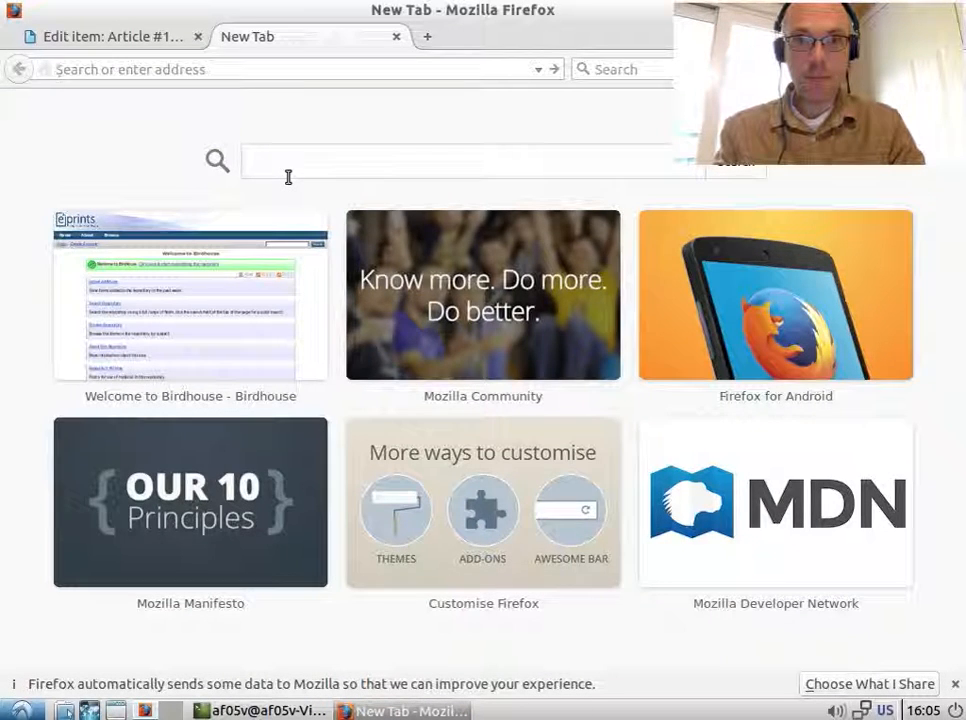
type("wiki.eprints.org/w/Main_Page")
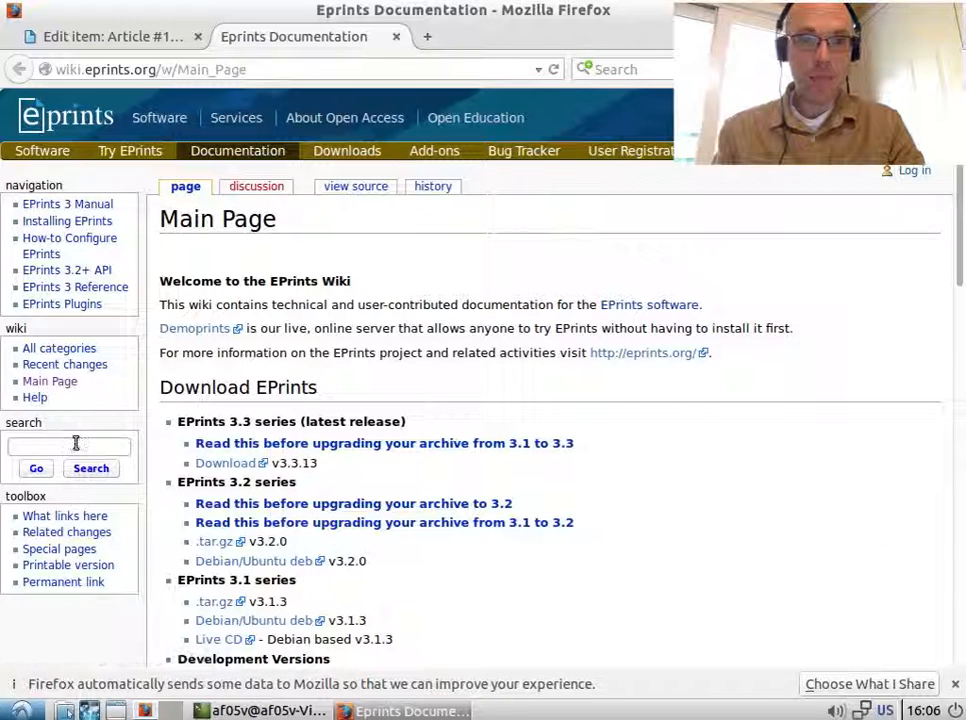
mouse_move(80, 254)
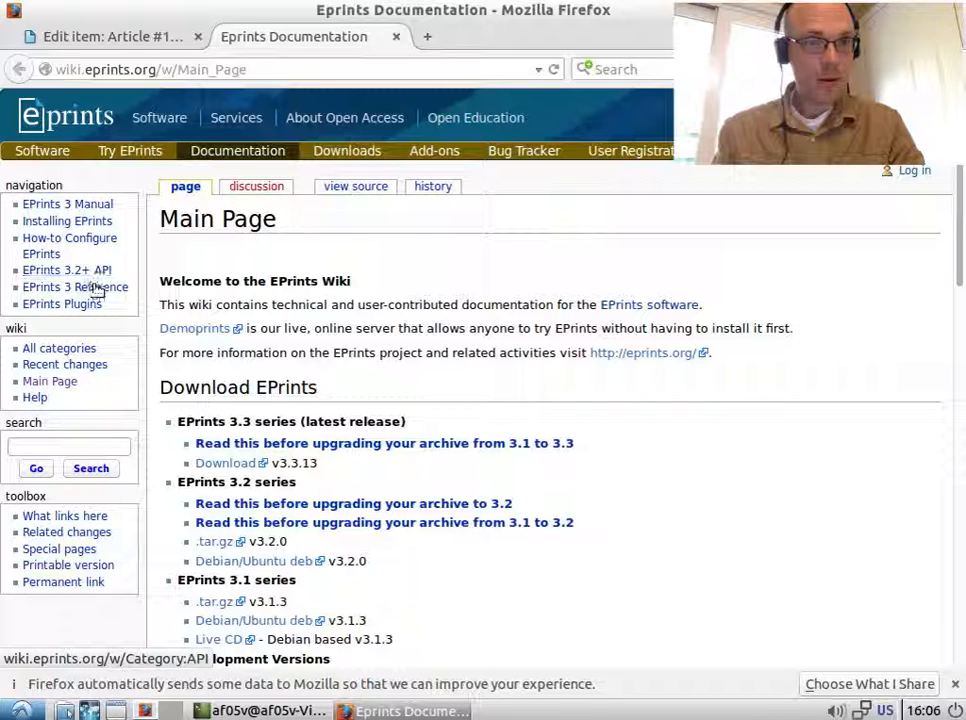
left_click(68, 446)
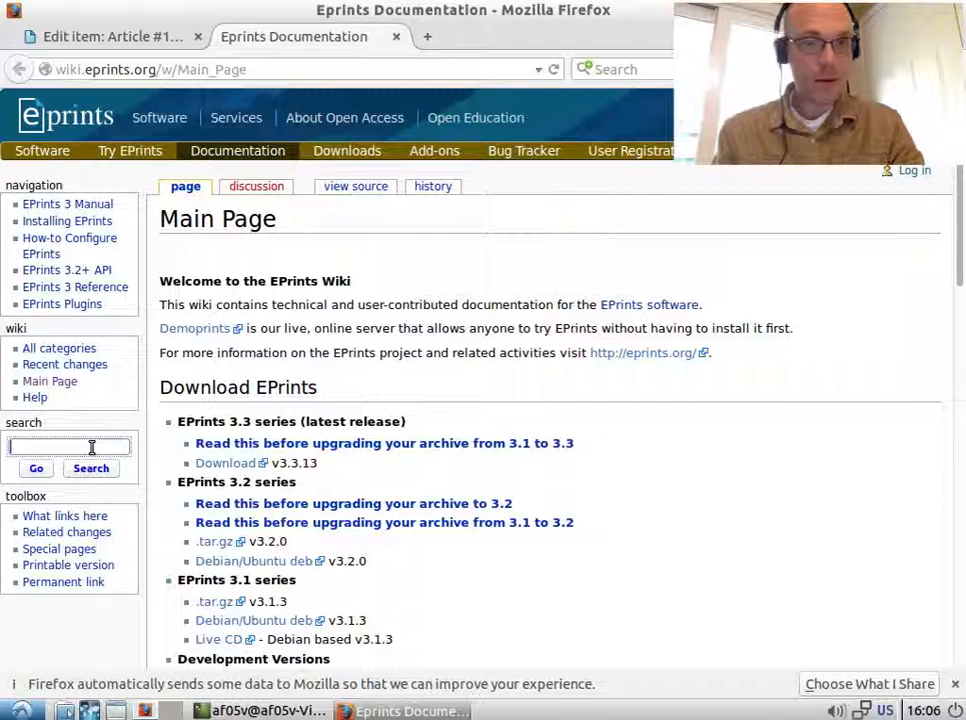
type("add_dataset_field")
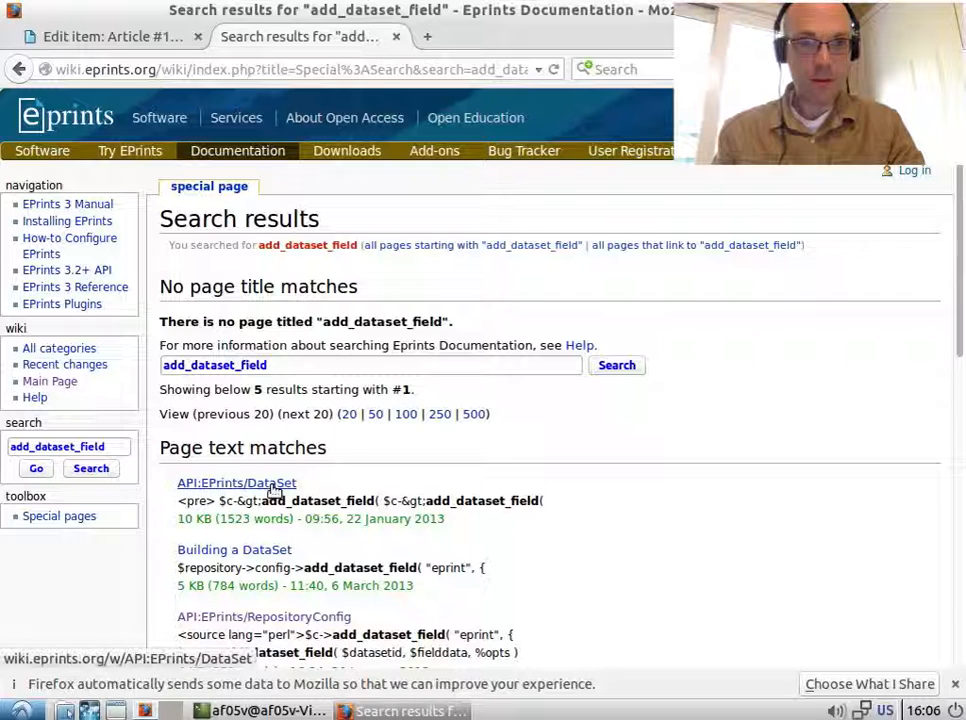
On the API:EPrints/DataSet page, find and select the add_dataset_field example call
left_click(236, 483)
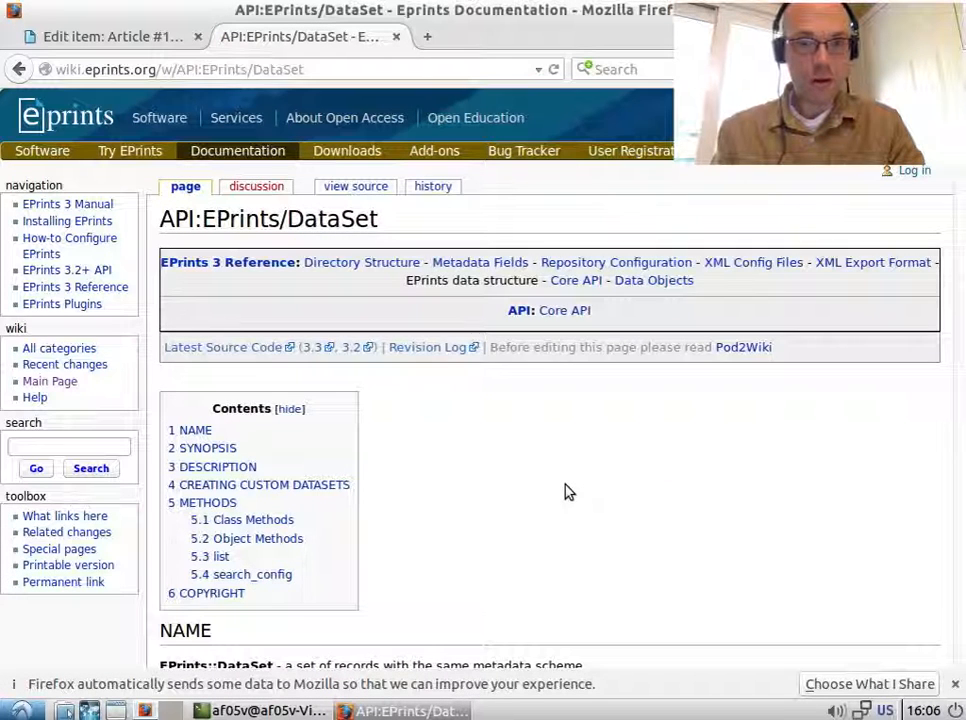
key("ctrl+f")
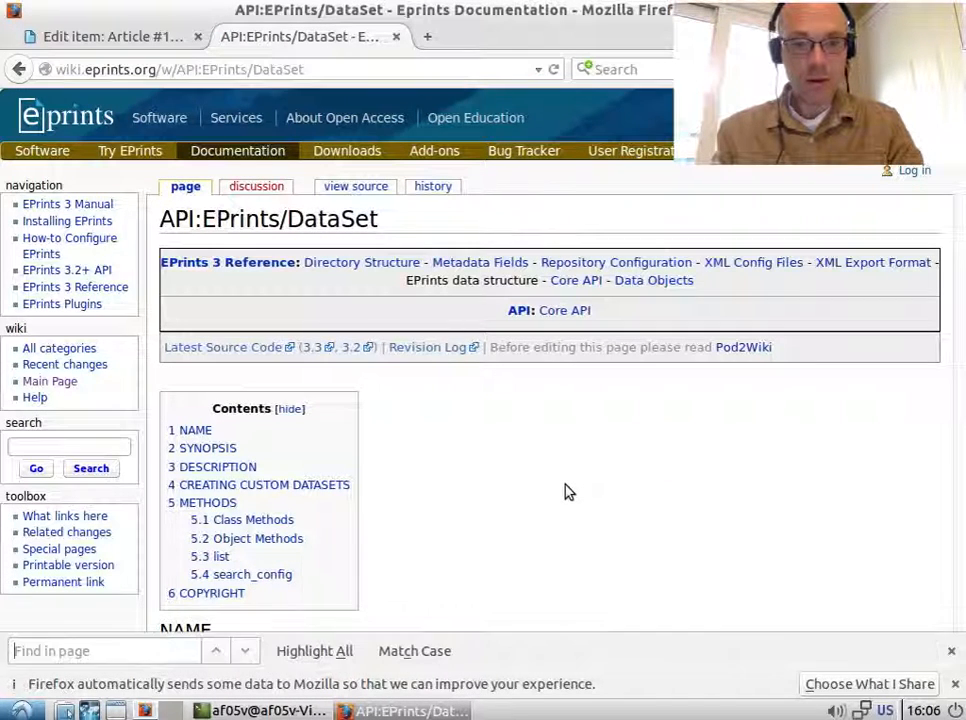
type("add_dataset")
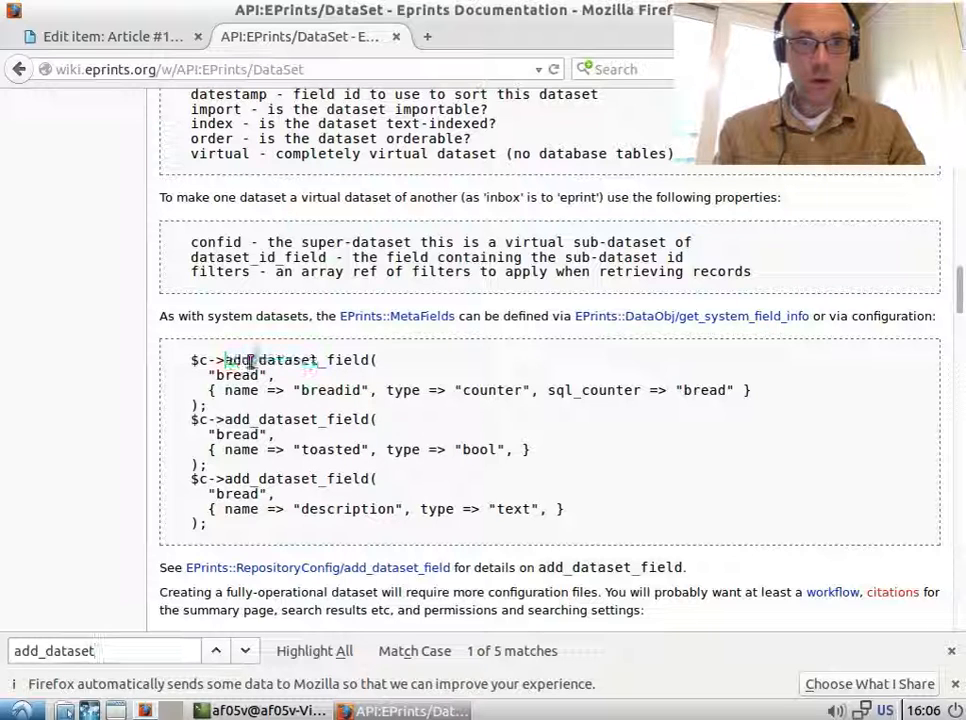
double_click(238, 375)
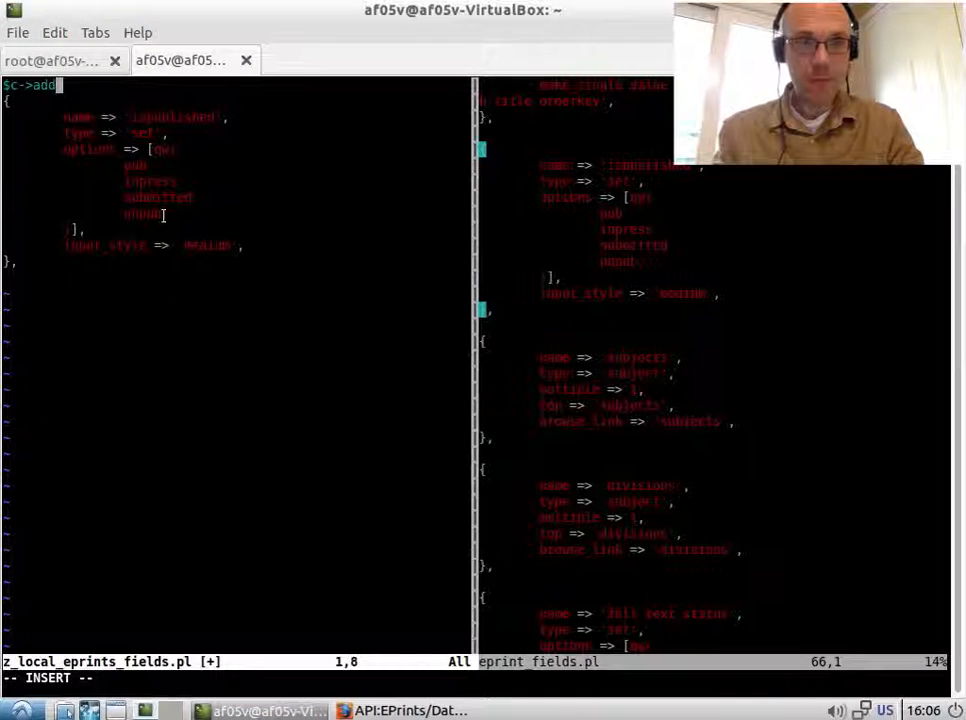
Wrap the block in $c->add_dataset_field('eprint', …), rename it type_of_bird, and save
type("_dataset")
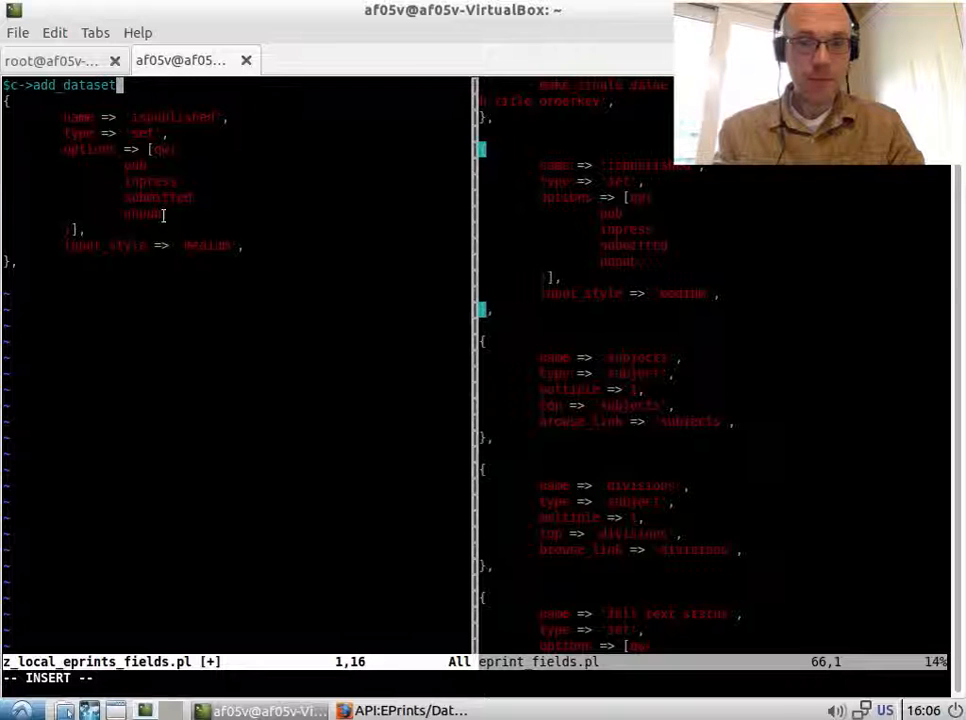
type("_field('eprint',")
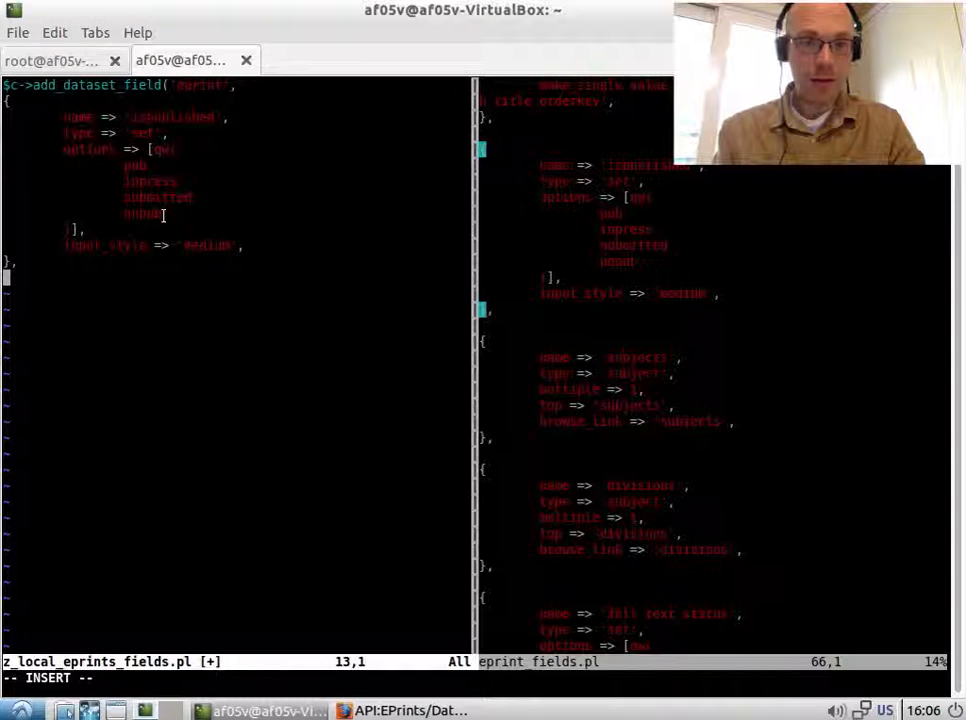
type(");")
left_click(235, 117)
type("de")
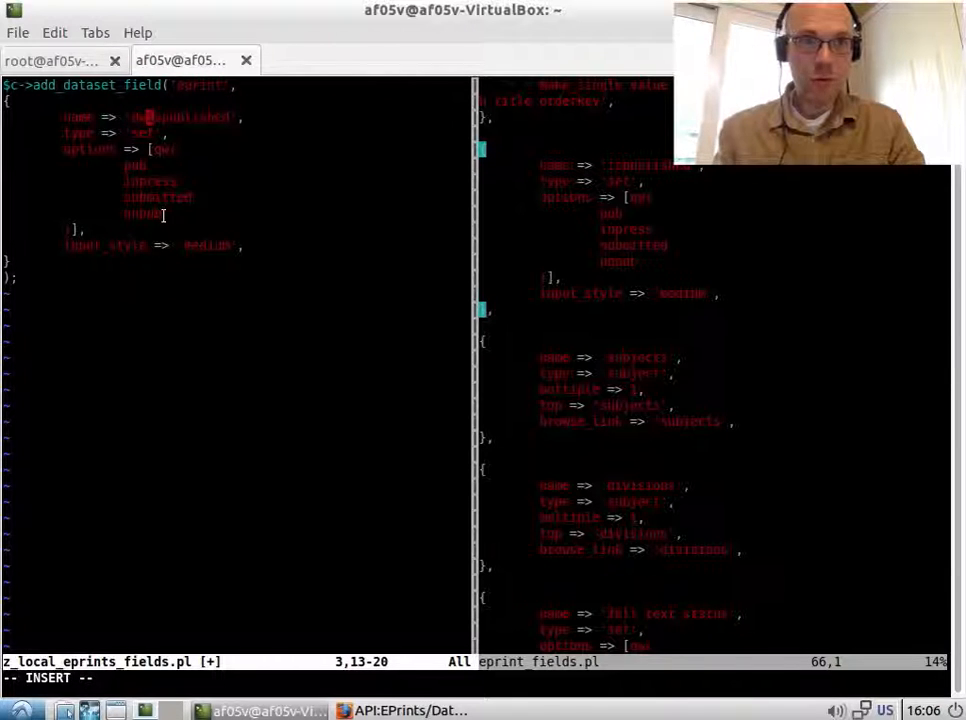
key("Left")
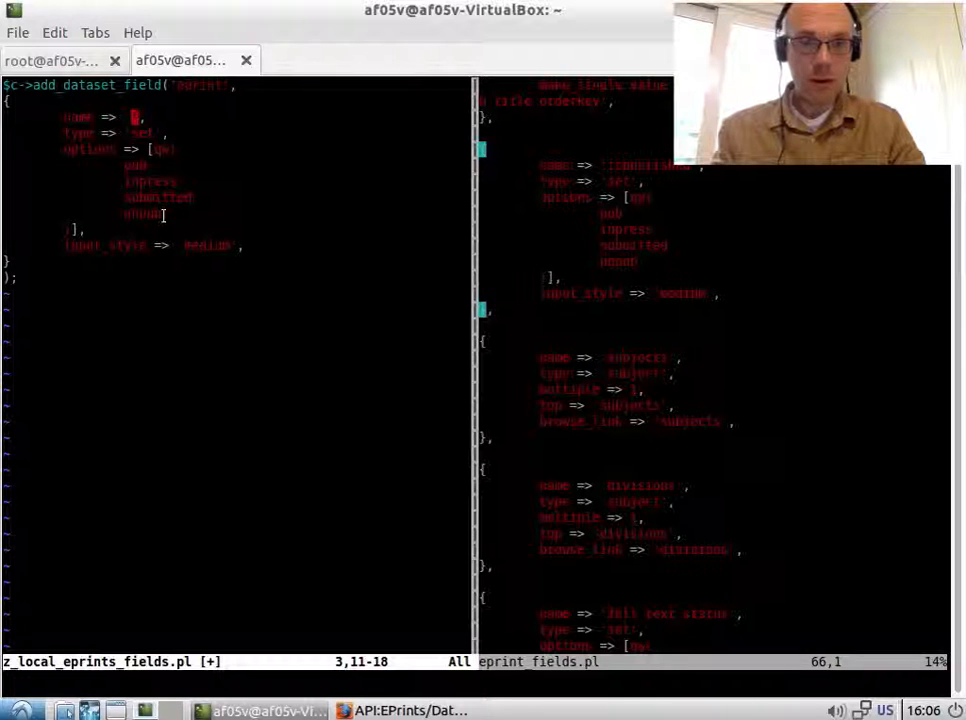
key("i")
type("type_of_bird")
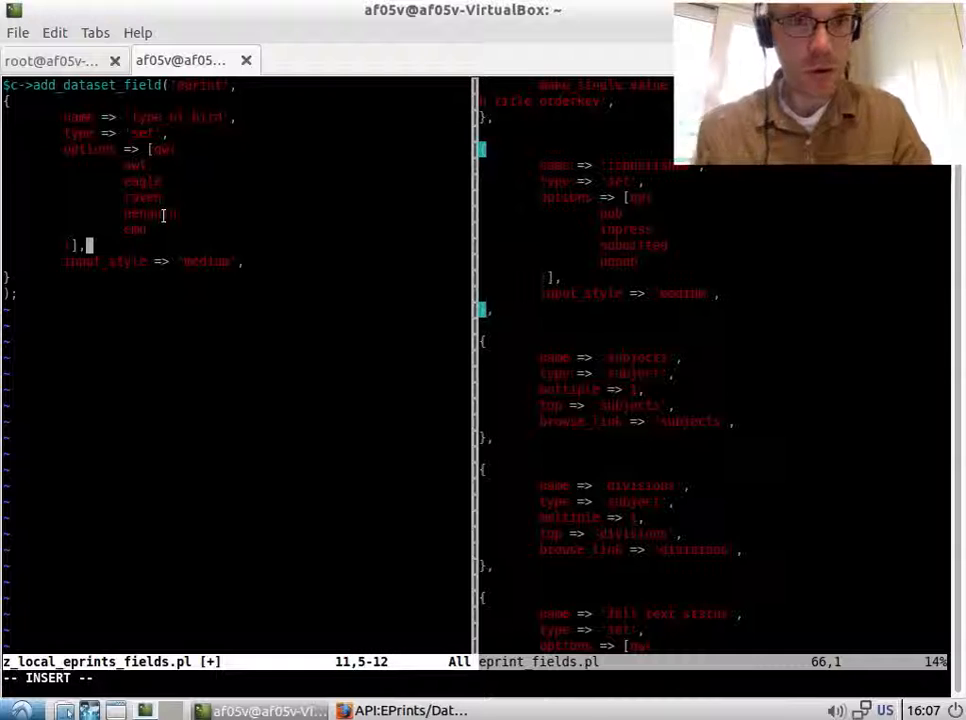
key("Down")
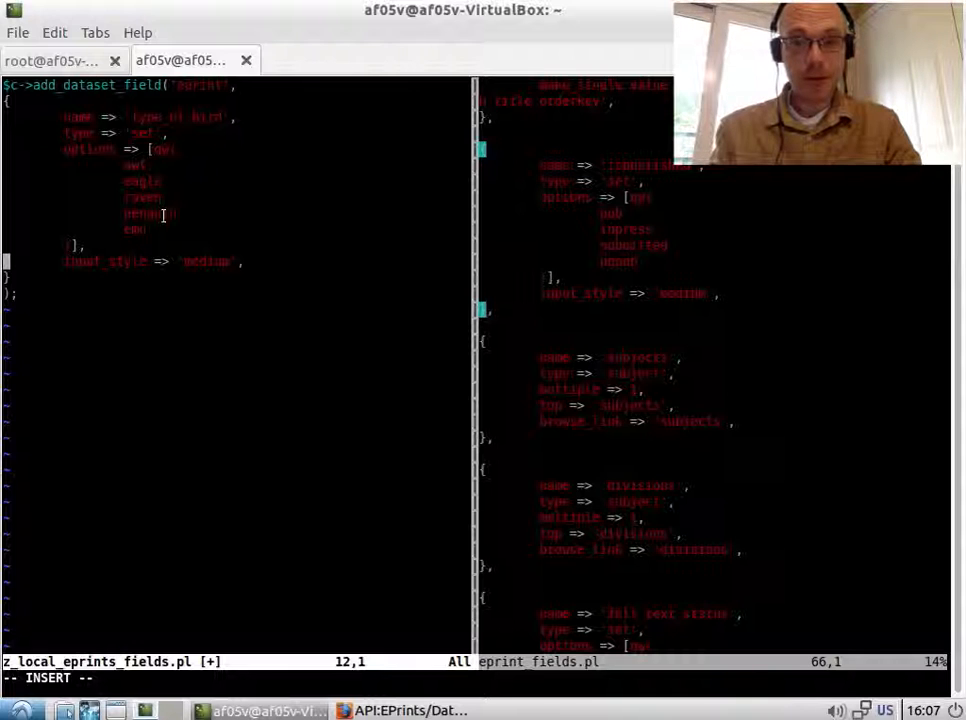
key("Escape")
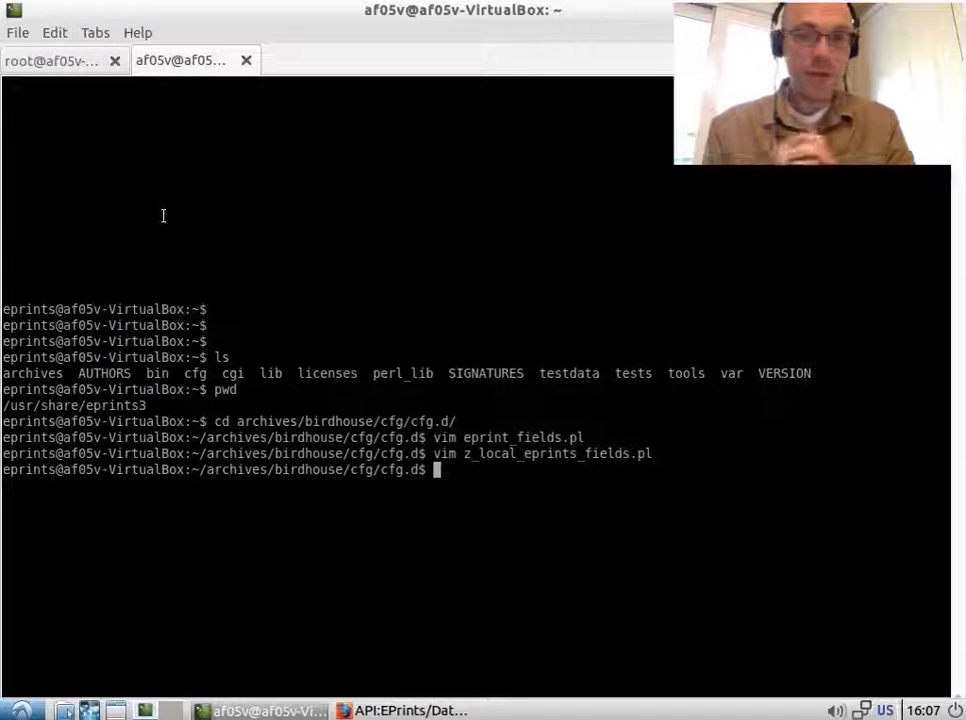
Run epadmin update birdhouse, then restart Apache with apache2ctl restart
type("/")
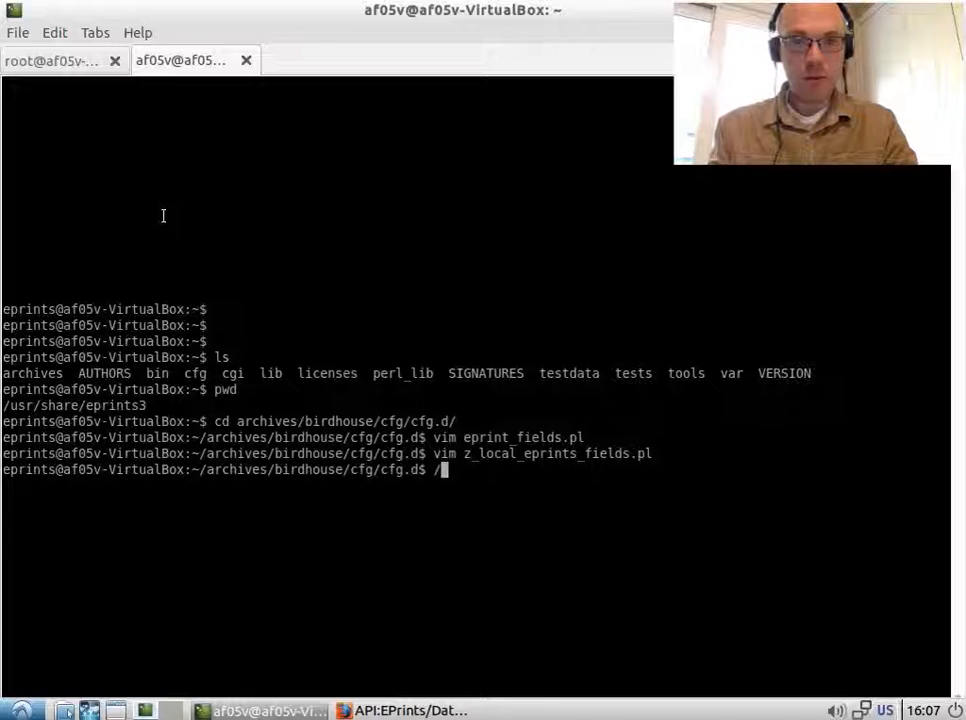
type("usr/")
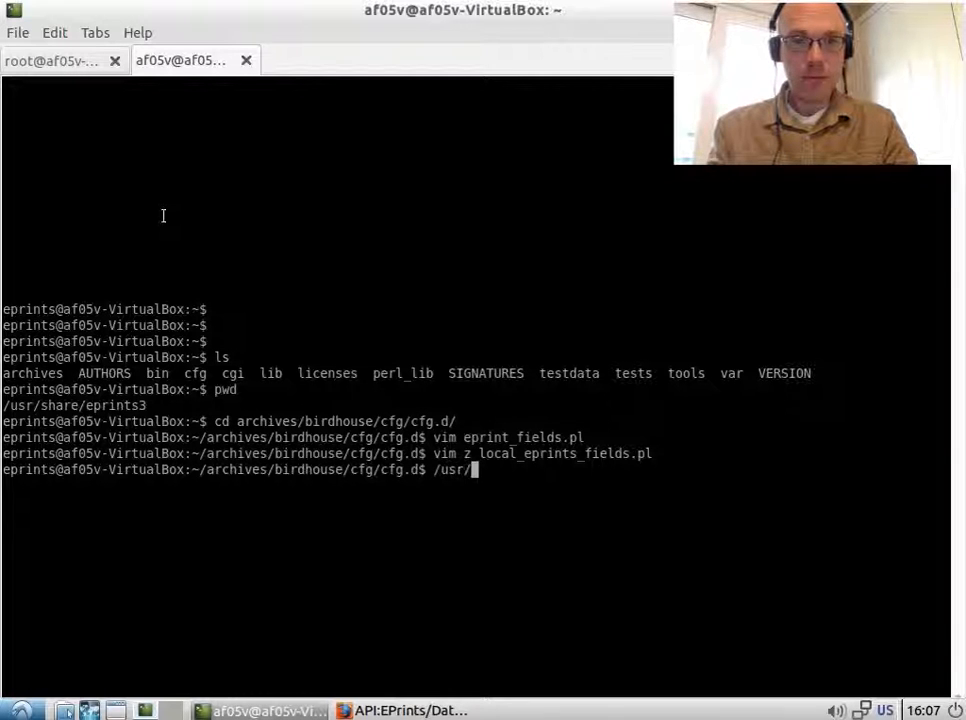
type("share/eprints3/bin/epamd")
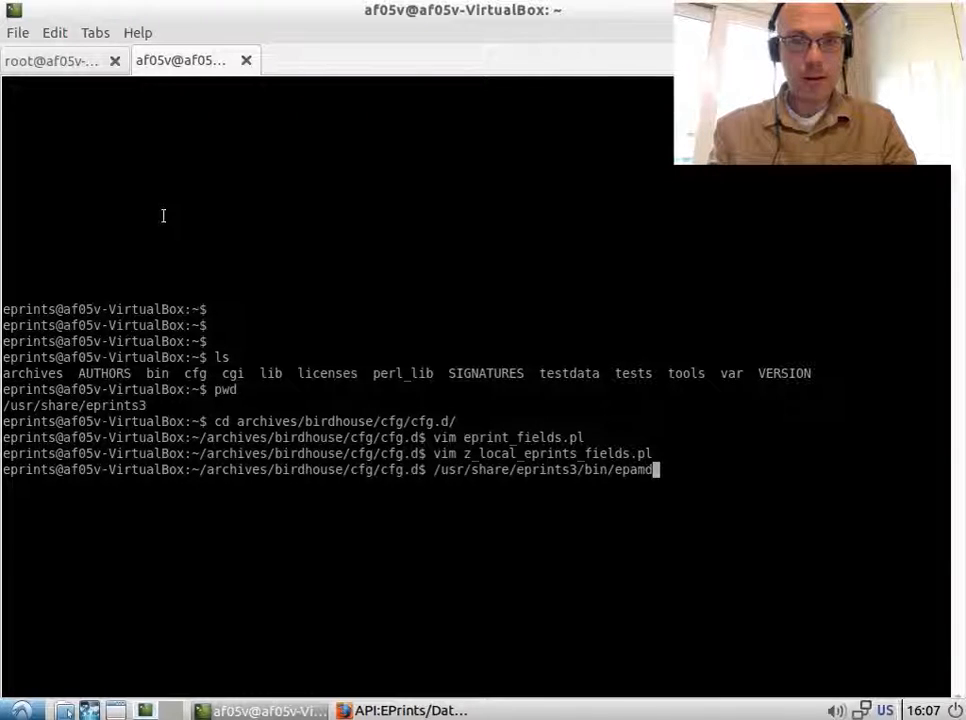
key("BackSpace")
type("dmin upo")
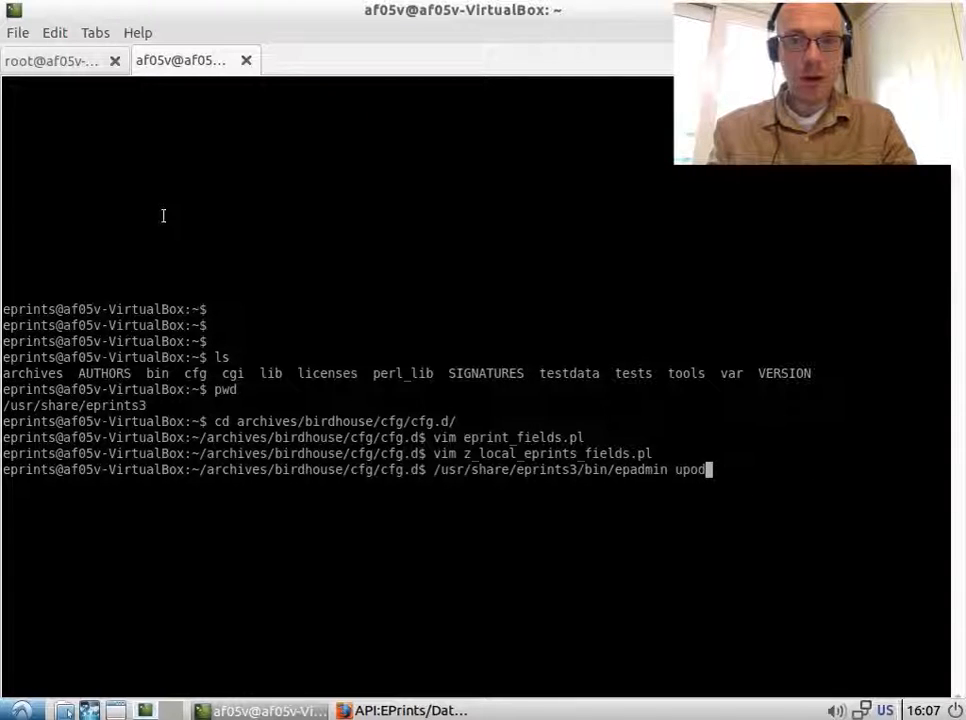
type("update bri")
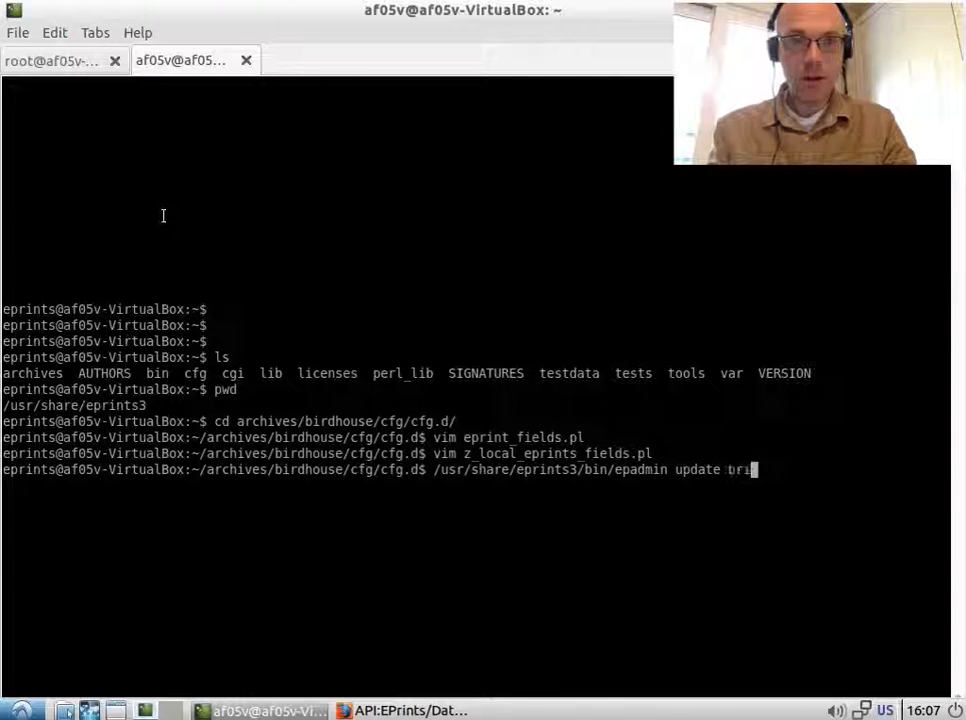
key("BackSpace")
type("irdhouse")
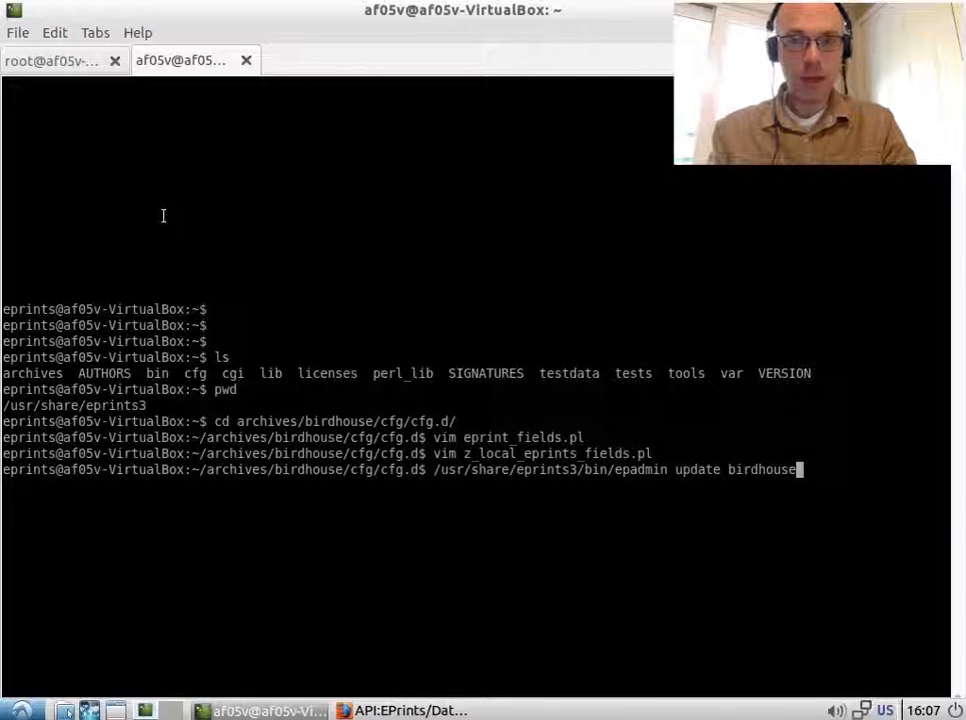
key("Return")
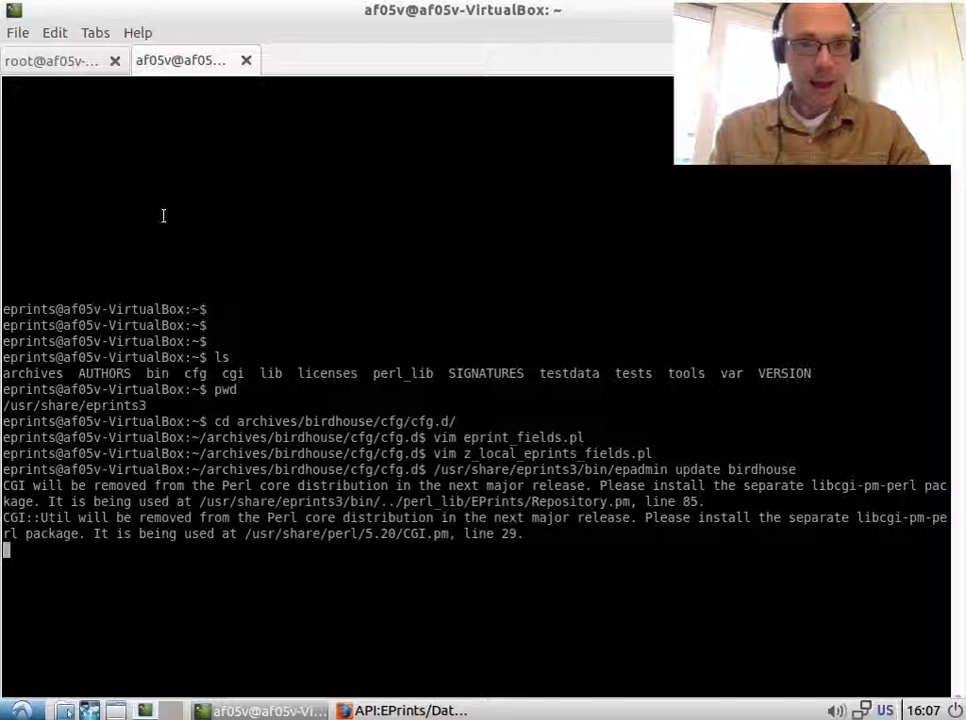
key("Return")
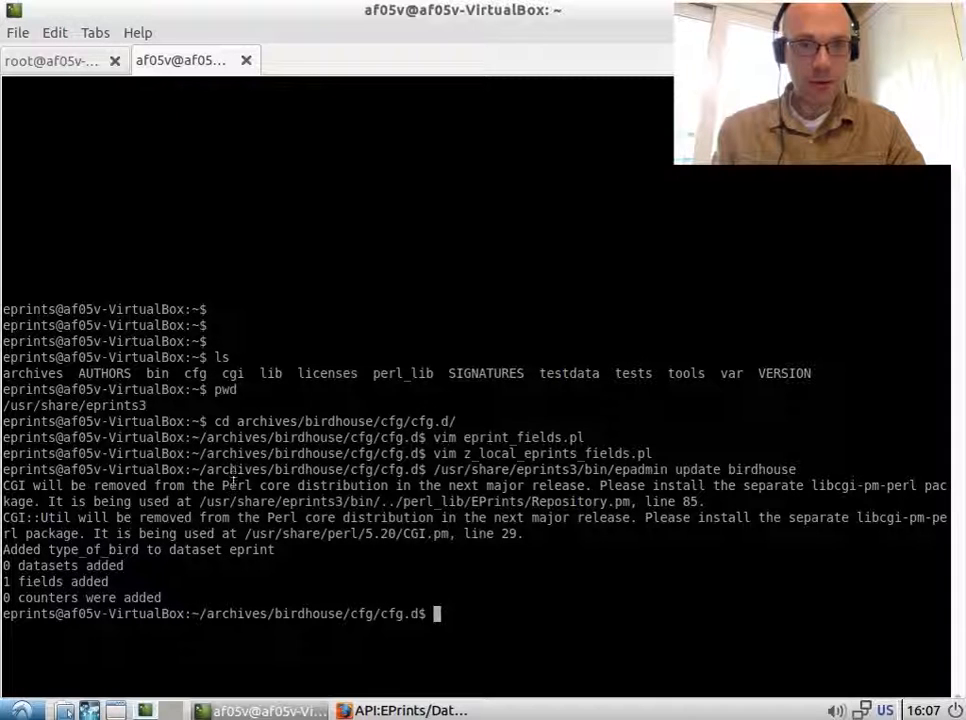
double_click(237, 485)
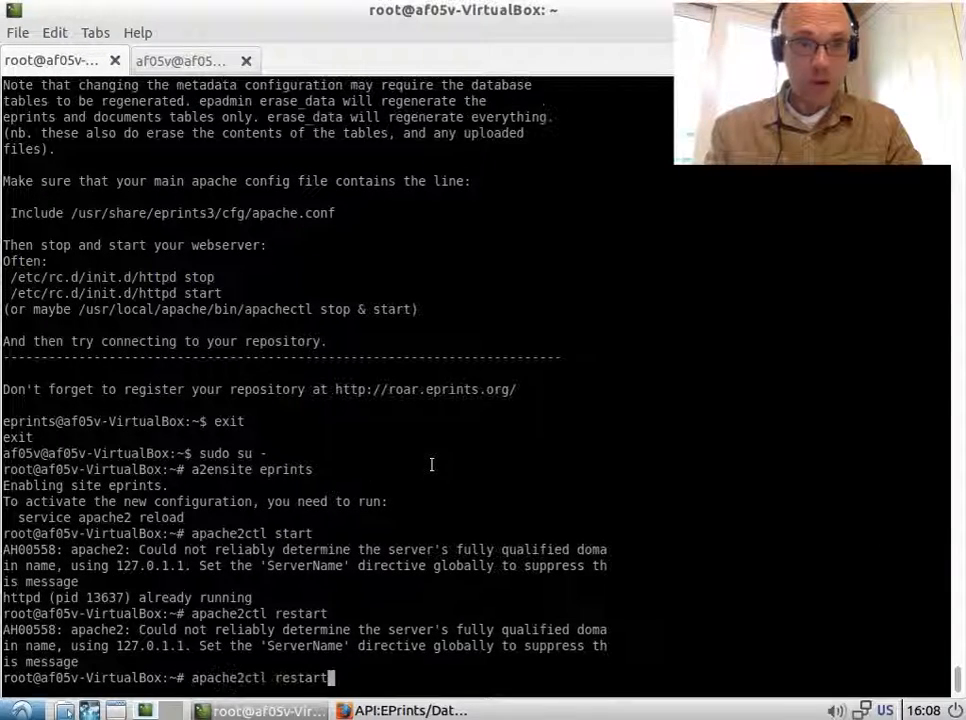
key("Return")
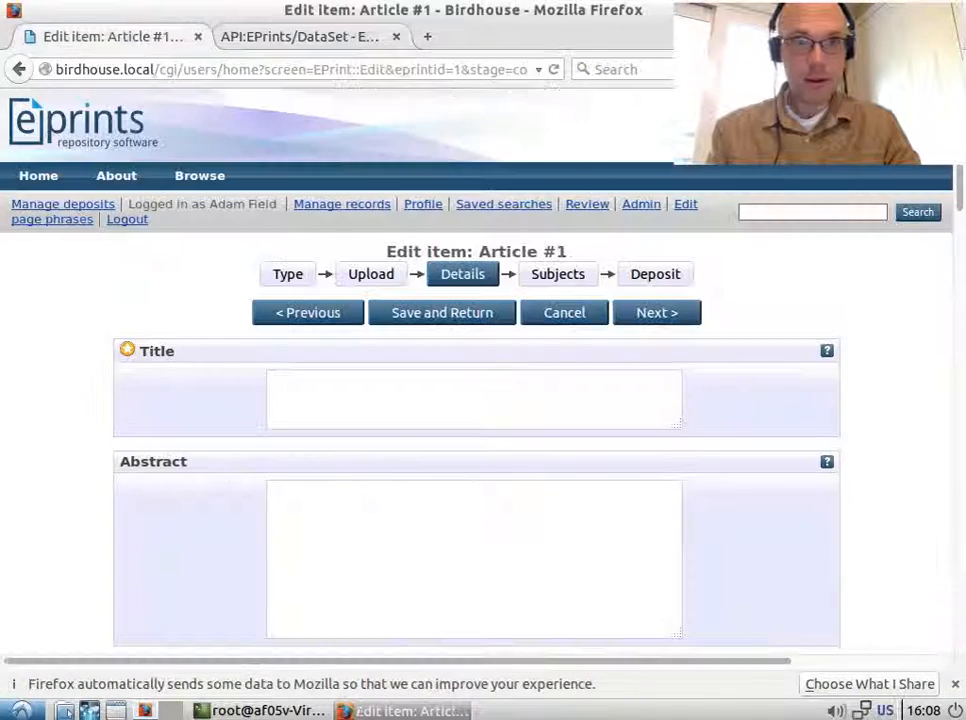
Via Admin > Config. Tools > Manage Metadata Fields, list Eprints fields and find 'bird'
left_click(640, 203)
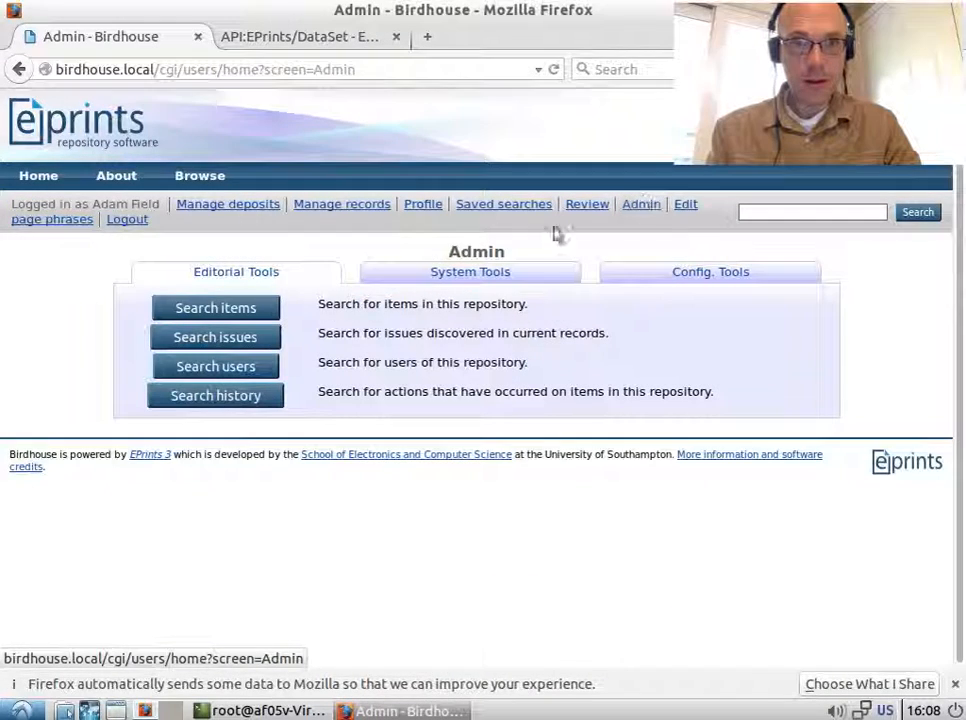
left_click(710, 271)
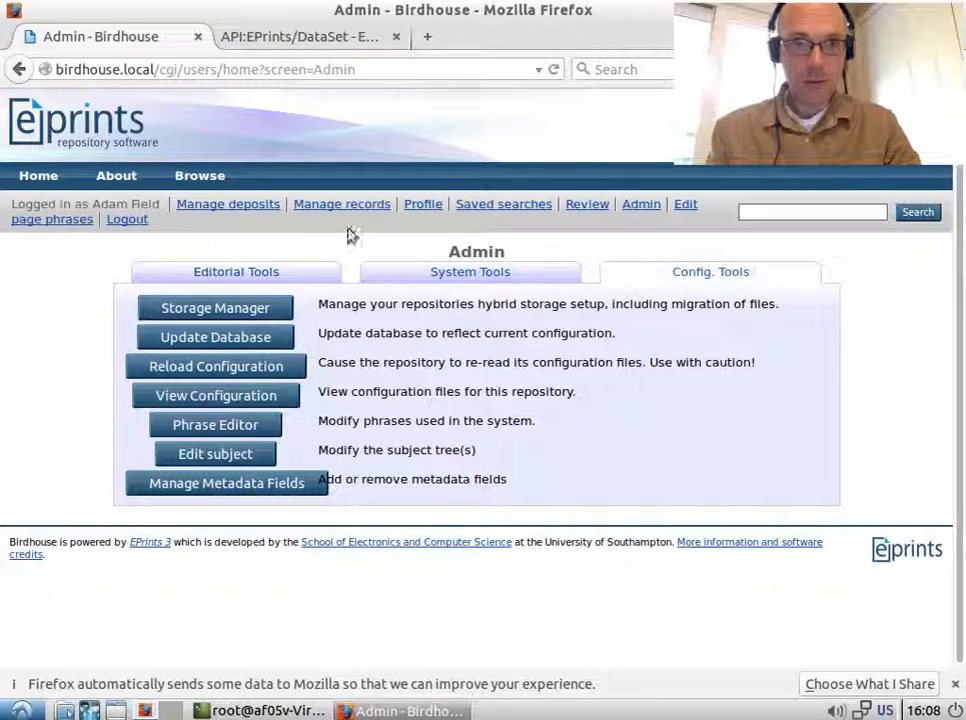
left_click(227, 483)
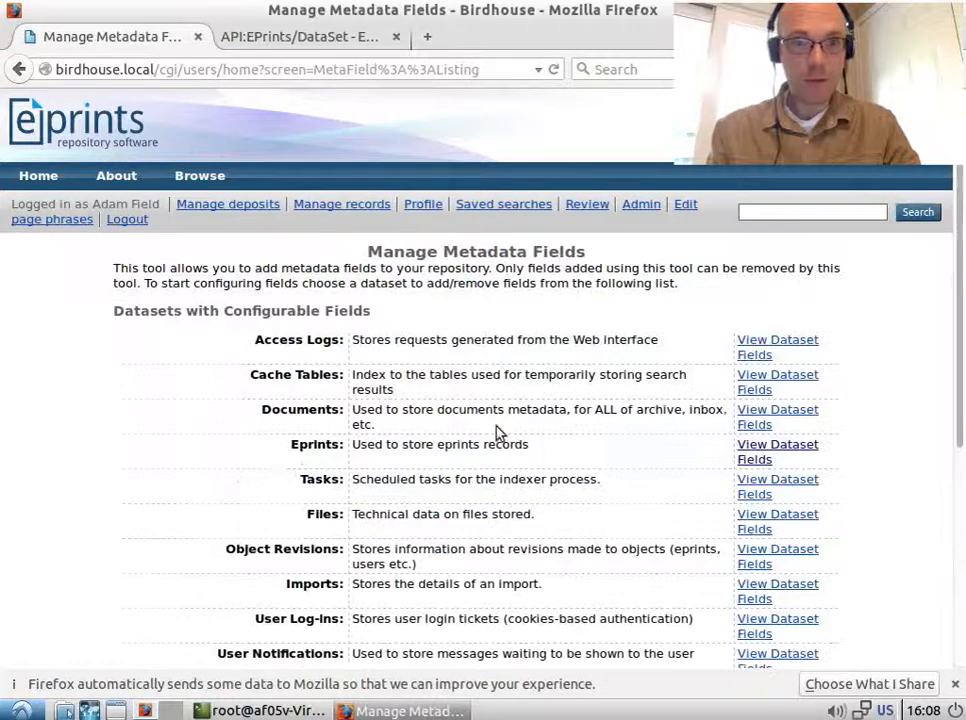
left_click(777, 444)
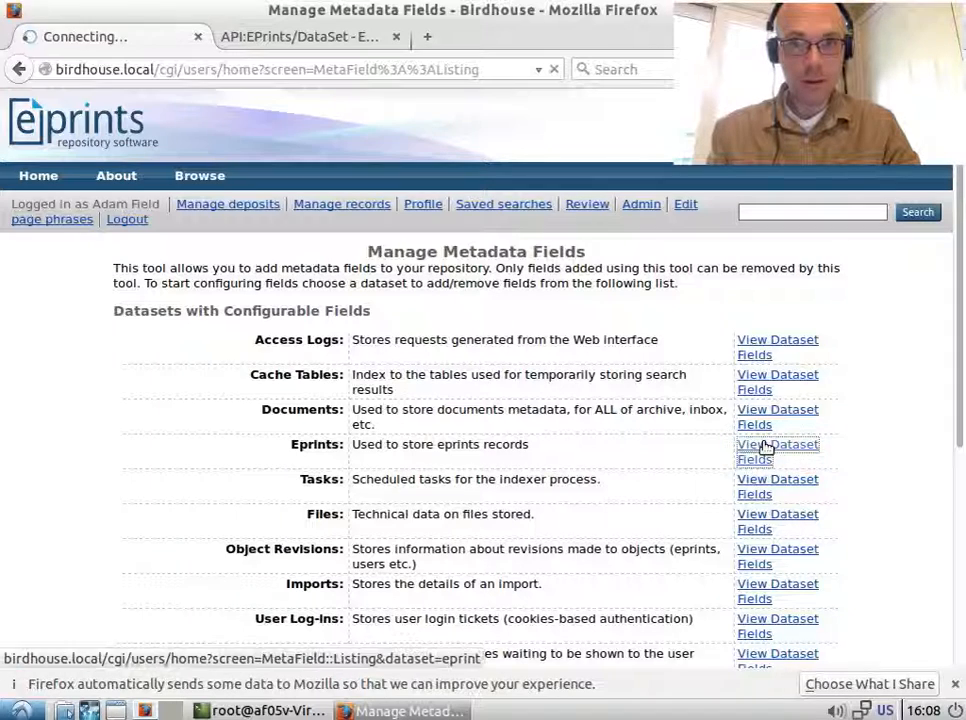
left_click(777, 444)
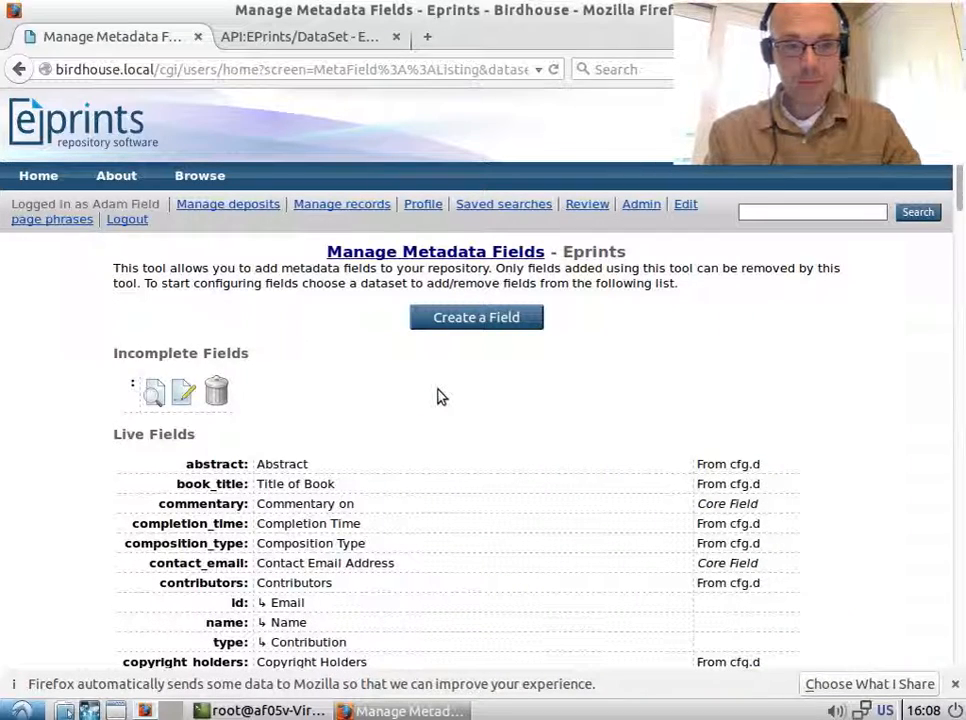
type("bird")
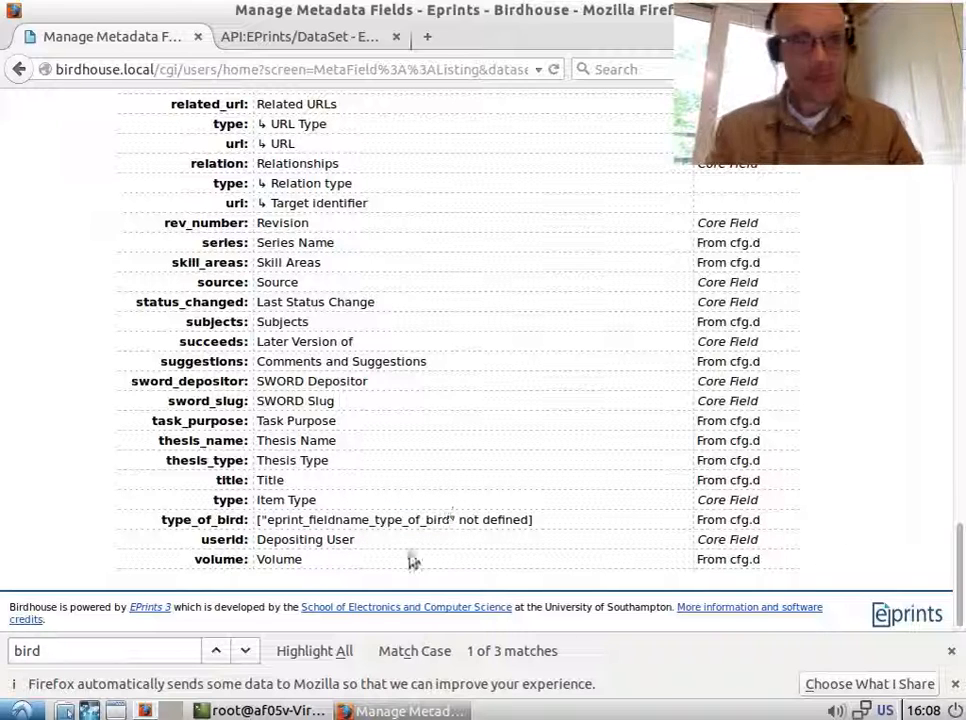
left_click(267, 710)
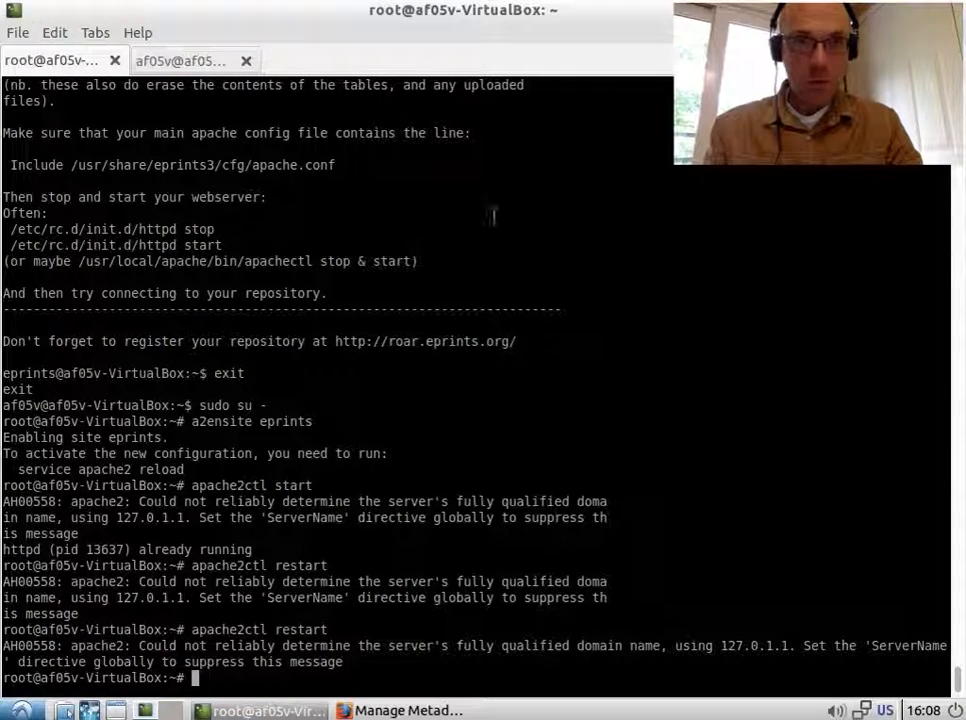
As the eprints user, cd to workflows/eprint and open default.xml in vim
left_click(180, 60)
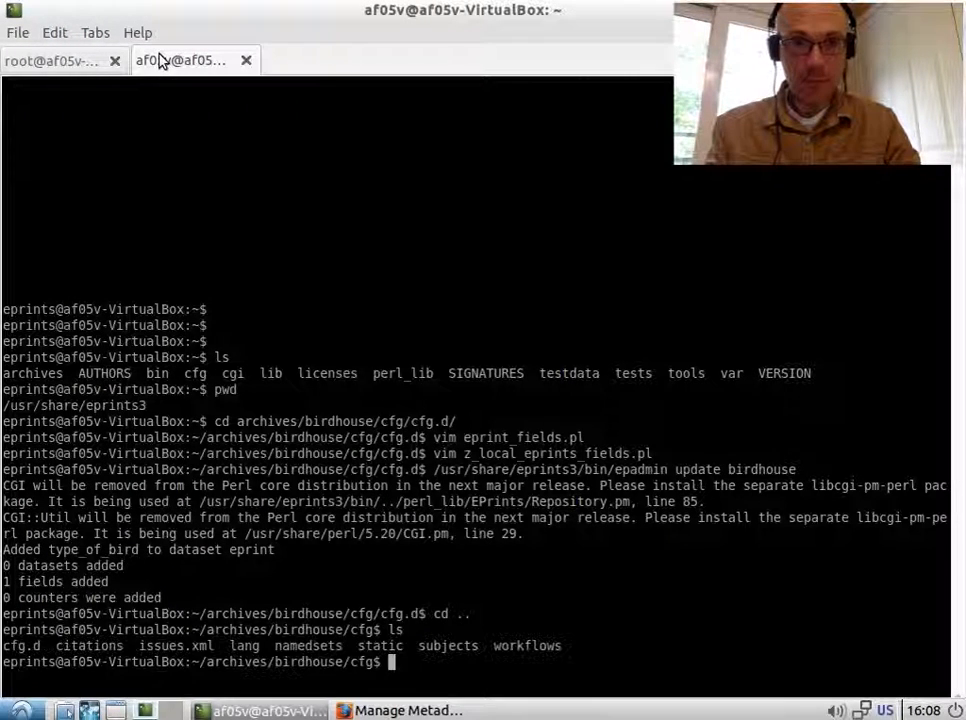
type("cd workflows/eprint/")
type("ls")
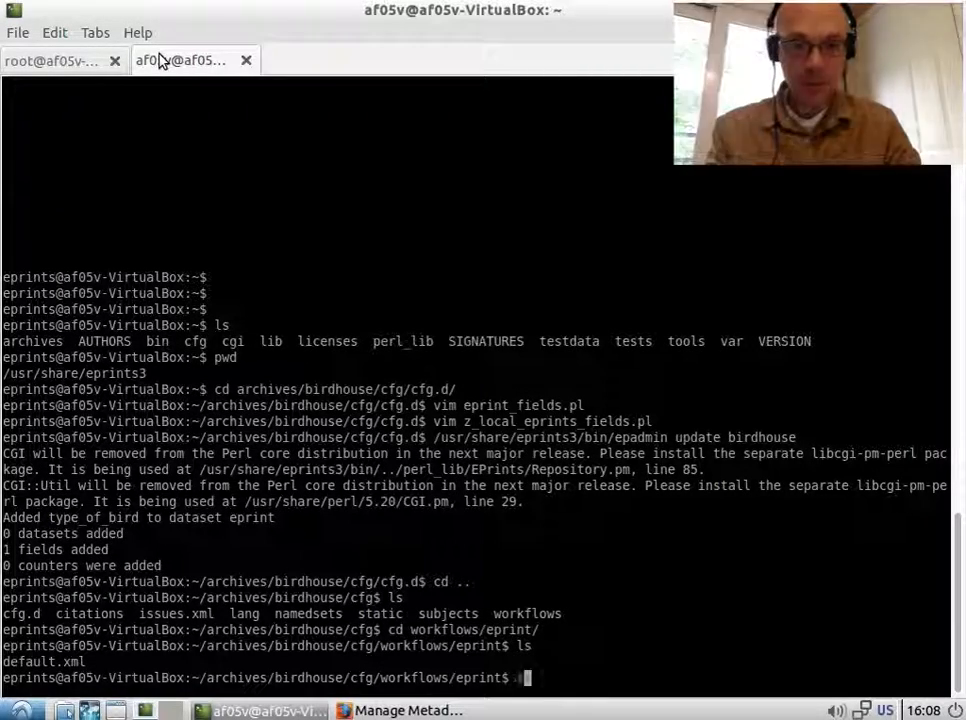
type("vim default.xml")
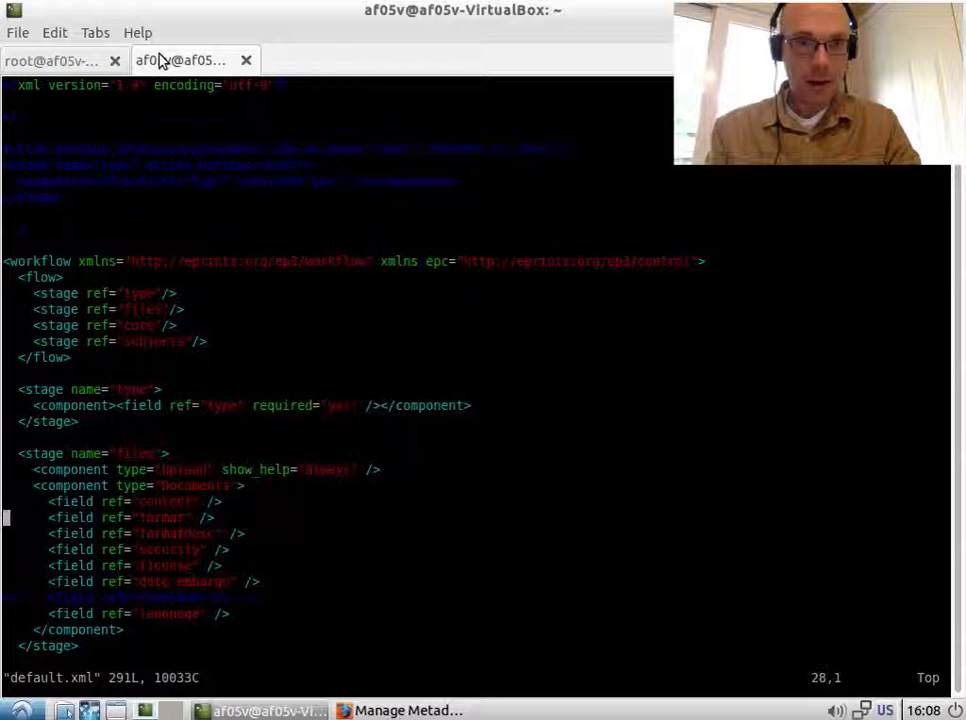
Insert <component><field ref="type_of_bird"/></component> above the abstract in default.xml and save
scroll("down", 3)
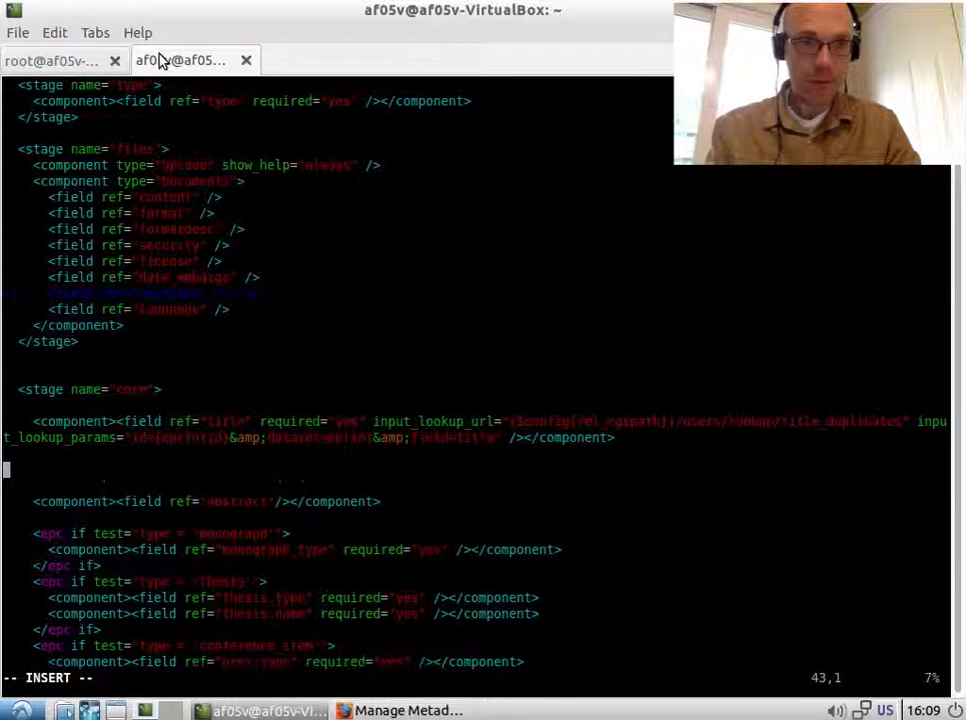
type("<")
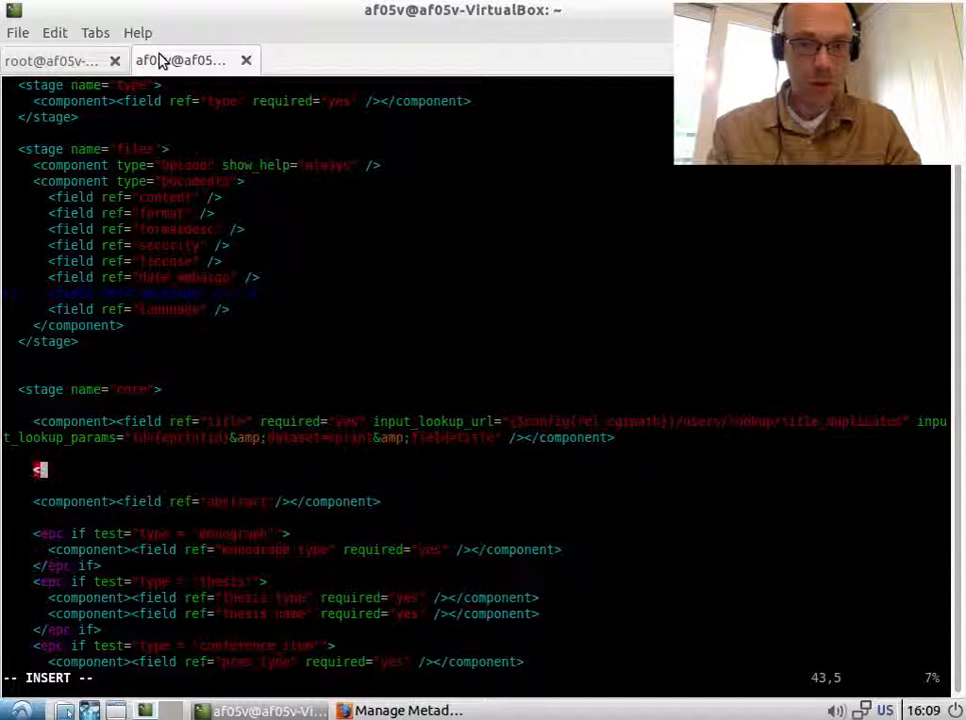
type("<component>")
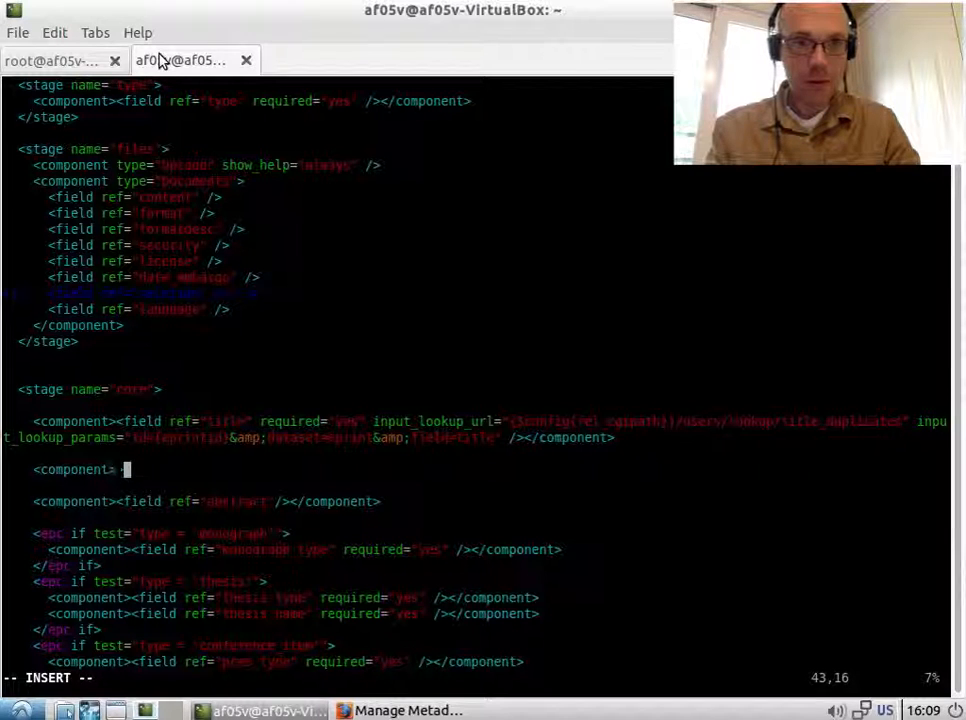
type("field ref=\"type_of_bird\"/>")
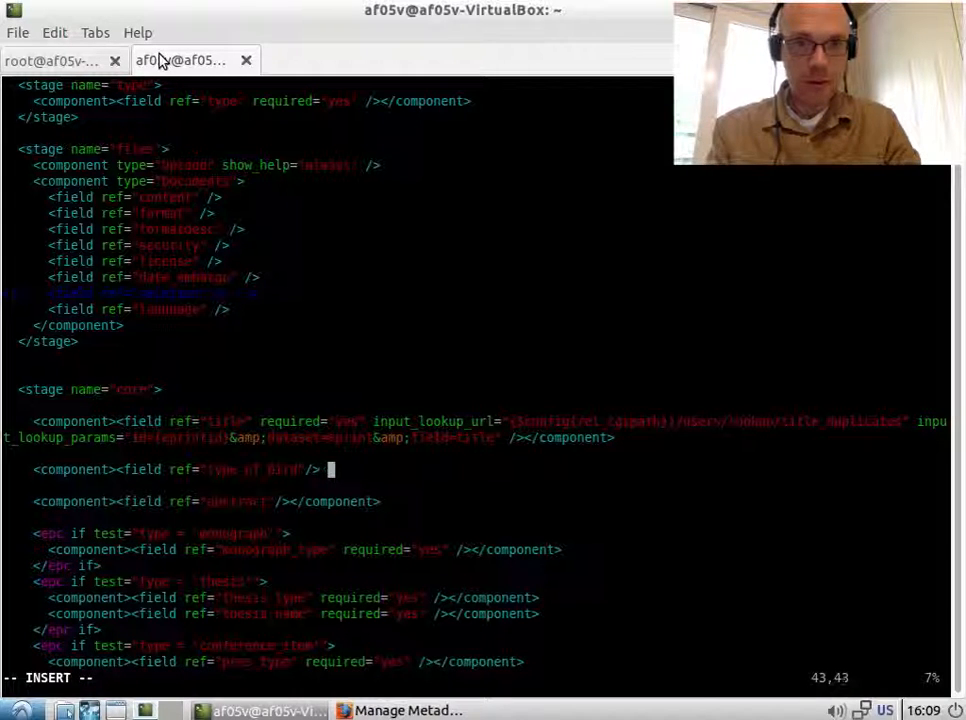
type("</compon")
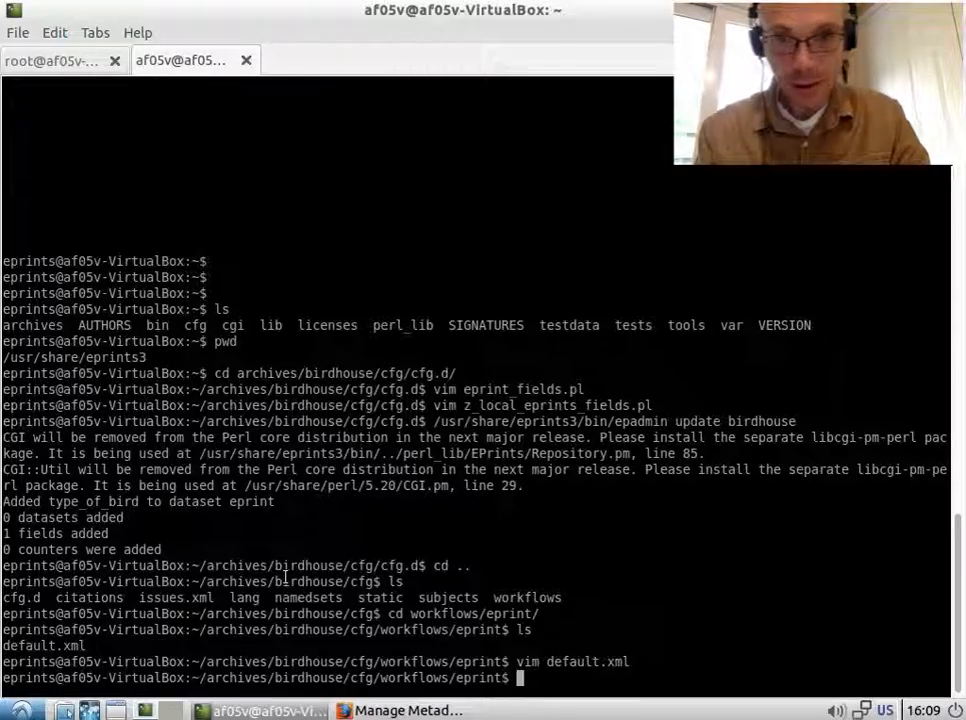
Open Article #1's Details stage and show the type of bird field's help text
left_click(405, 710)
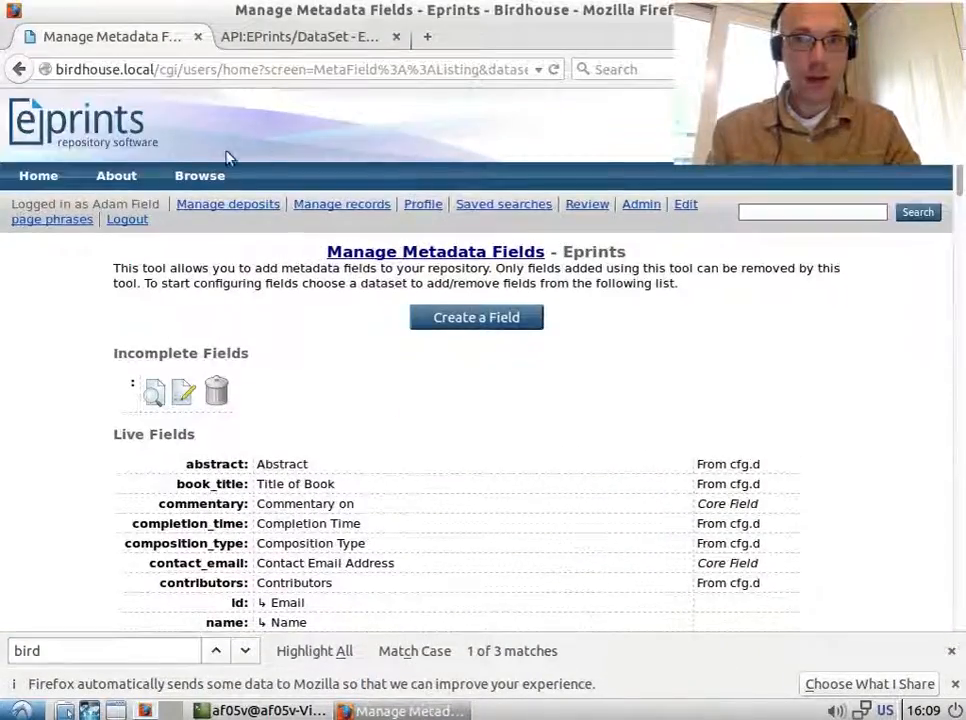
left_click(227, 204)
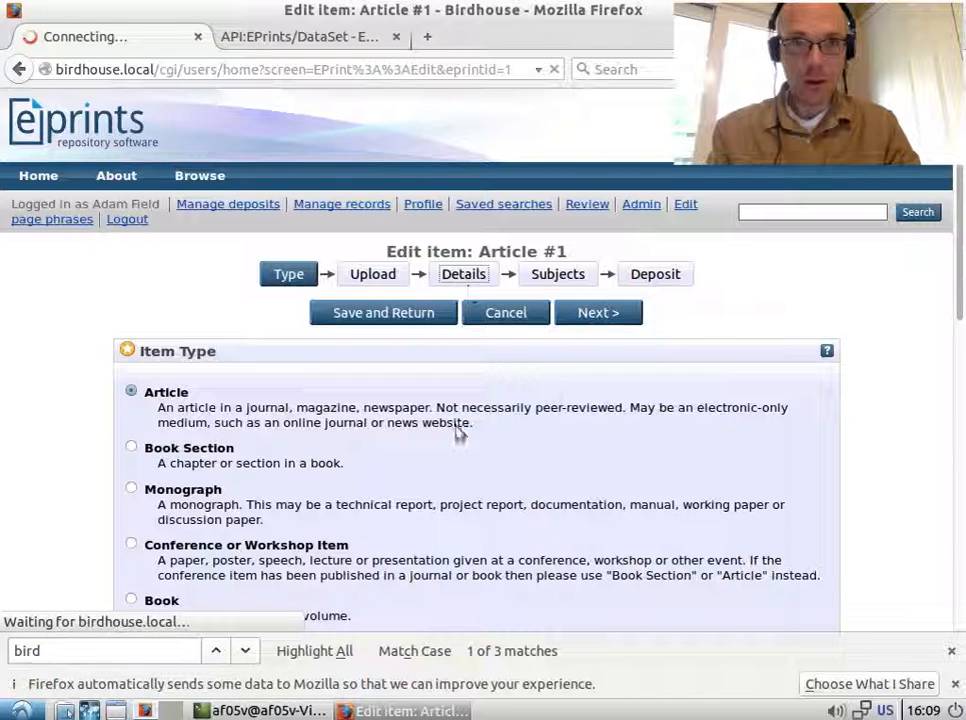
left_click(597, 312)
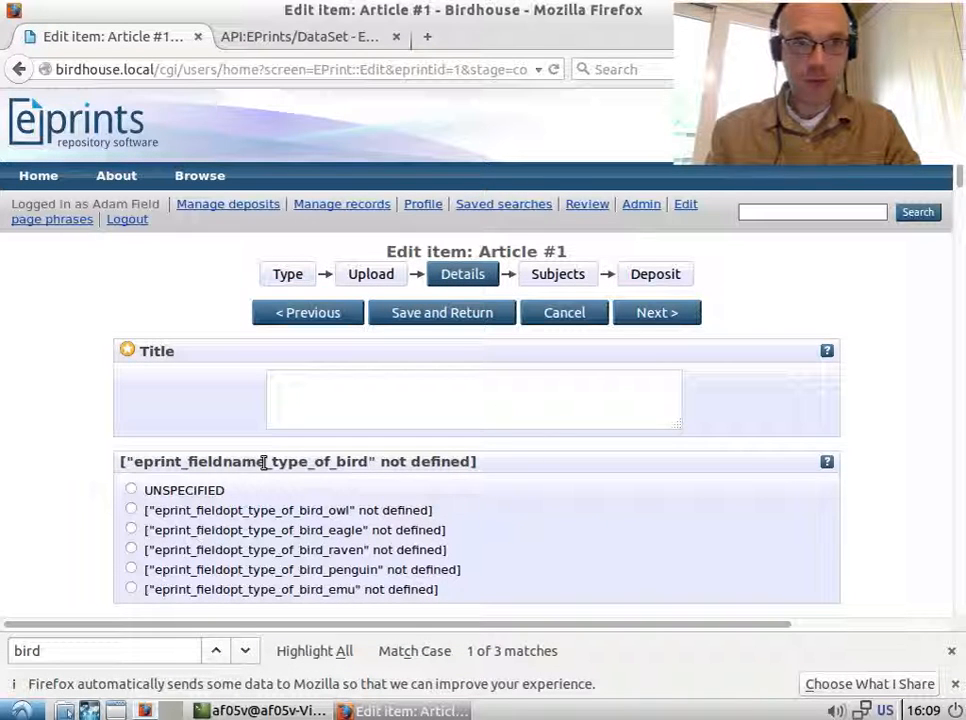
scroll("down", 3)
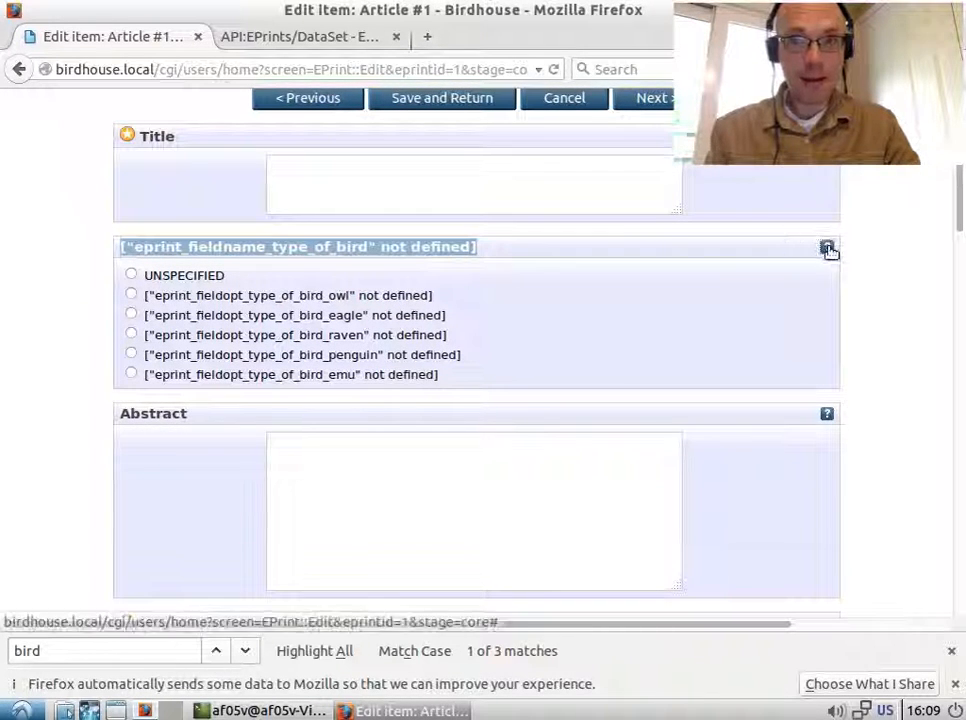
left_click(827, 247)
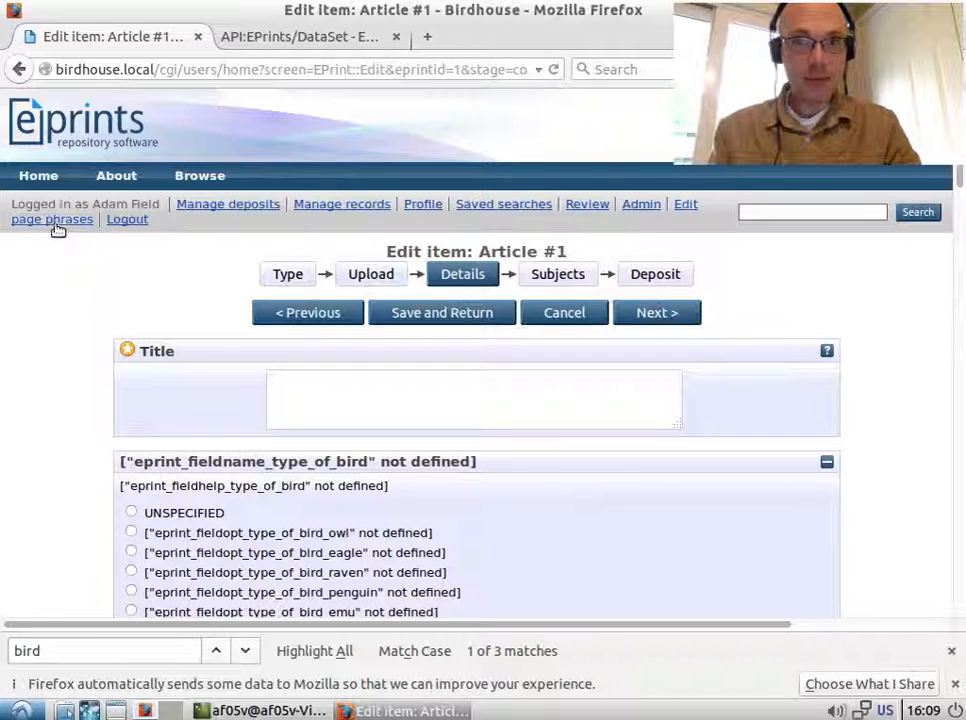
Save the help phrase 'Please select the type of bird.' and begin entering the name 'Type of Bird'
left_click(51, 211)
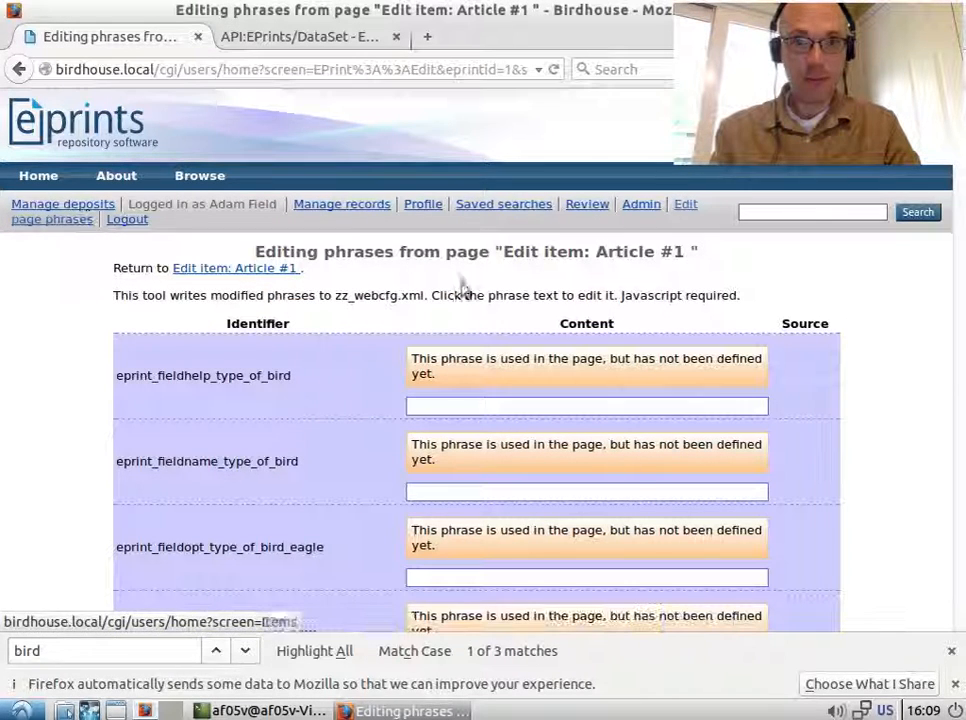
left_click(586, 405)
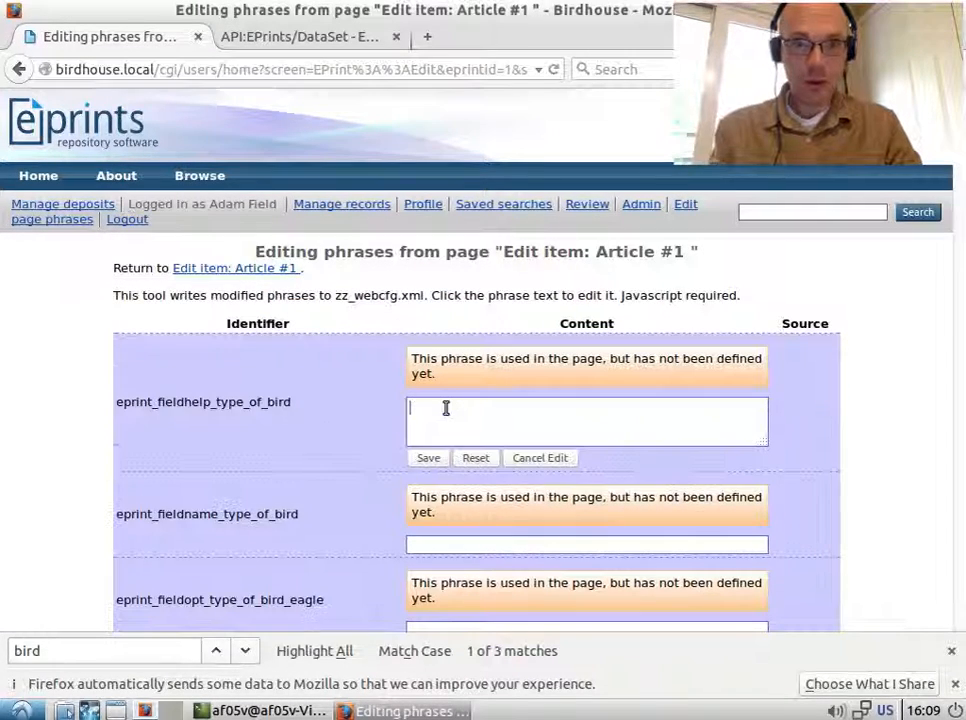
type("Please select the typoe")
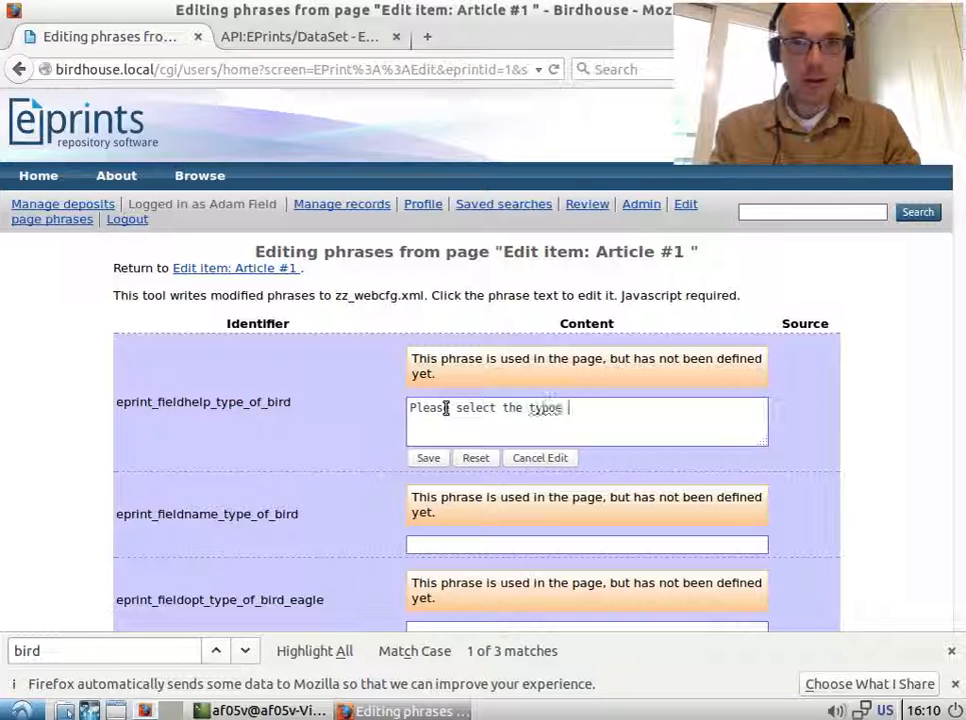
type("of bird.")
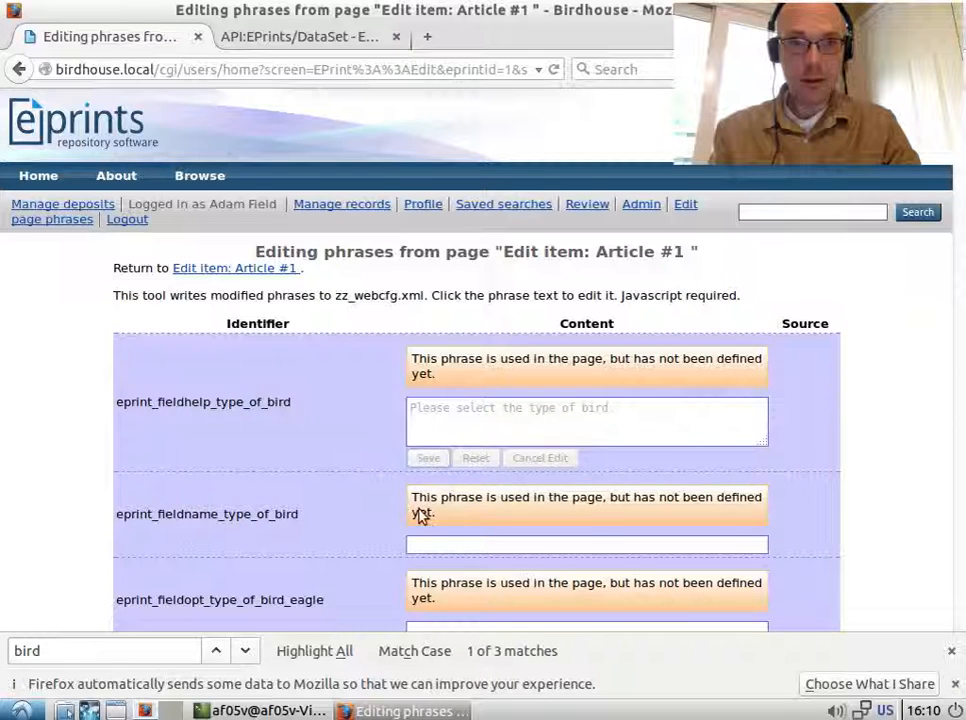
left_click(428, 457)
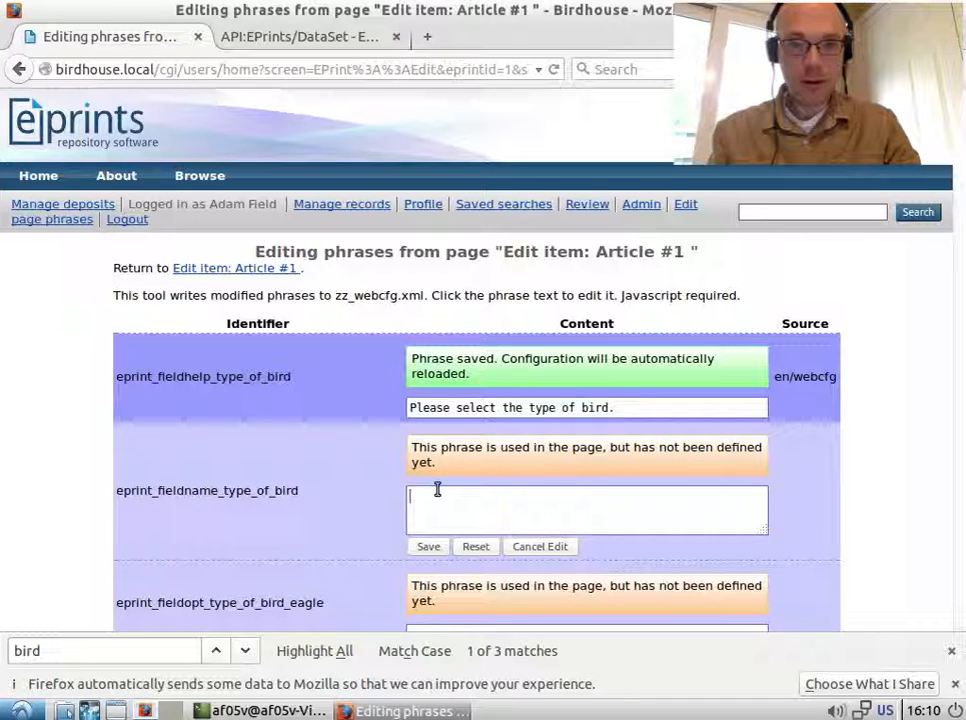
type("Type of Bird")
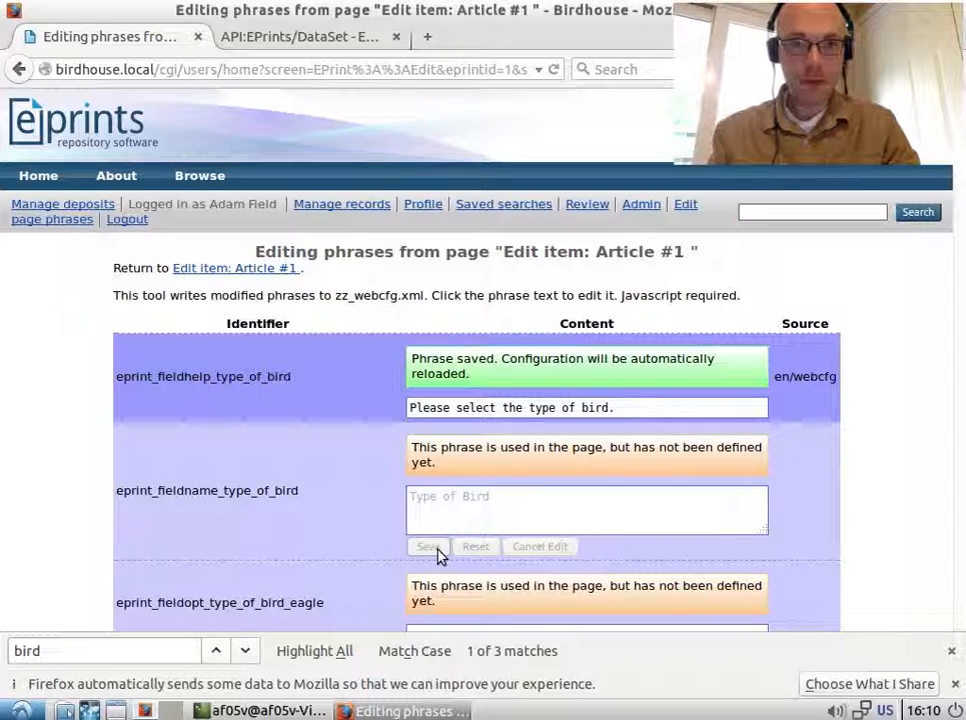
Save the 'Type of Bird' field name and label the Eagle and Emu options
left_click(428, 546)
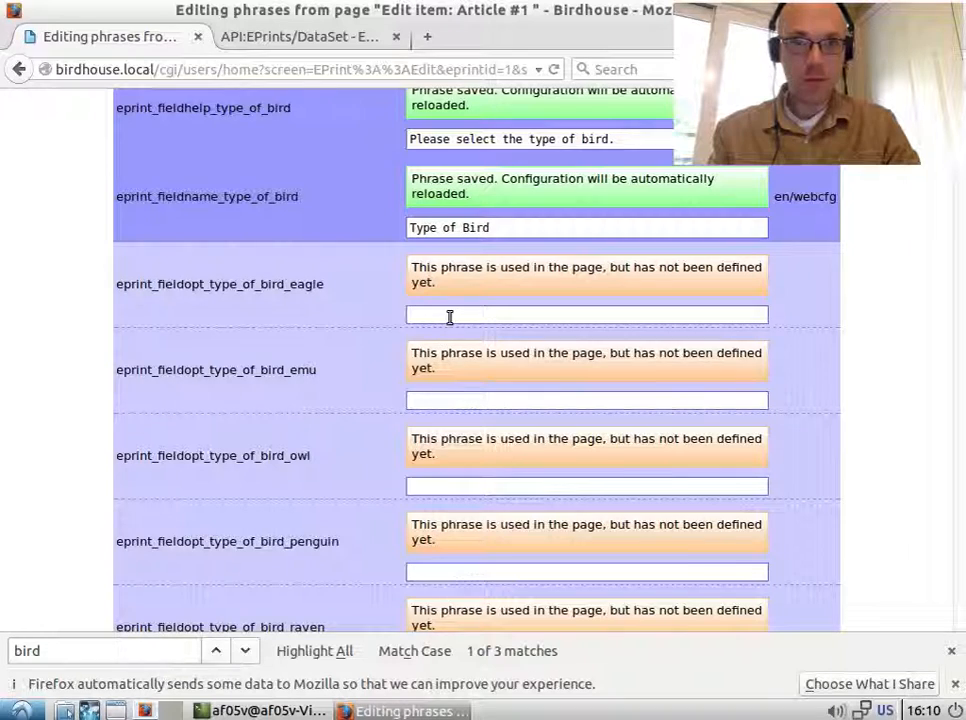
left_click(587, 314)
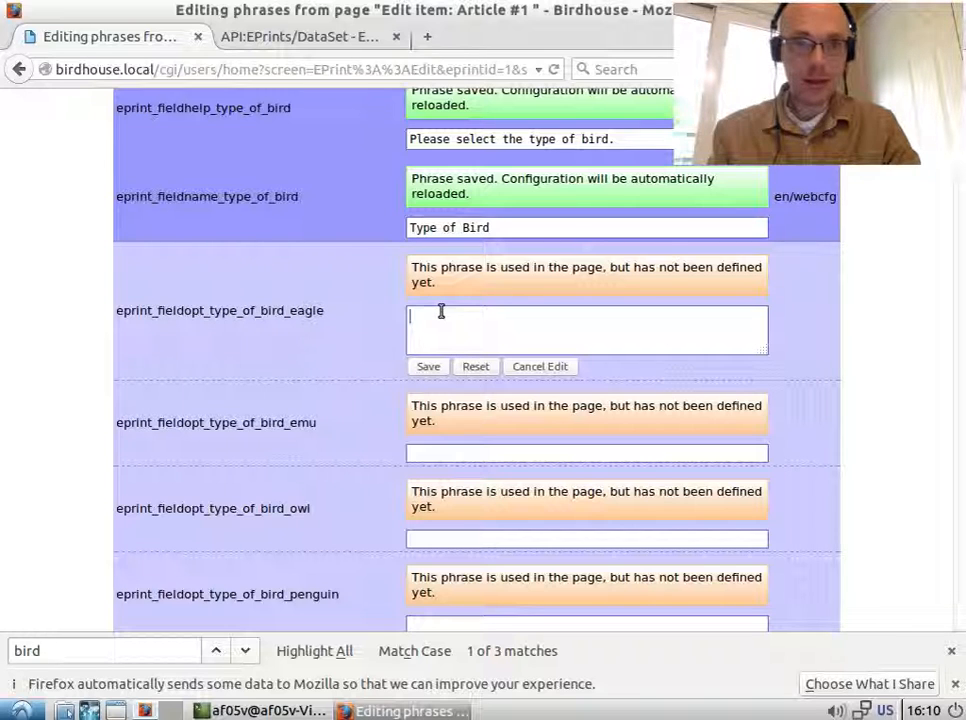
type("Eagle")
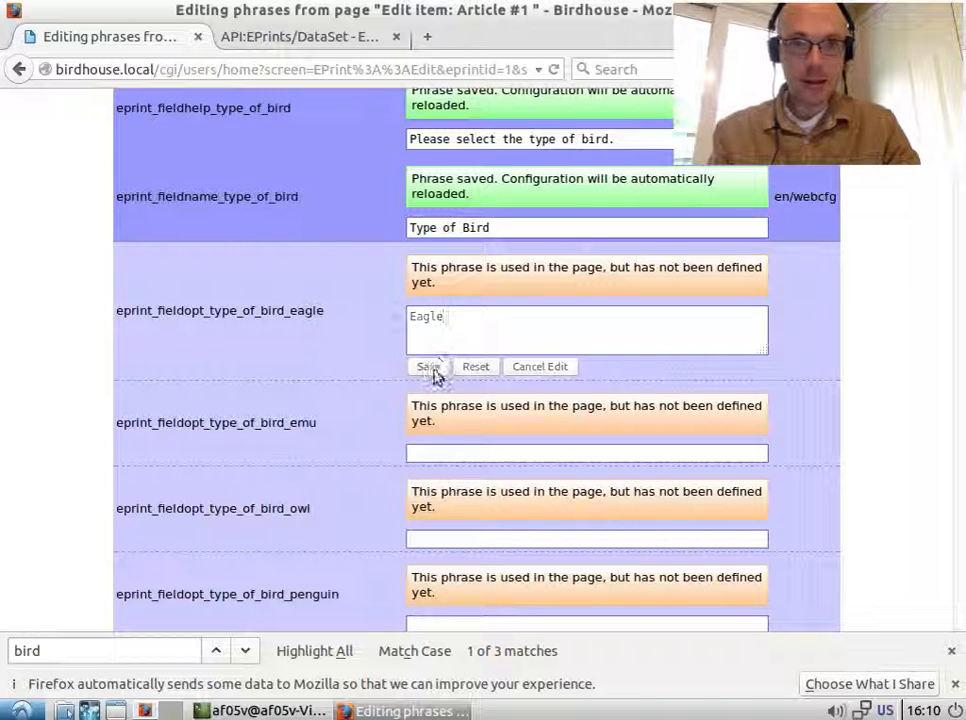
left_click(426, 366)
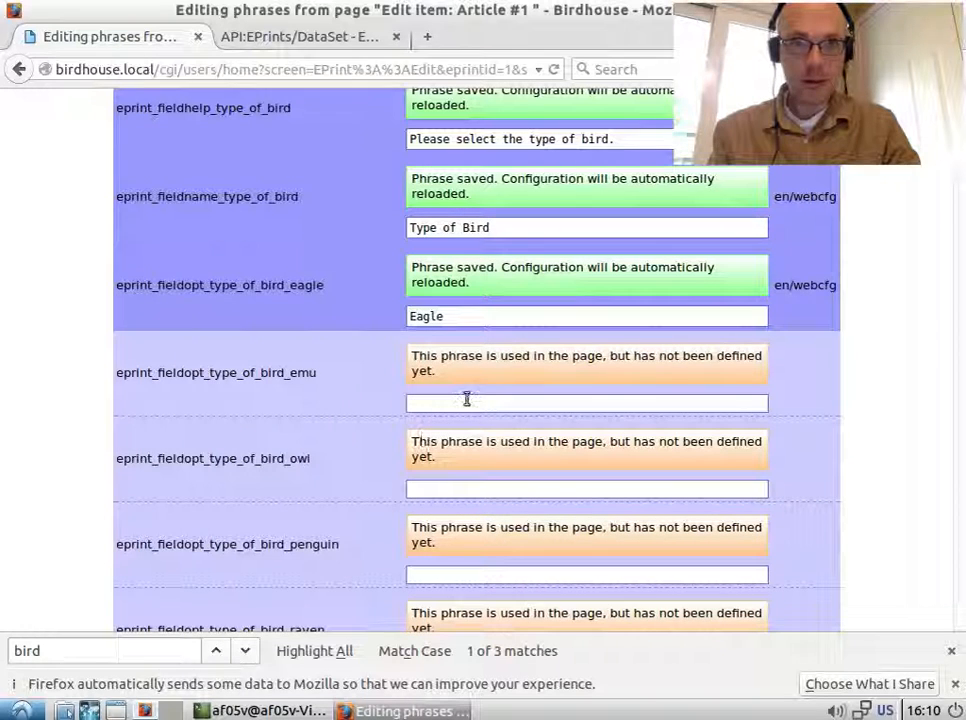
type("Emuy")
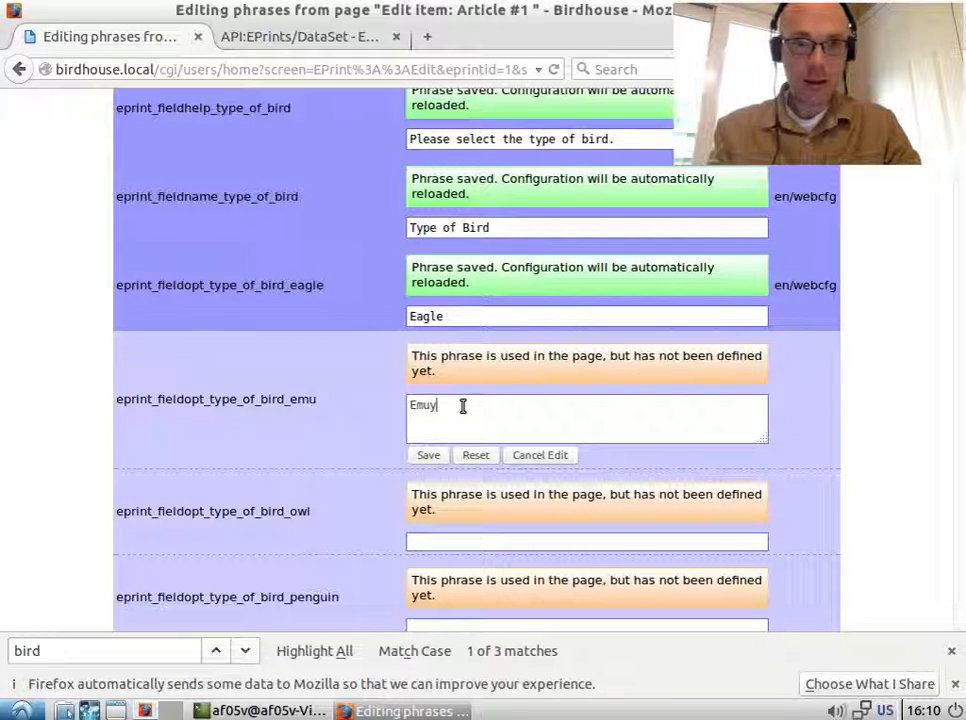
left_click(428, 455)
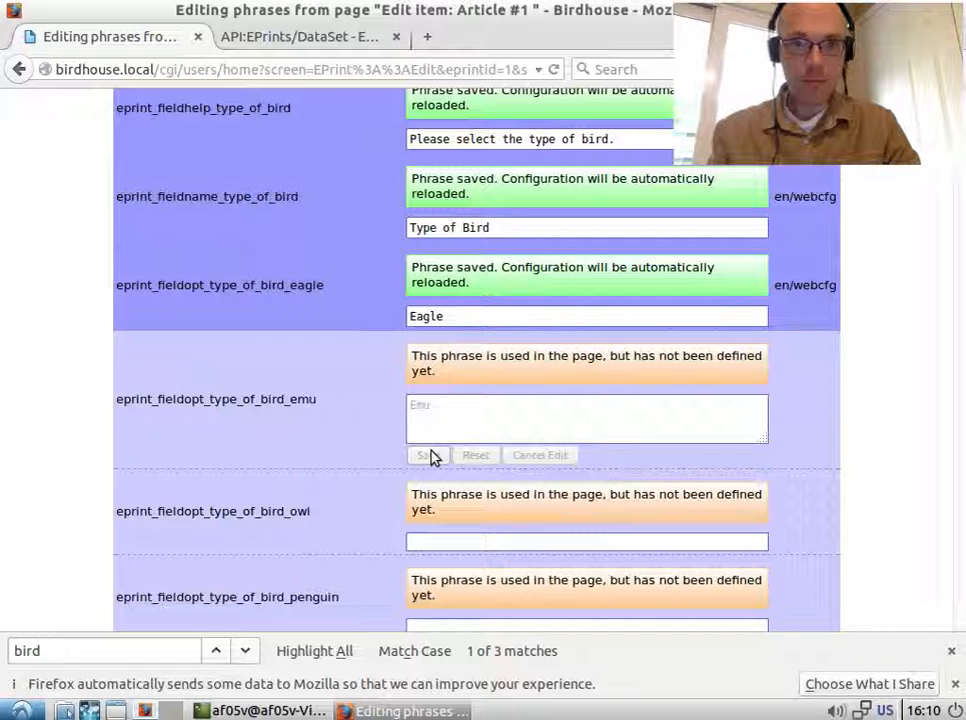
Label the Owl, Penguin and Raven options and save the Raven phrase
left_click(425, 455)
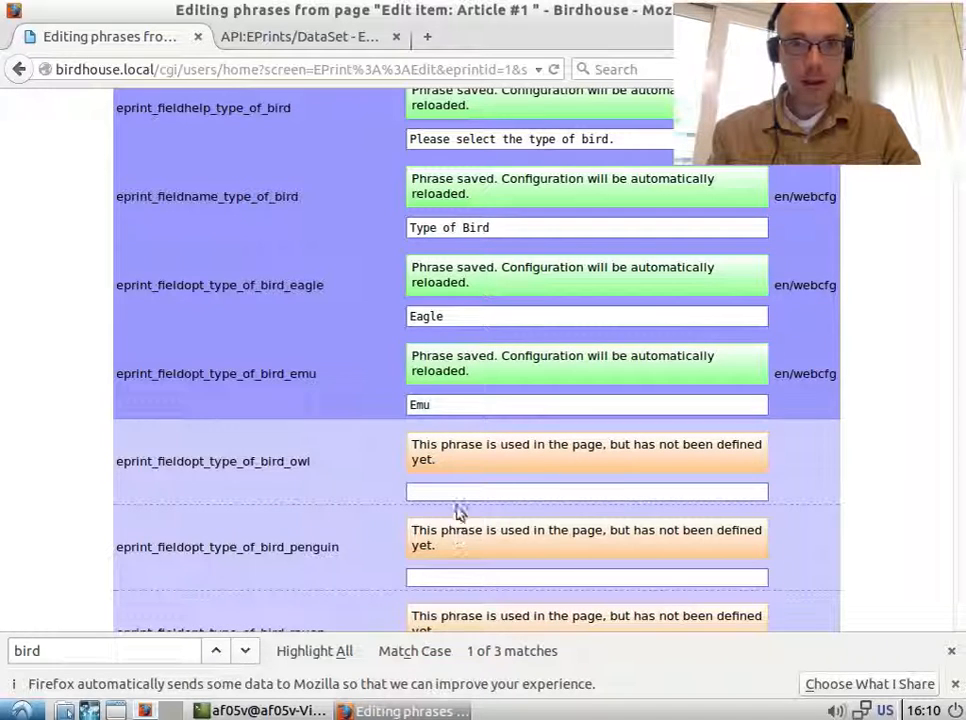
type("Owl")
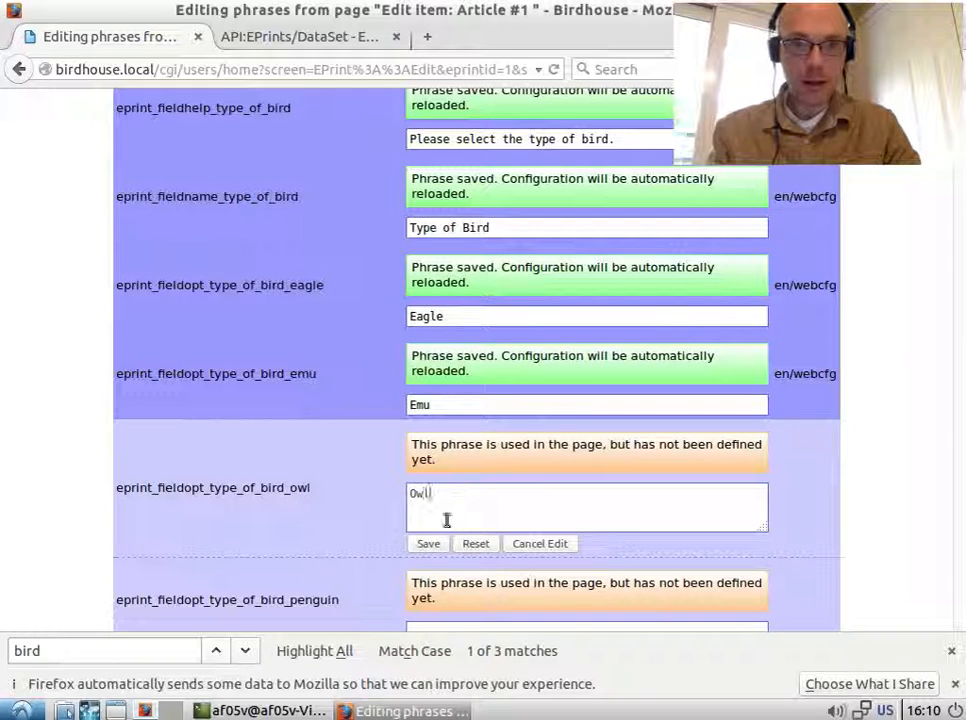
left_click(428, 543)
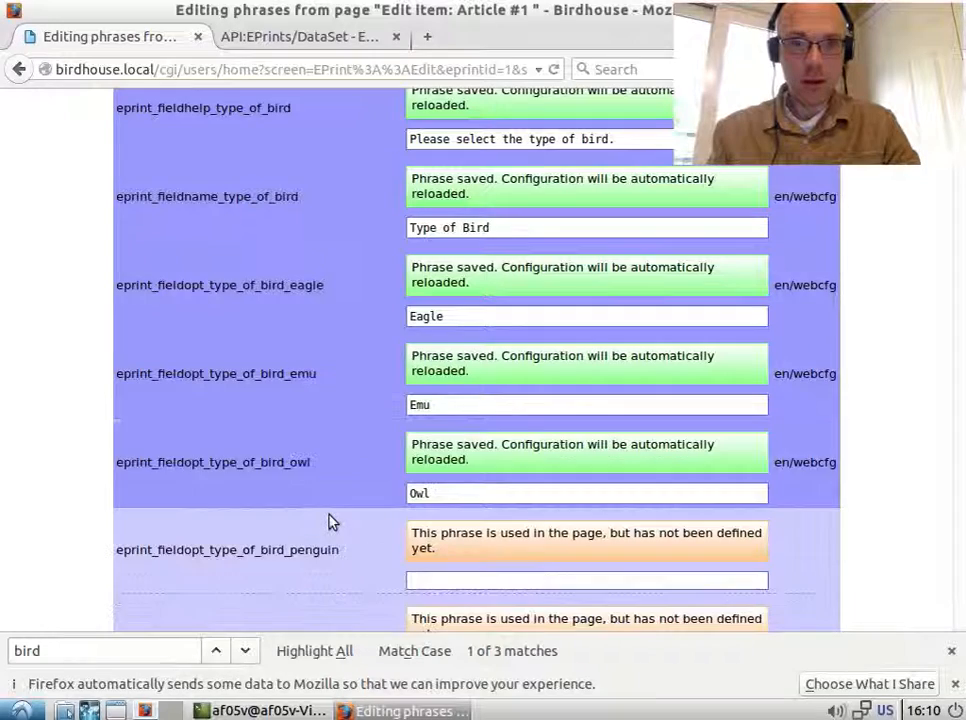
scroll("down", 3)
type("Penguin")
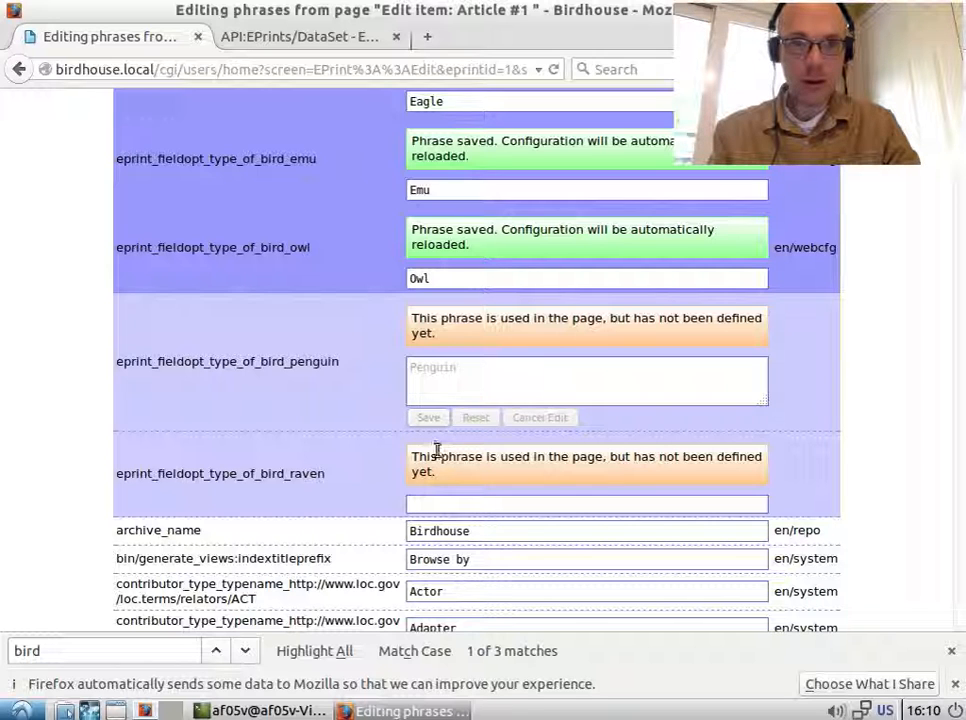
left_click(428, 417)
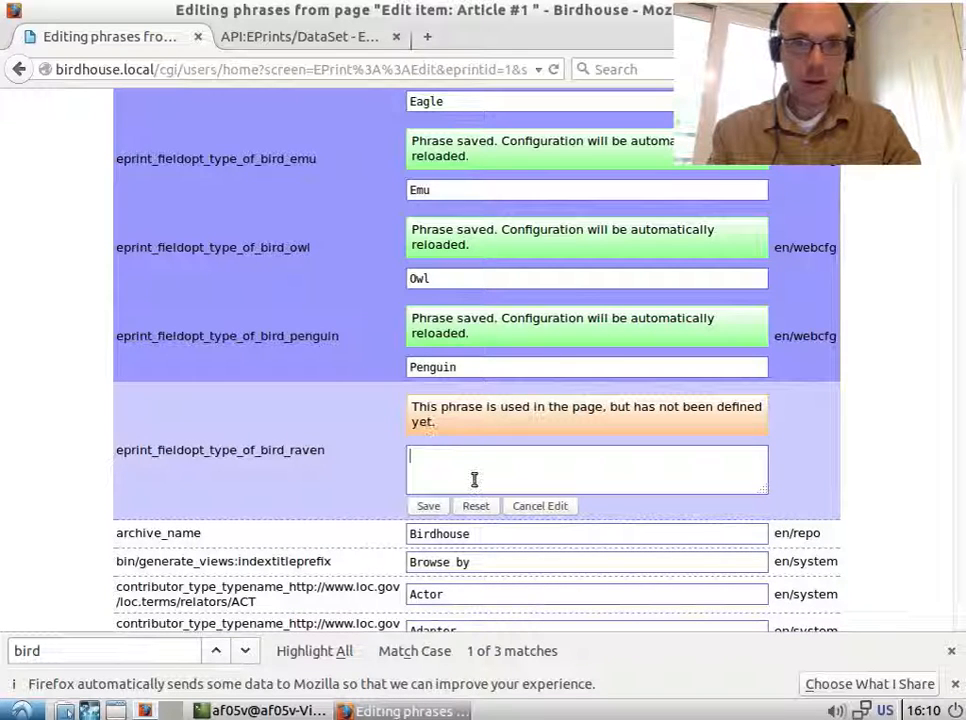
type("Raven")
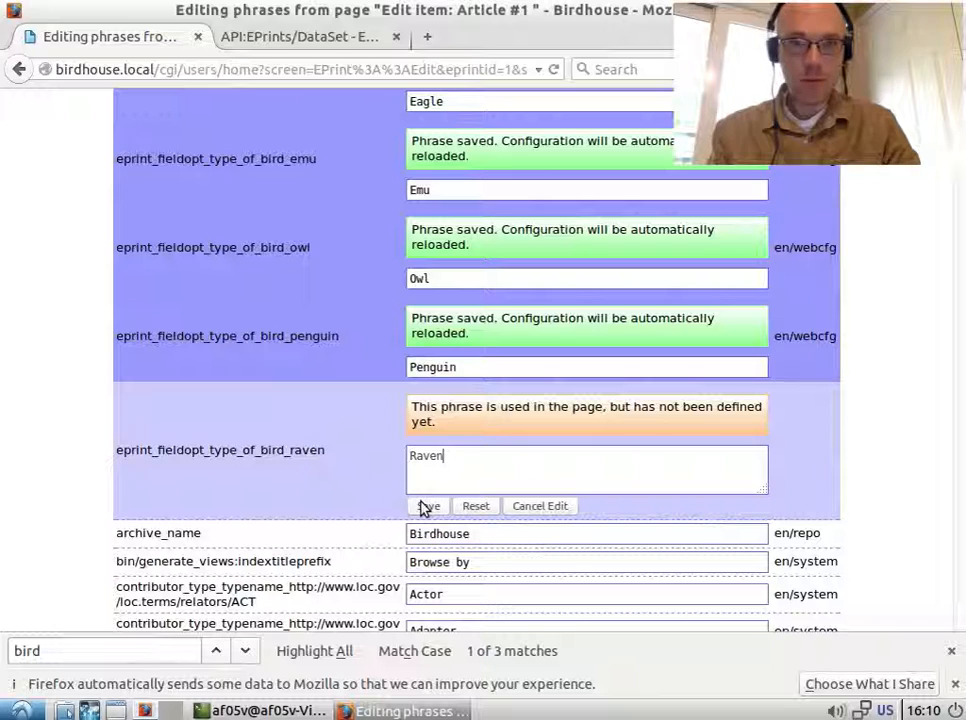
left_click(427, 505)
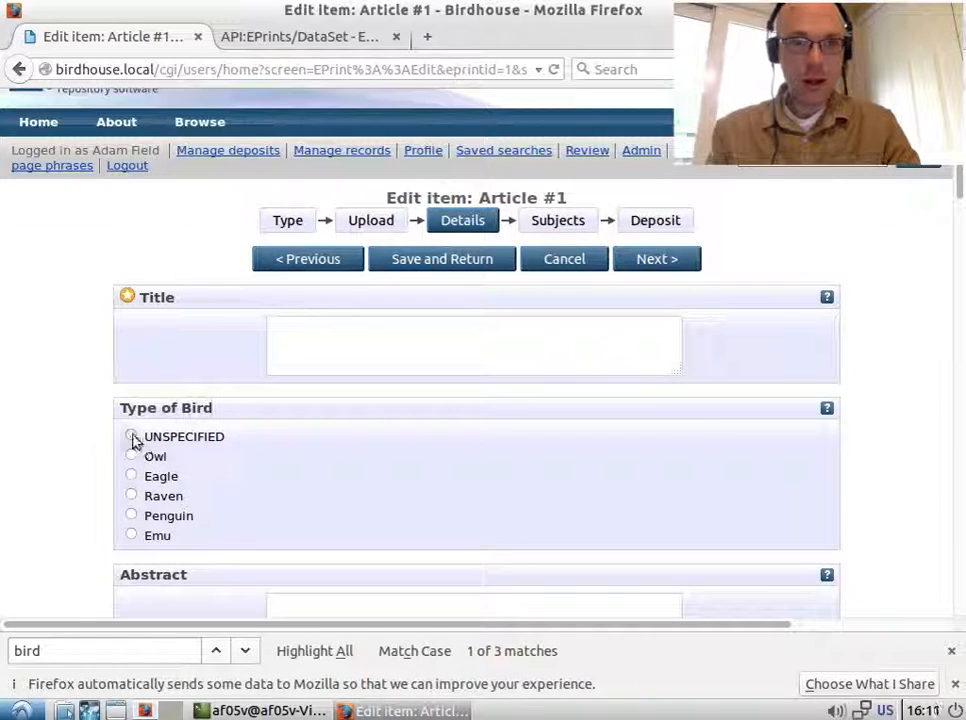
Check the Type of Bird radio options by clicking UNSPECIFIED, then return to the terminal
left_click(131, 435)
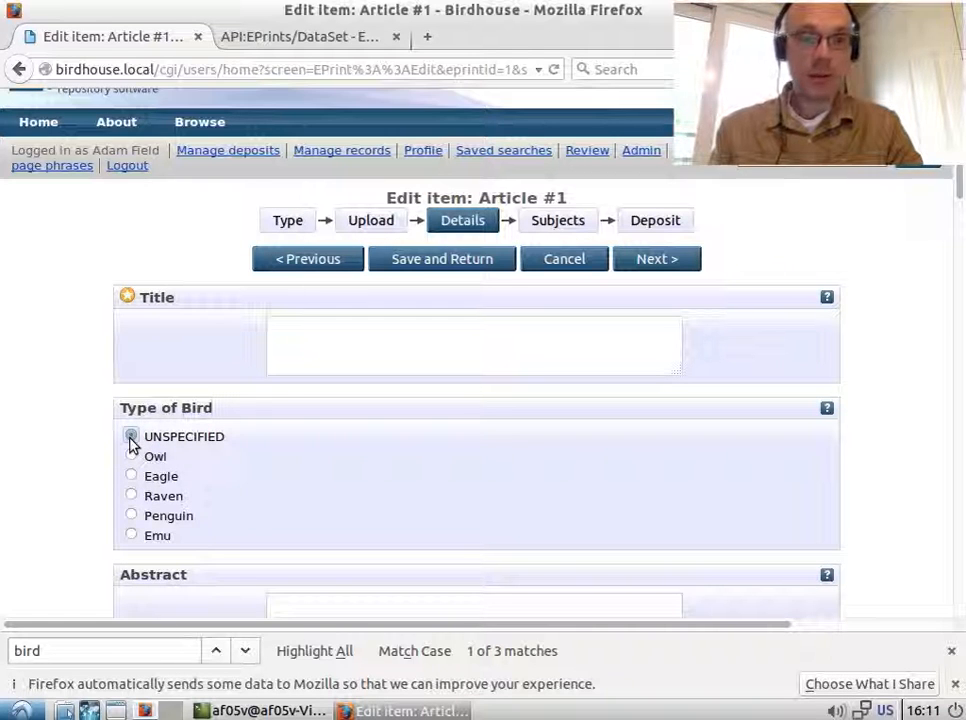
left_click(267, 710)
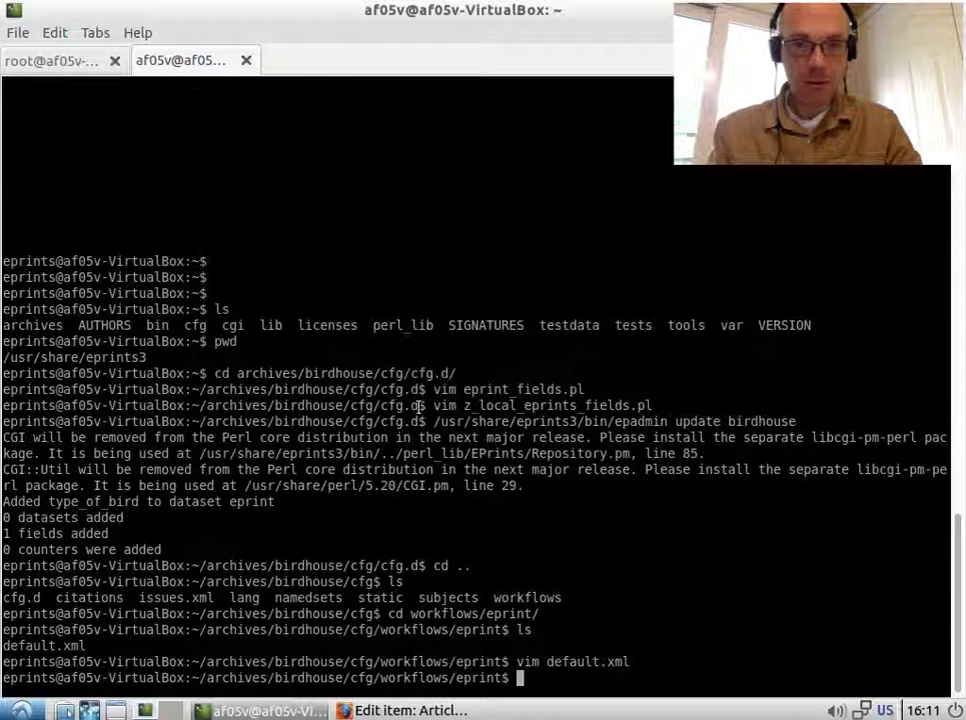
In cfg.d, add required => 1 to type_of_bird in z_local_eprints_fields.pl
type("cd cf")
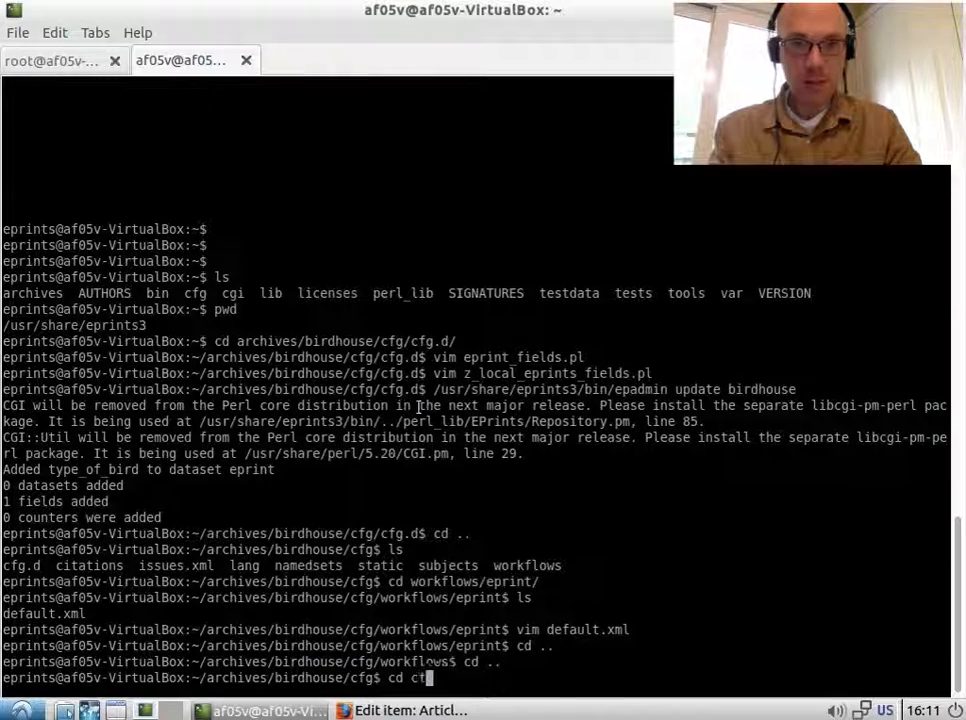
key("Return")
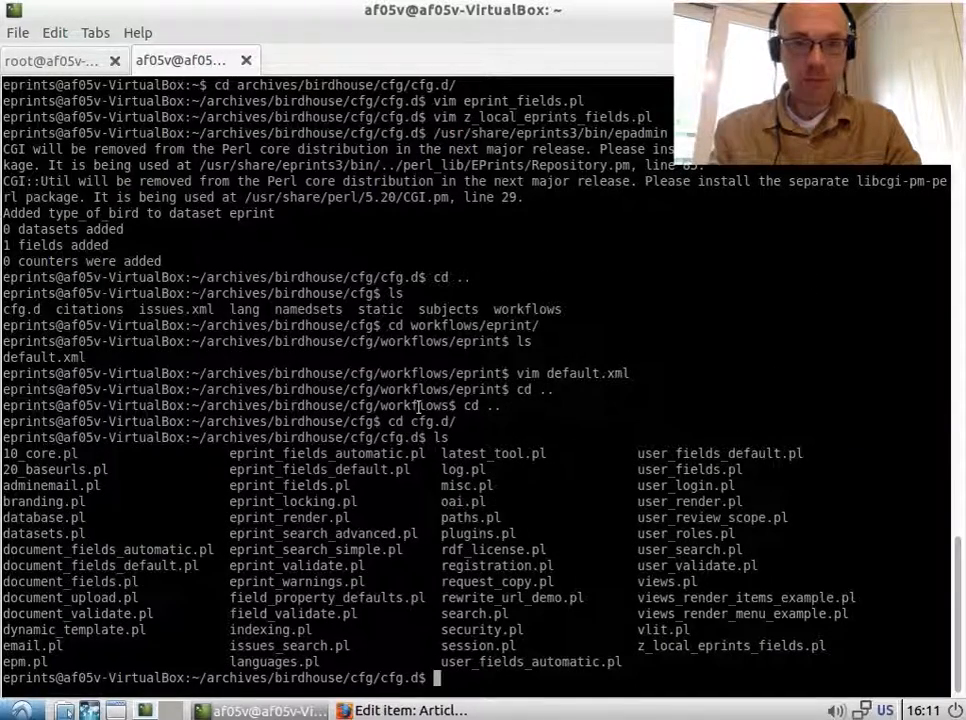
type("vim e")
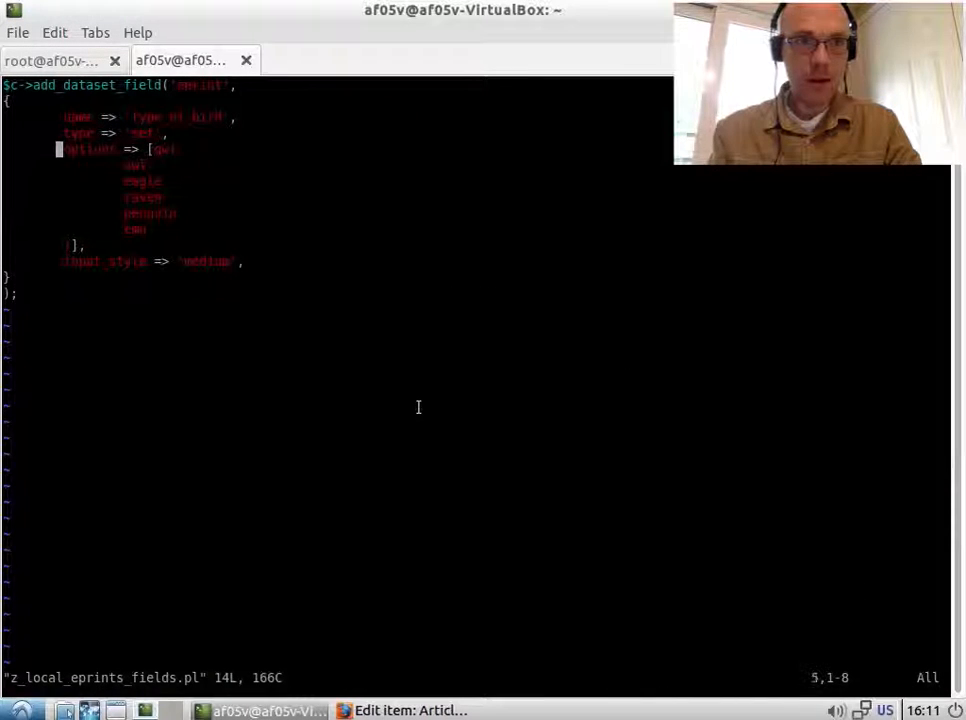
key("i")
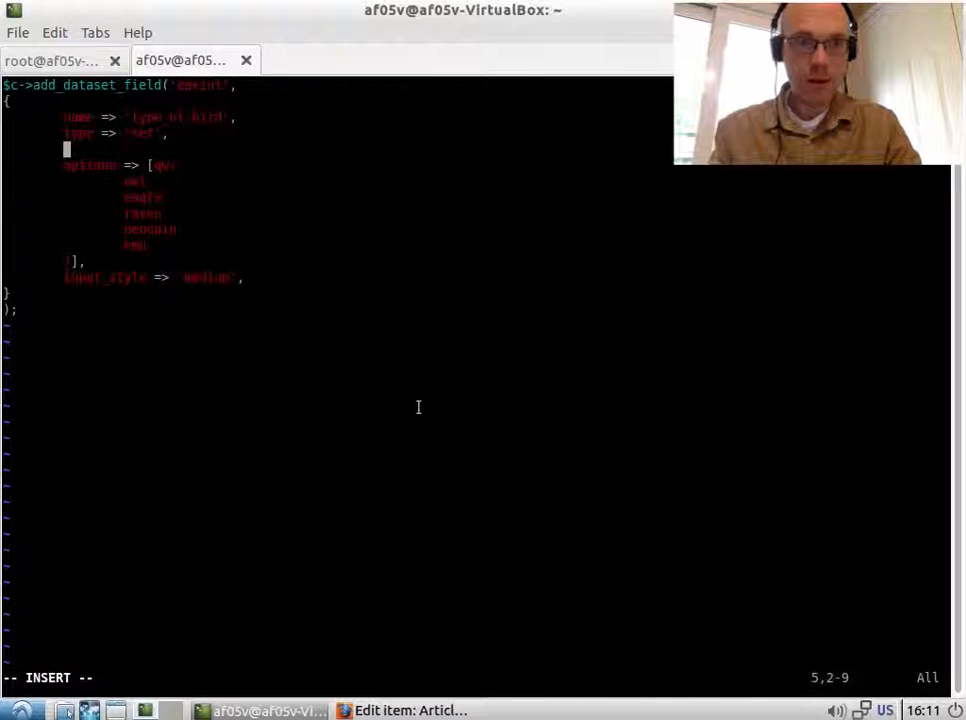
type("require")
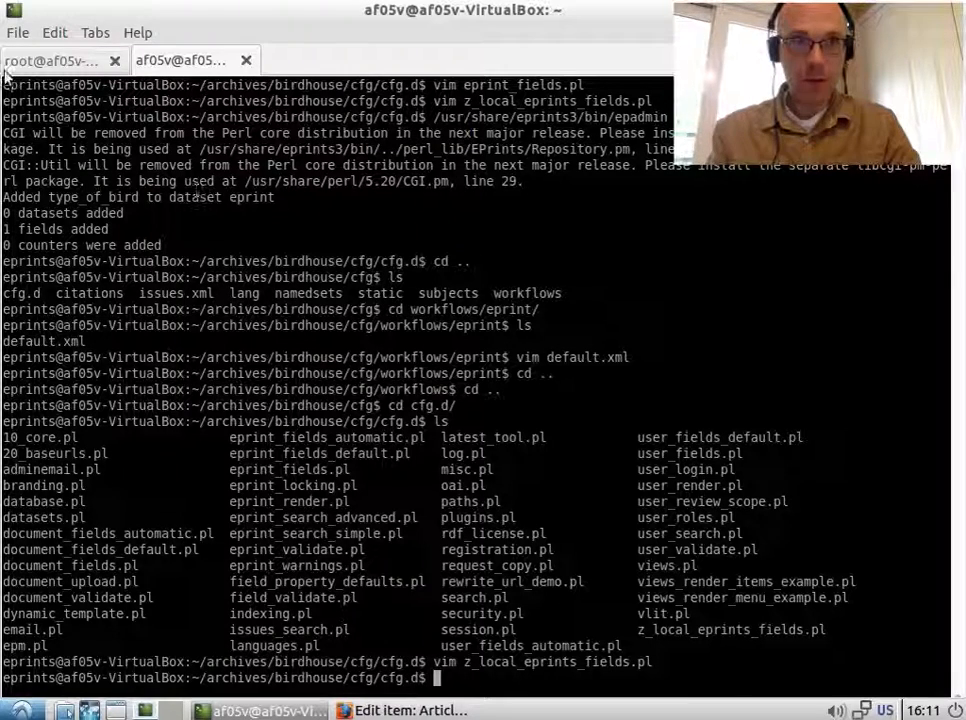
Choose Penguin for Type of Bird and display the field's help text
left_click(55, 61)
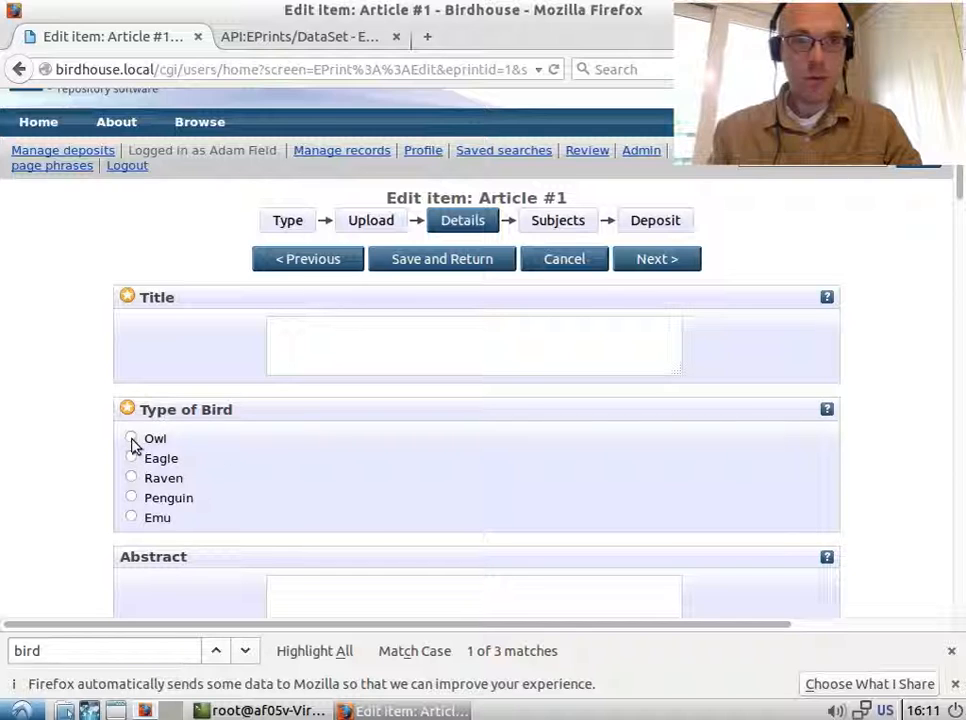
left_click(131, 497)
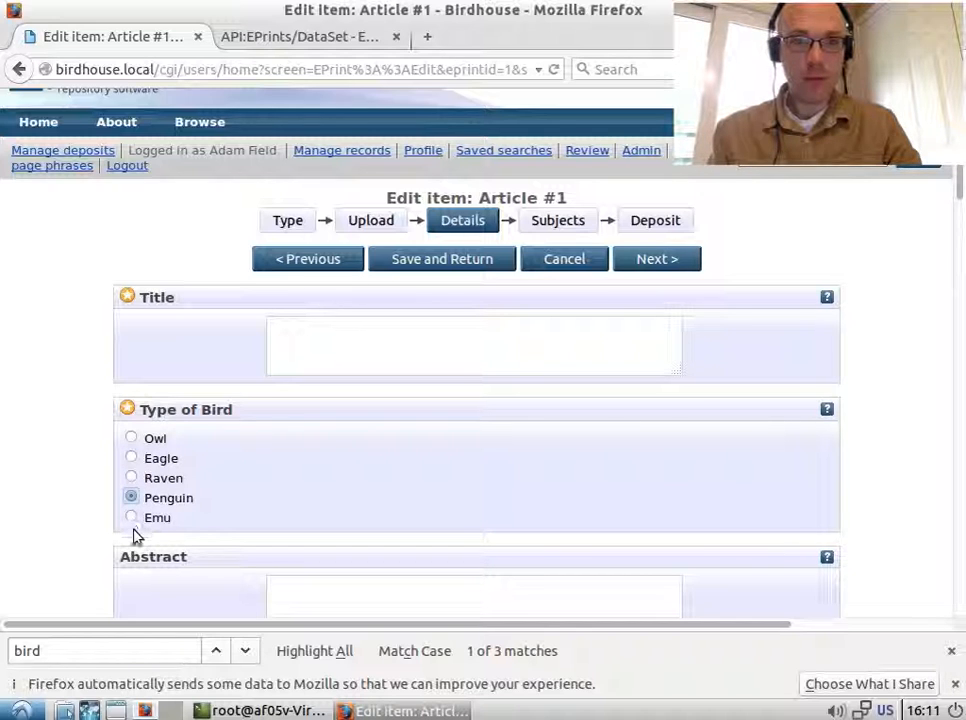
left_click(827, 409)
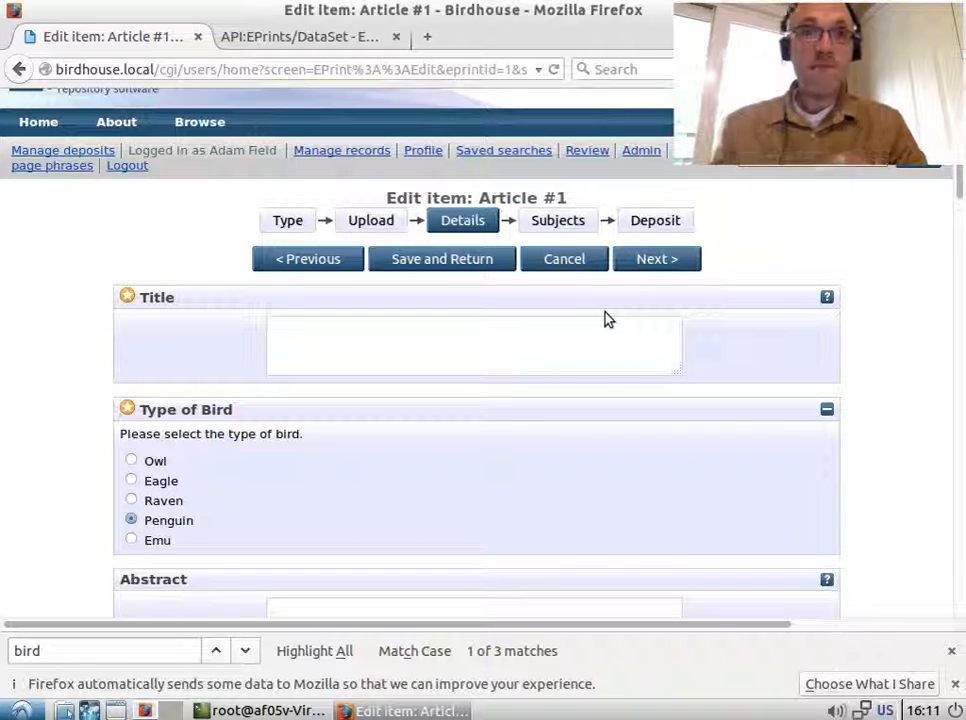
mouse_move(198, 640)
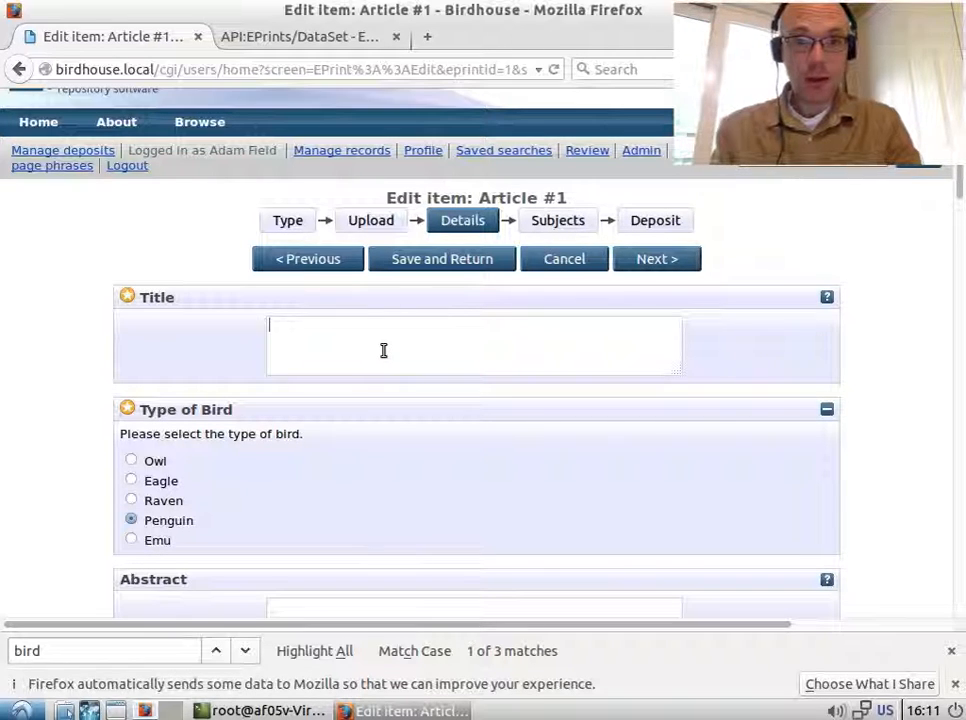
Title the article 'This is a bird' and save it
type("This is a bi")
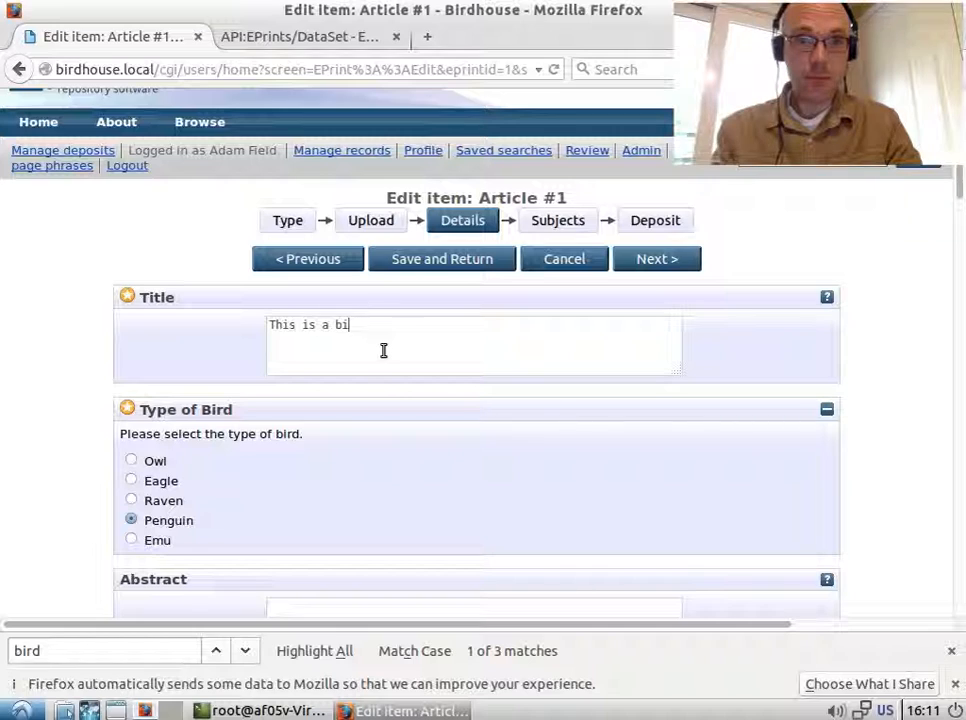
left_click(441, 258)
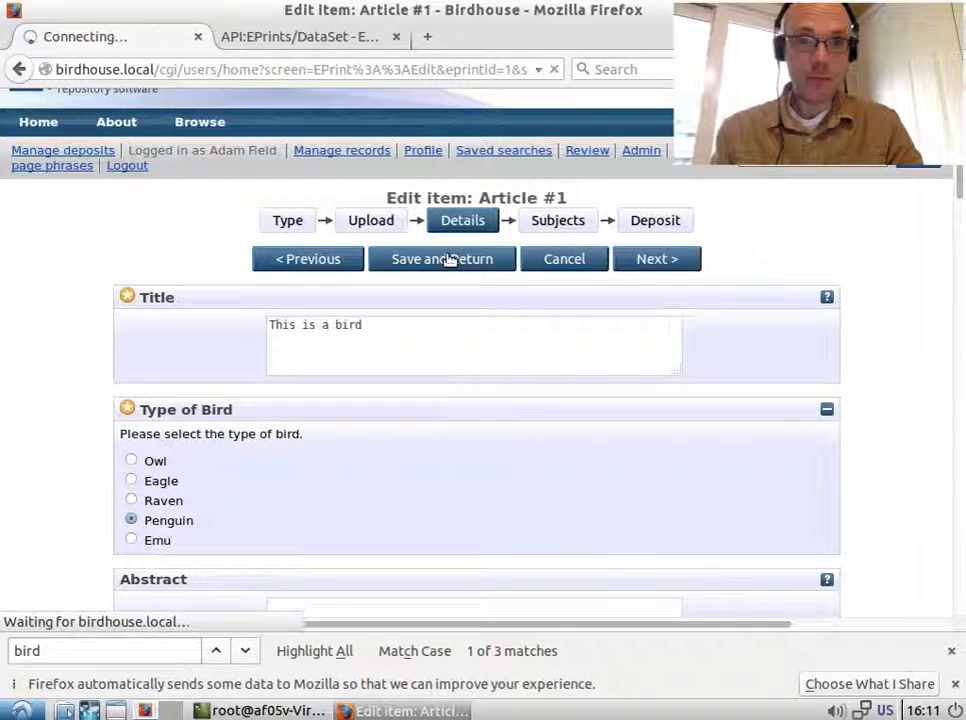
left_click(441, 258)
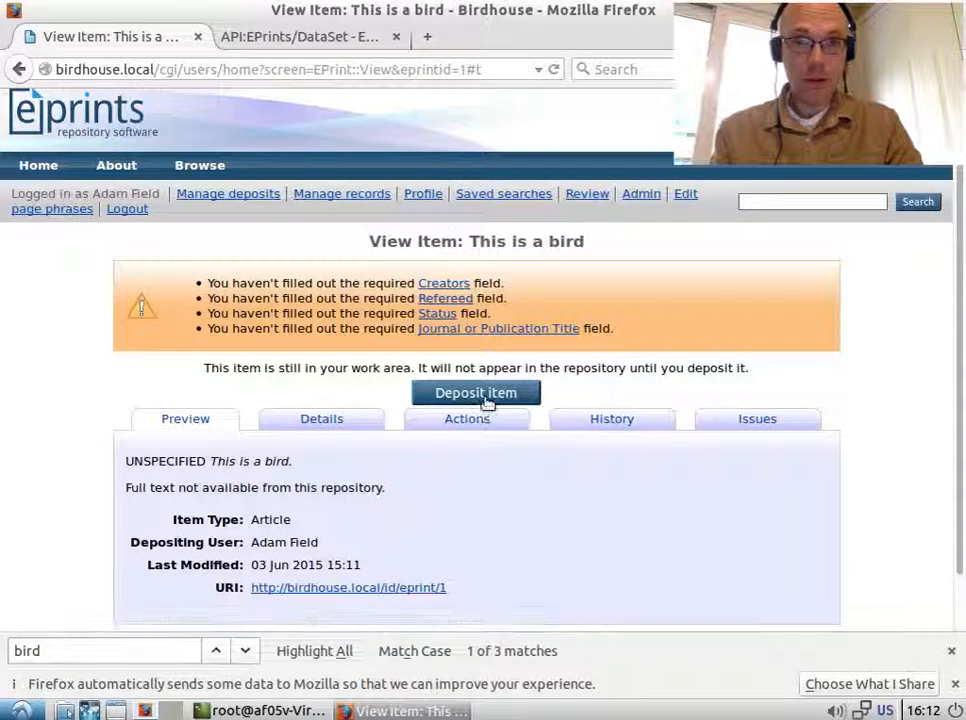
Deposit the item, move it to the live repository, and view its abstract page
left_click(476, 392)
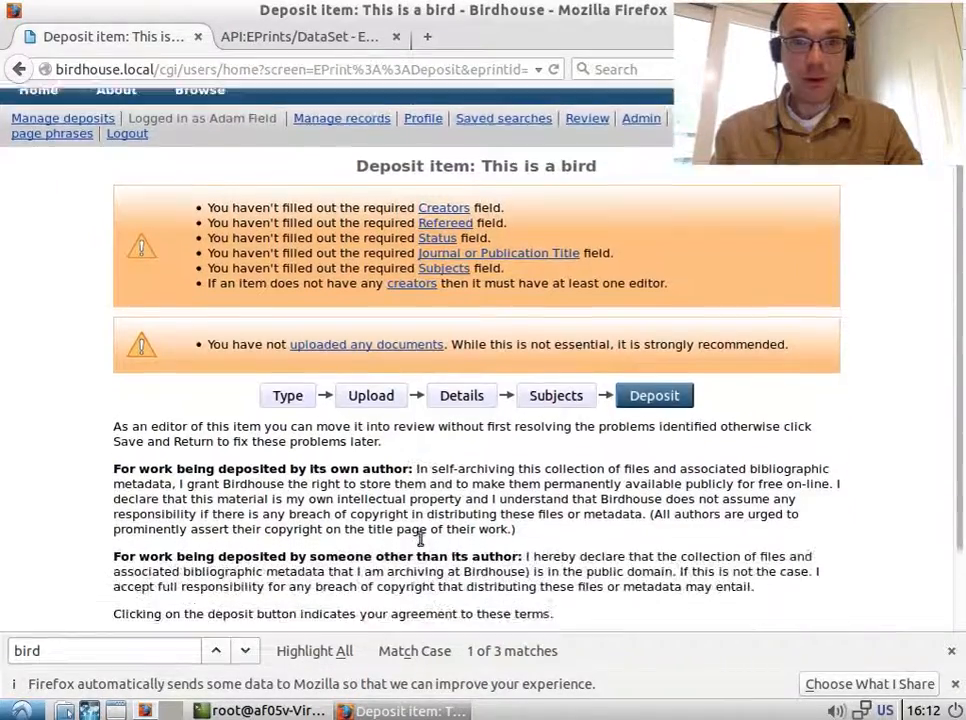
left_click(654, 395)
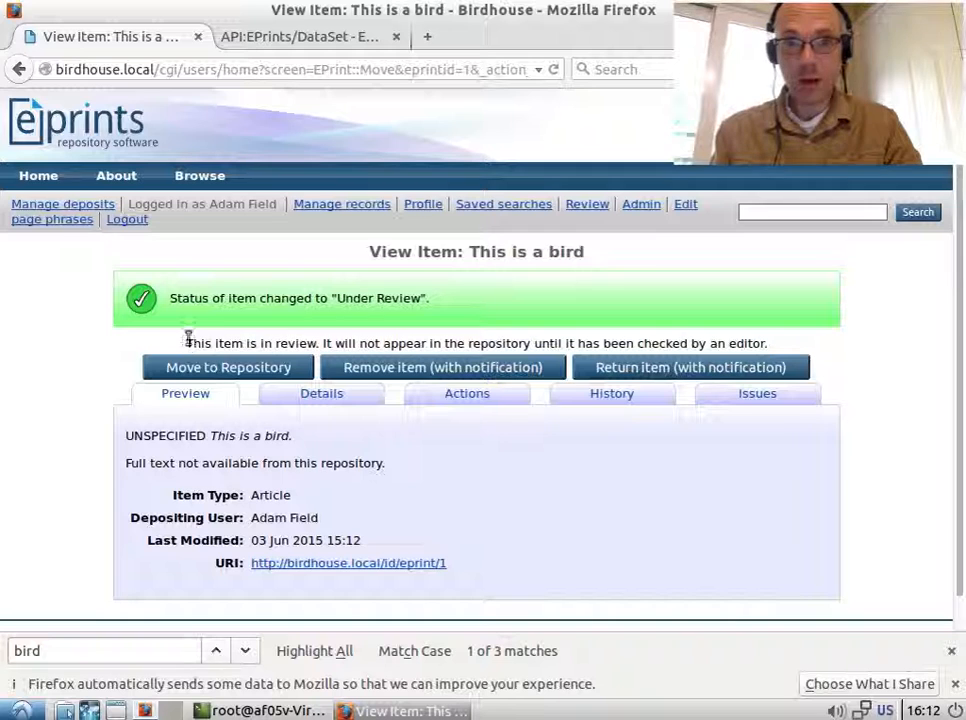
left_click(228, 367)
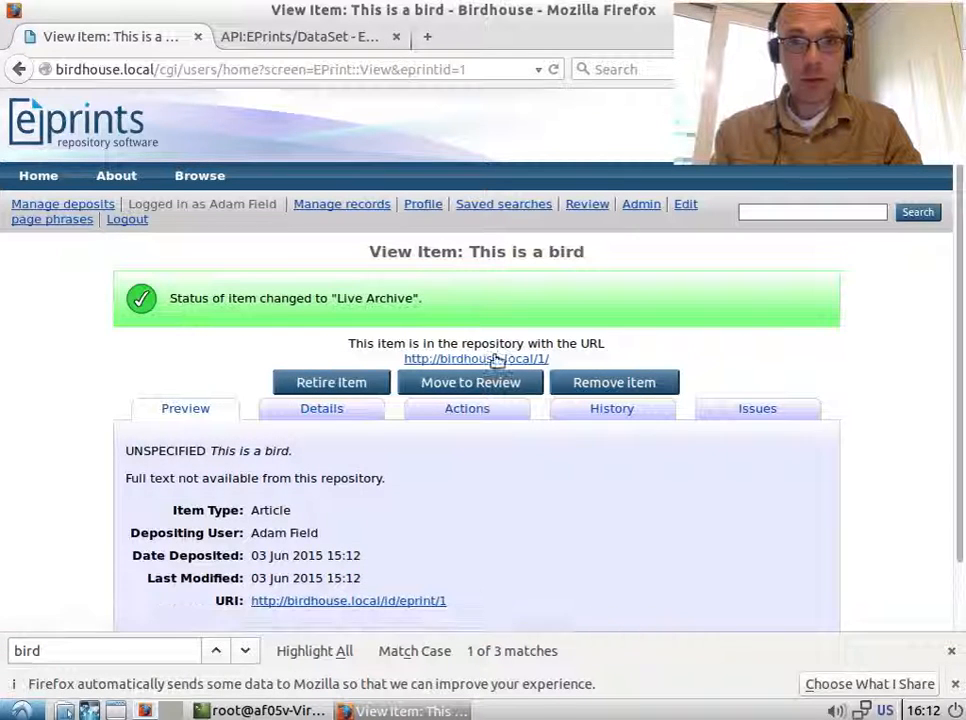
left_click(476, 358)
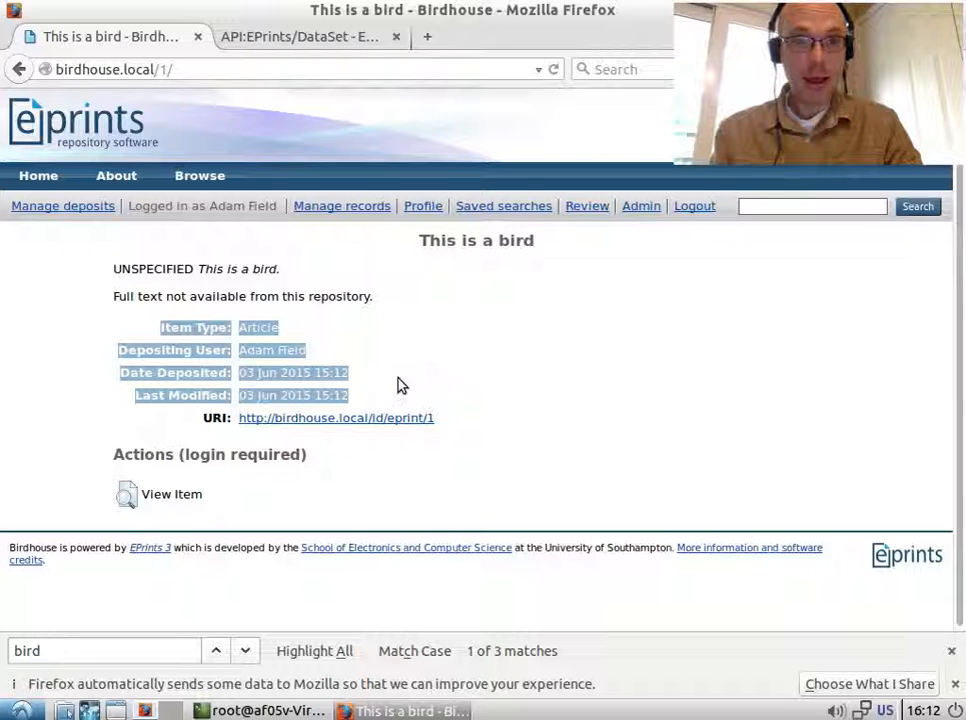
left_click(267, 710)
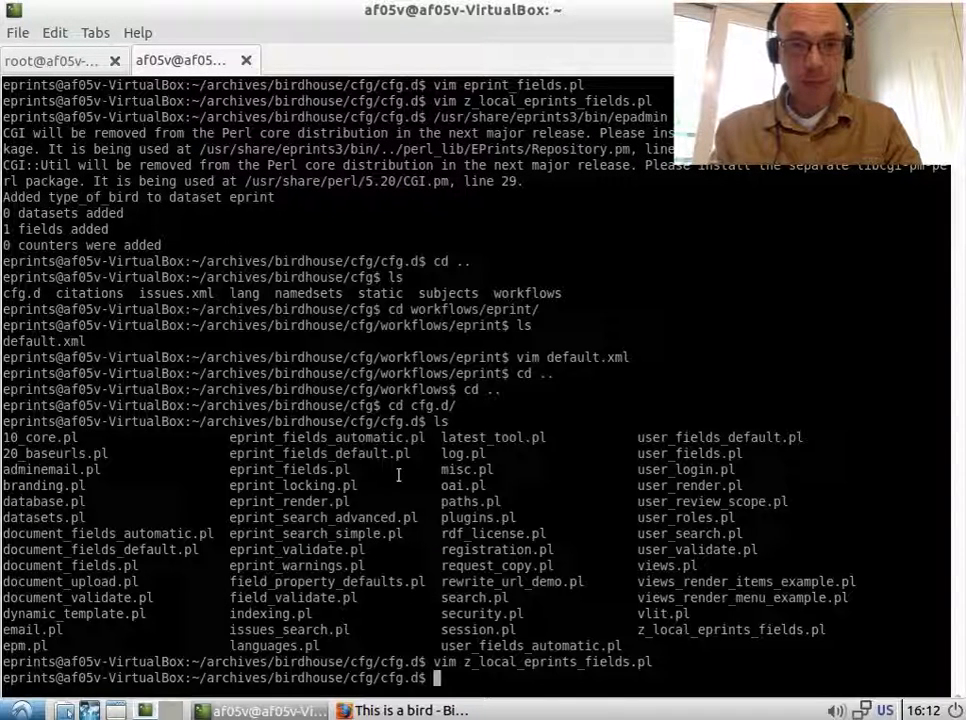
Inspect eprint_render.pl in vim, then reopen z_local_eprints_fields.pl for editing
type("epr")
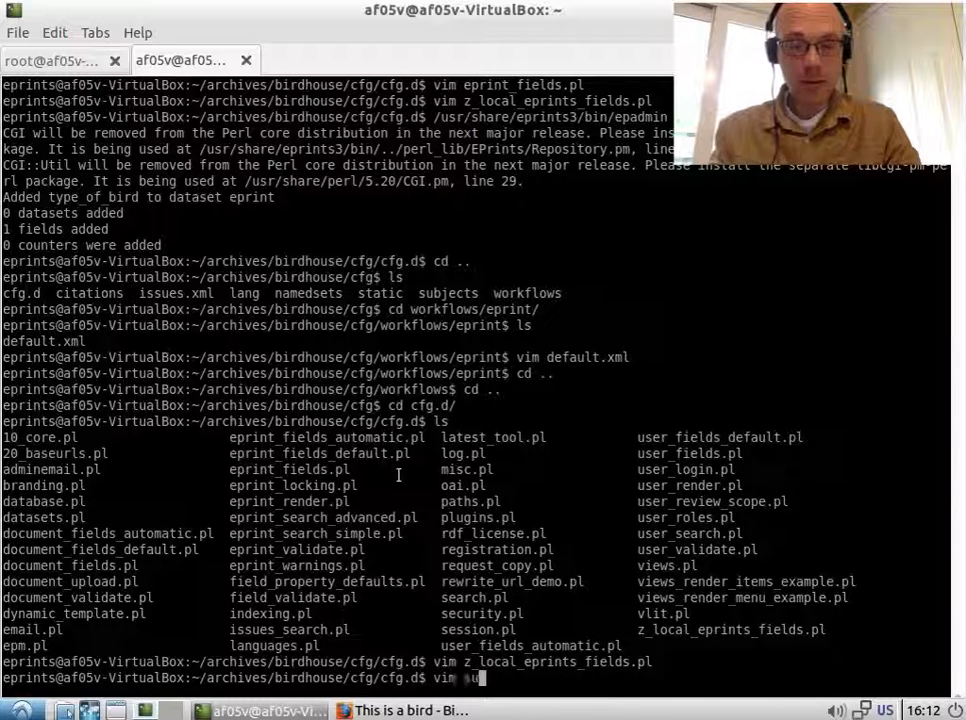
key("BackSpace")
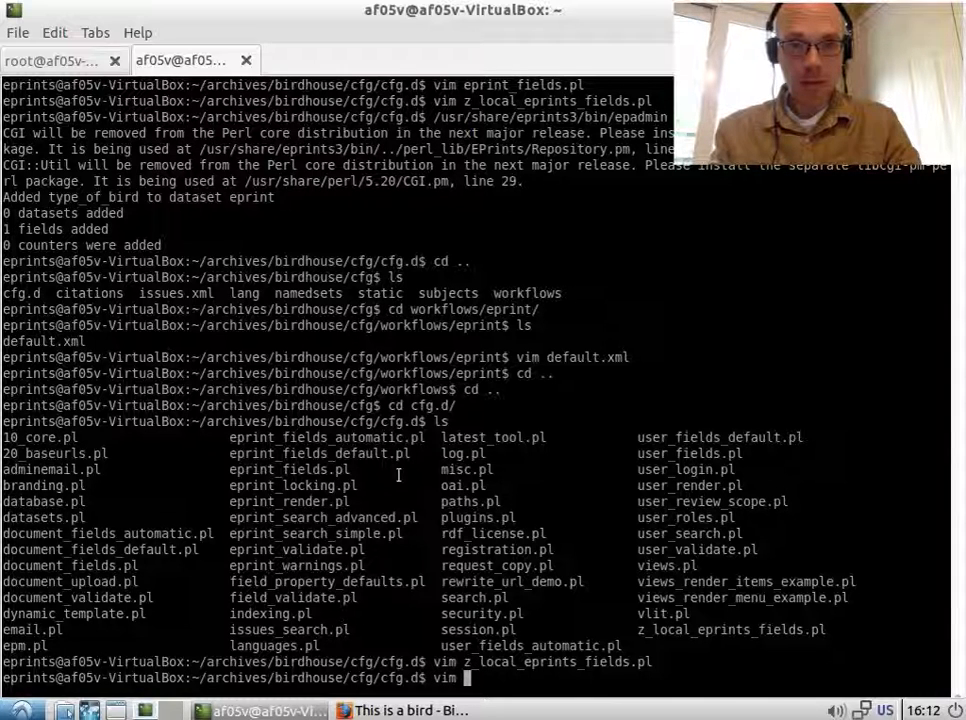
type("eprint_render.pl")
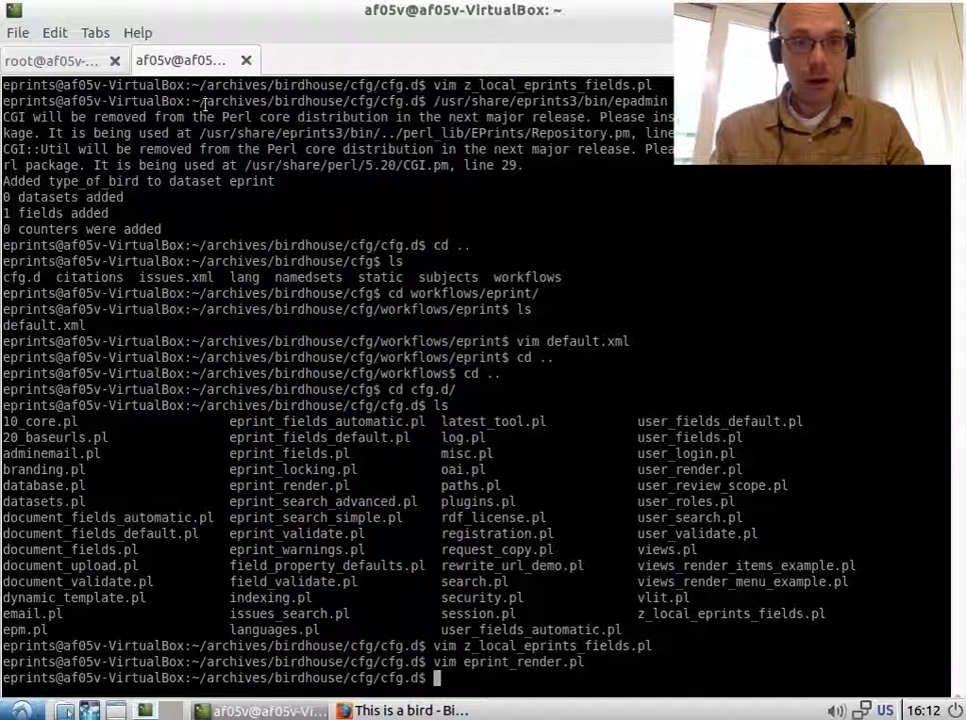
type("vim z_l")
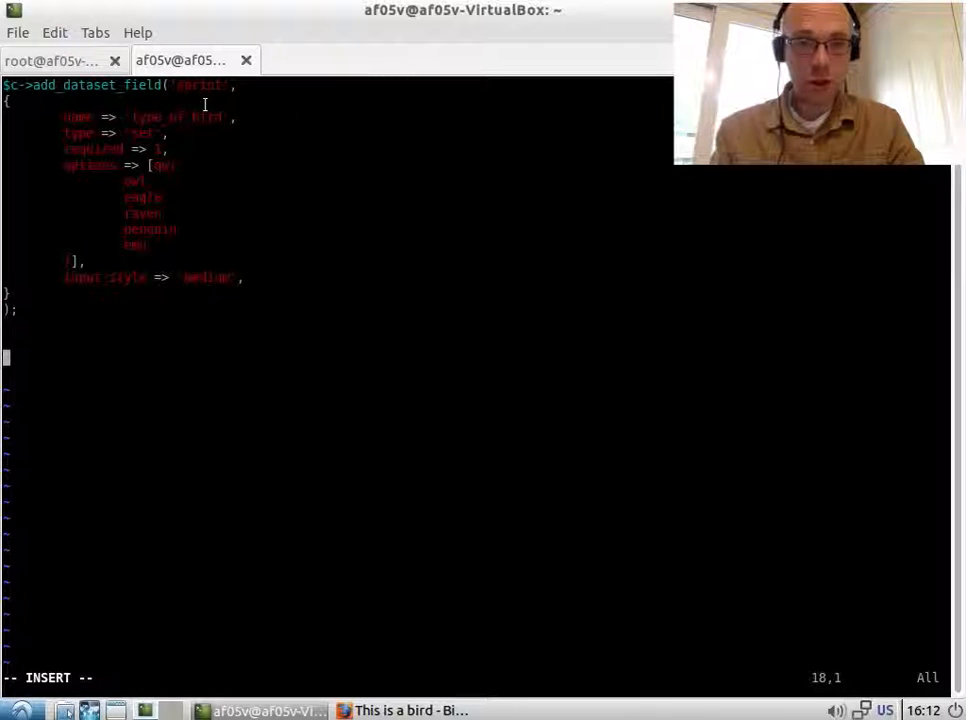
Add "unshift @{$c->{summary_page_metadata}}, 'type_of_bird';" and save the fields file
key("Up")
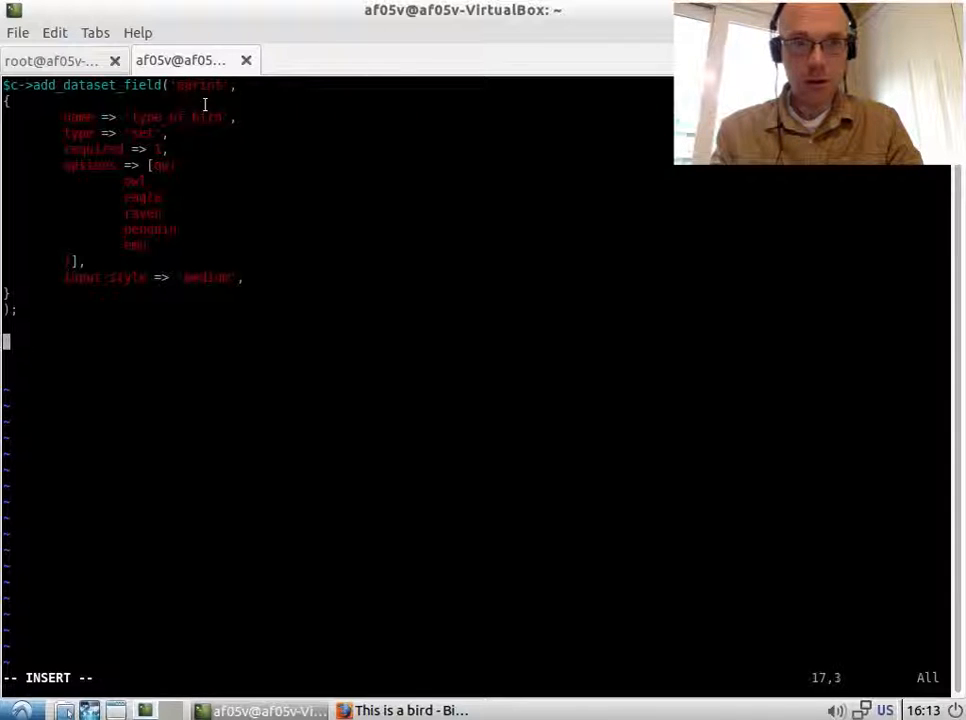
type("unshi")
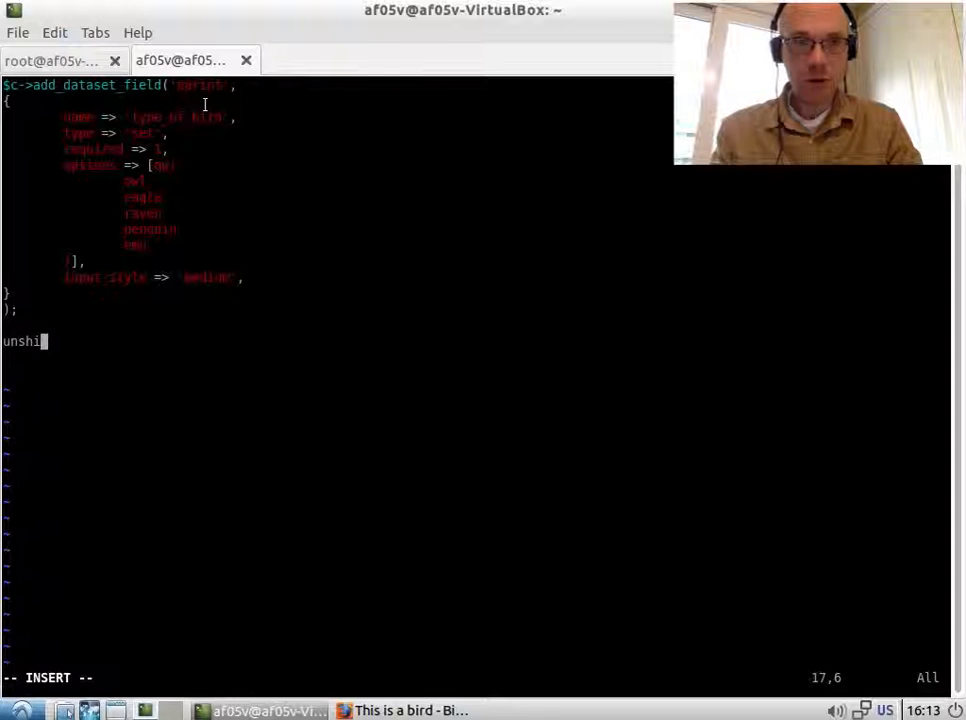
type("ft")
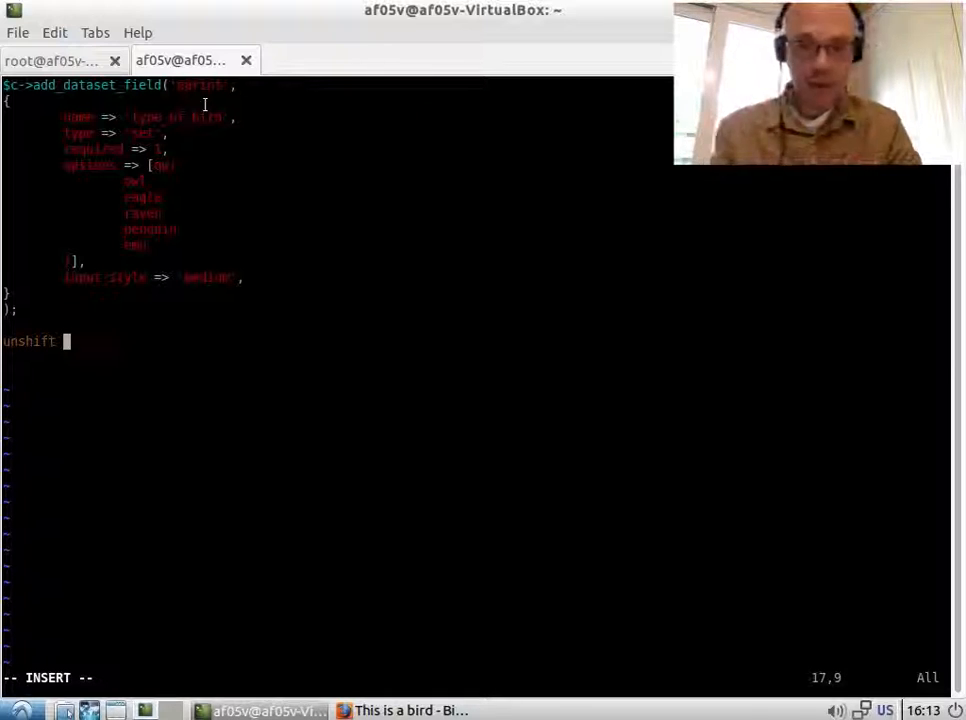
type("@{")
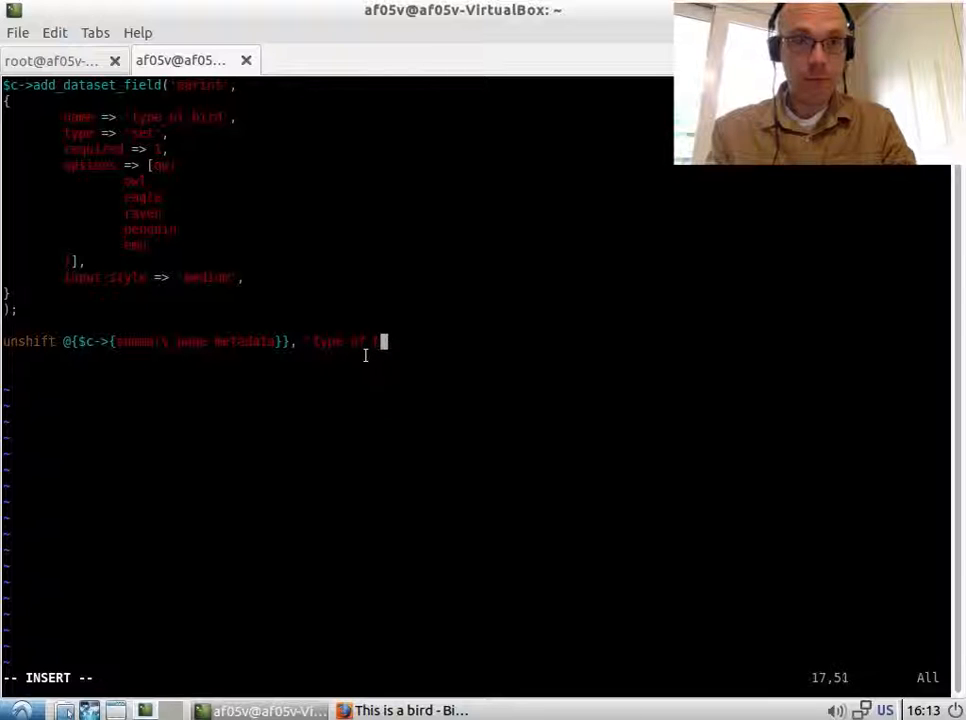
type("d';")
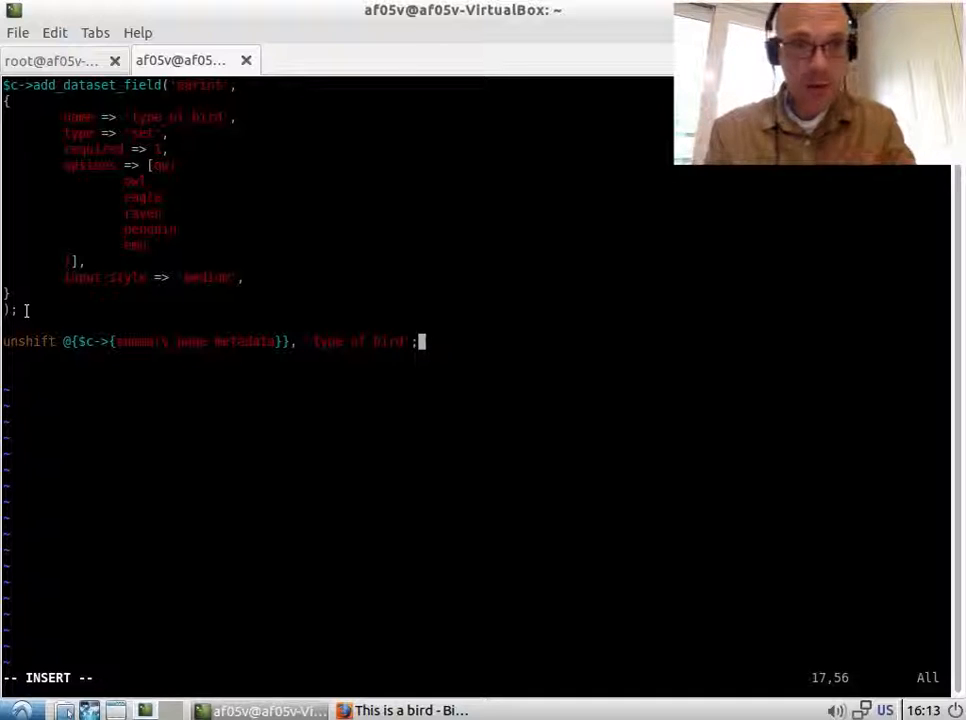
key("Escape")
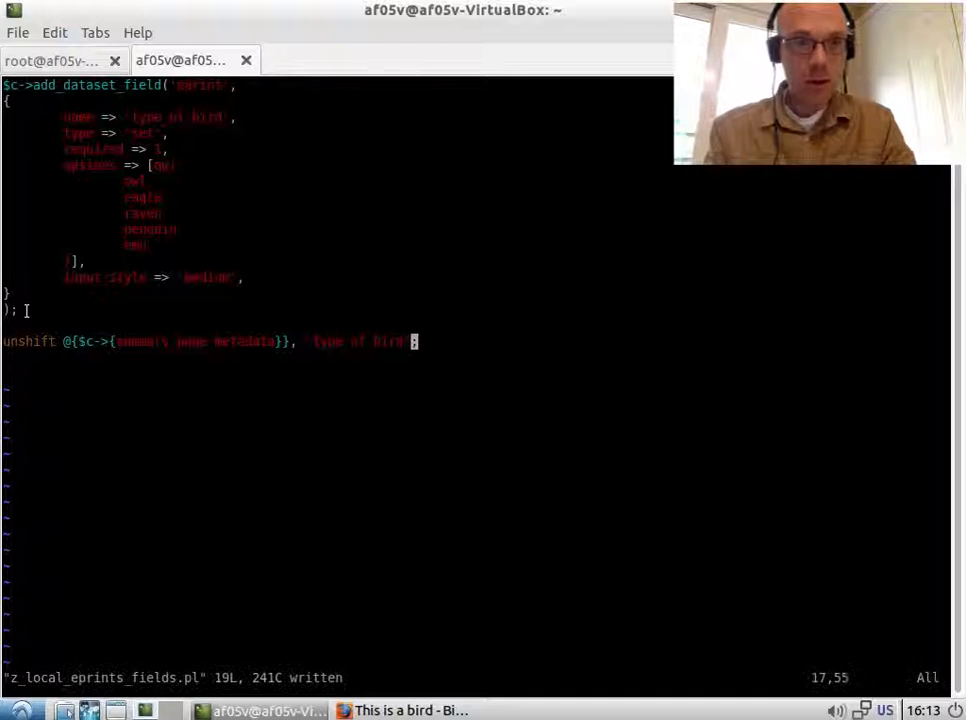
mouse_move(102, 554)
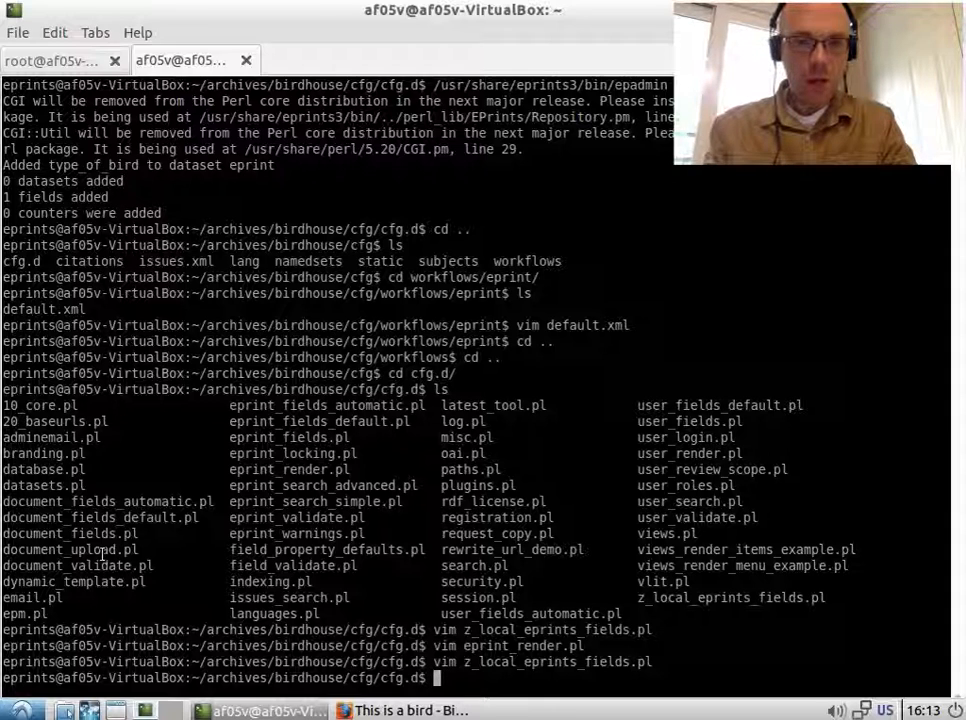
Run generate_abstracts birdhouse to regenerate the repository's abstract pages
left_click(410, 711)
type("/usr/share/eprints3/bin/g")
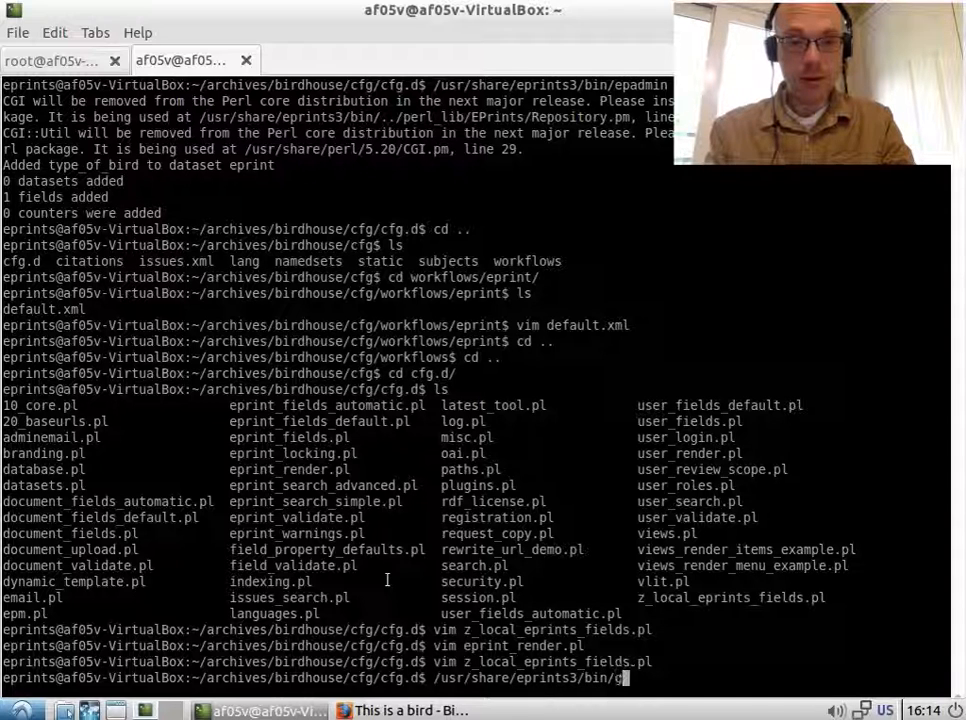
type("enerate_abstracts")
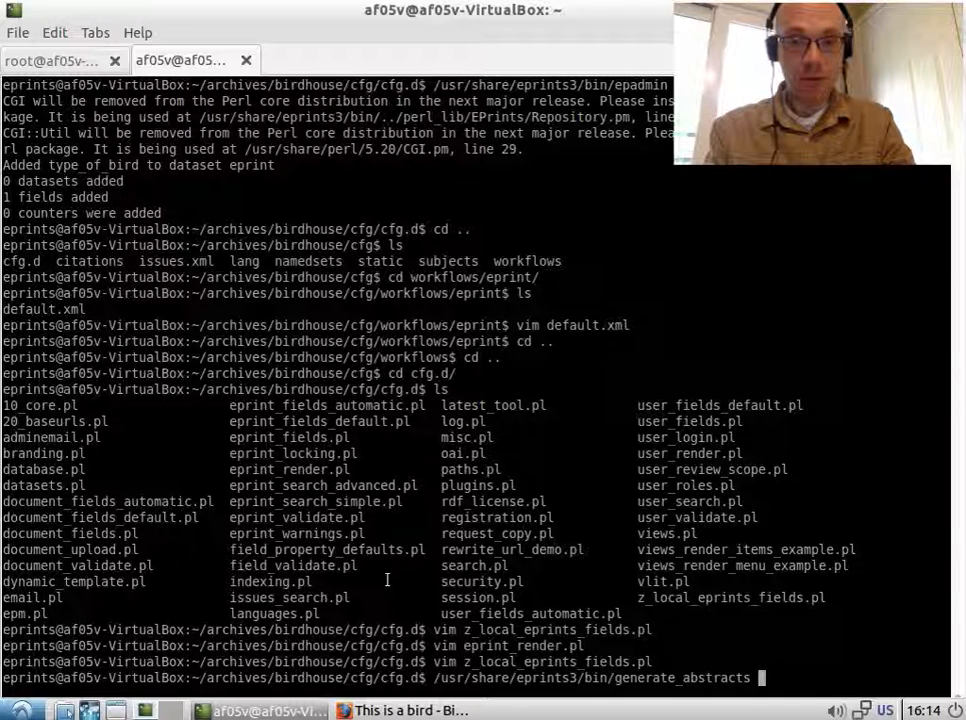
type("birdhouse")
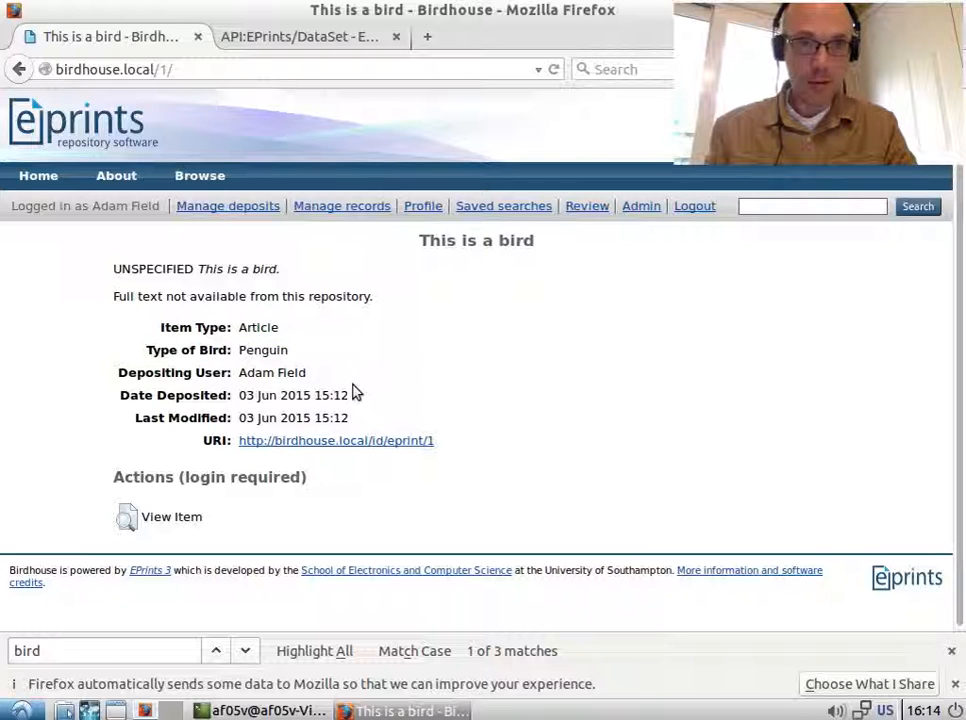
Highlight the Penguin value shown for Type of Bird on the abstract page
double_click(258, 327)
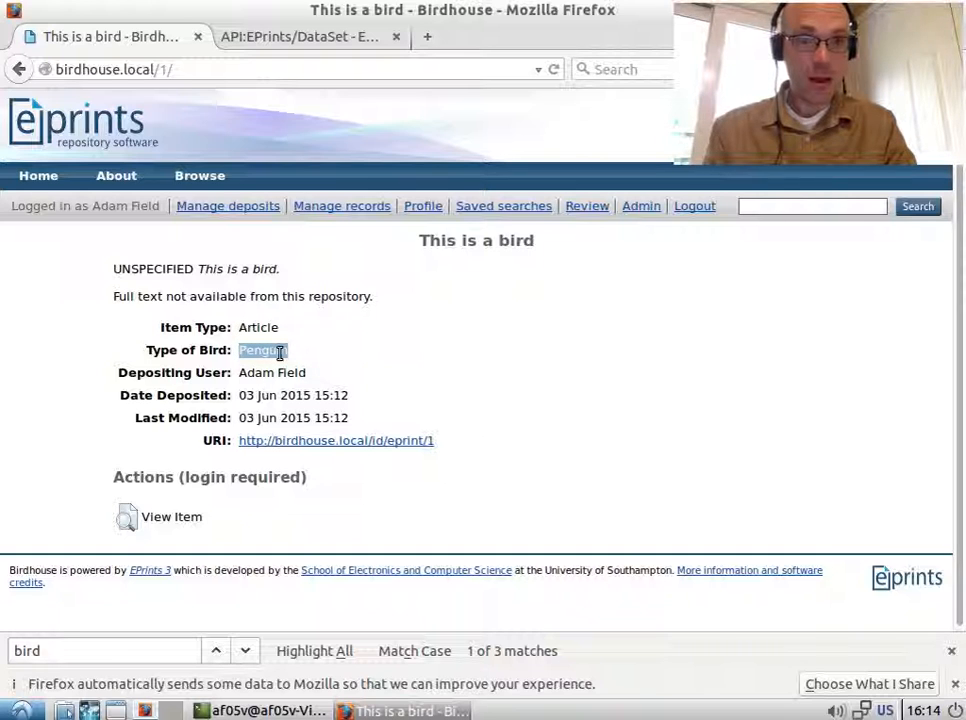
mouse_move(445, 399)
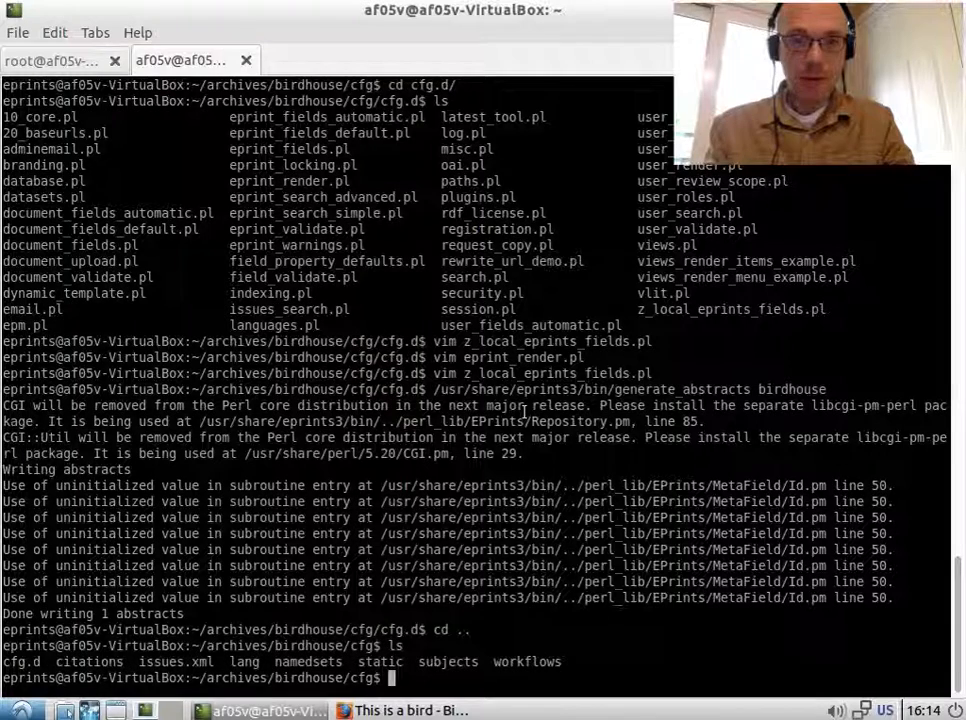
Go to lang/en/phrases, view zz_webcfg.xml in vim, and create z_local_fields.xml beside it
type("cd lang/")
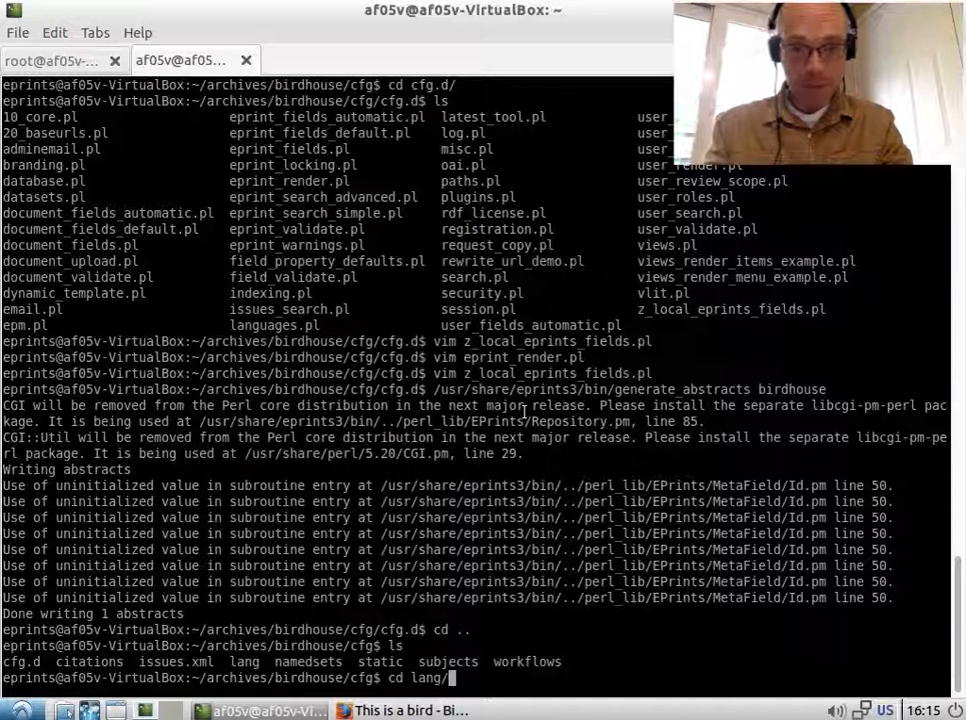
type("en/phrases/")
type("ls")
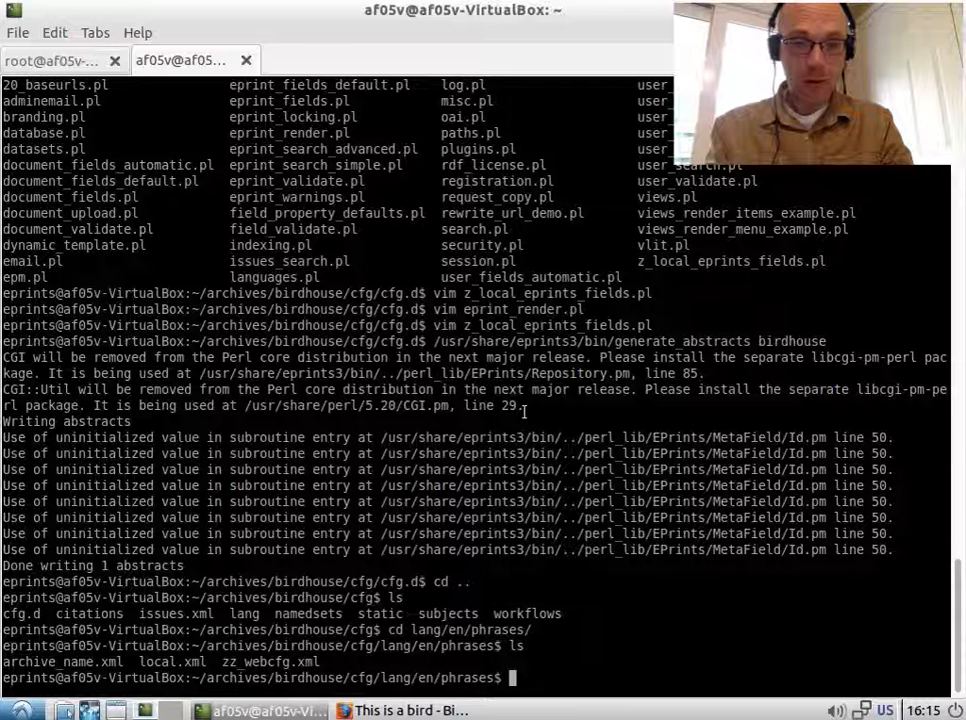
type("vim zz_webcfg.xml")
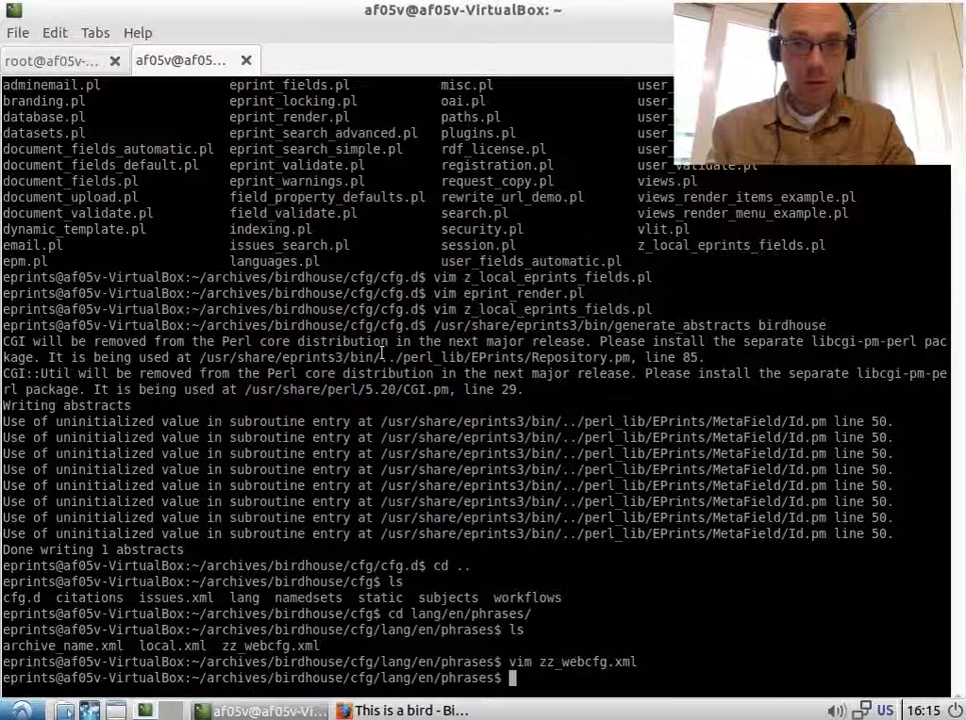
type("vim z")
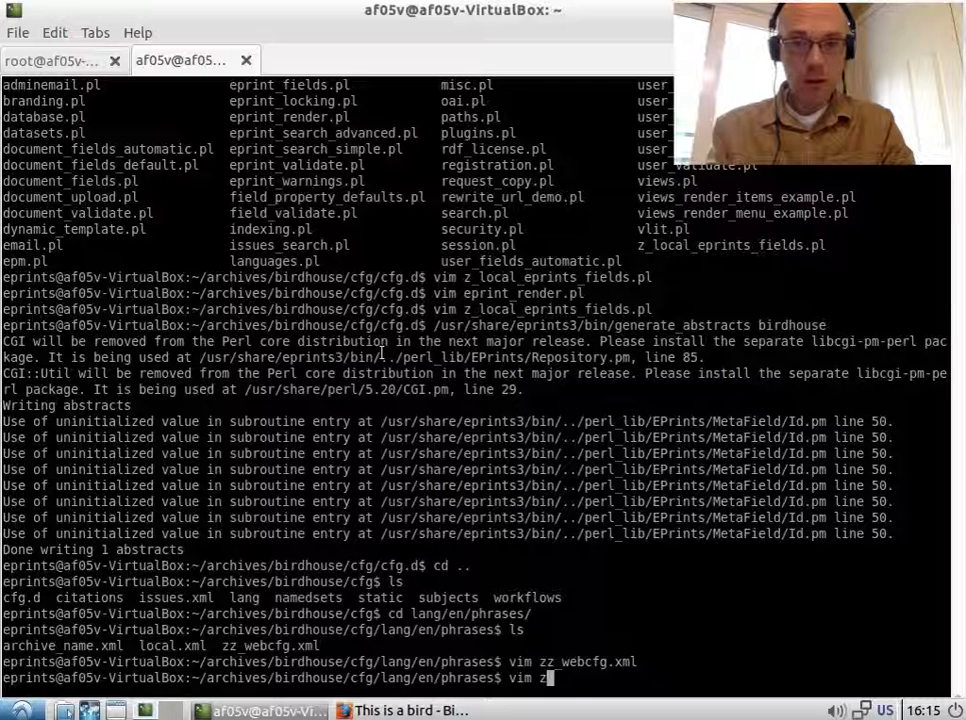
type("_local_field")
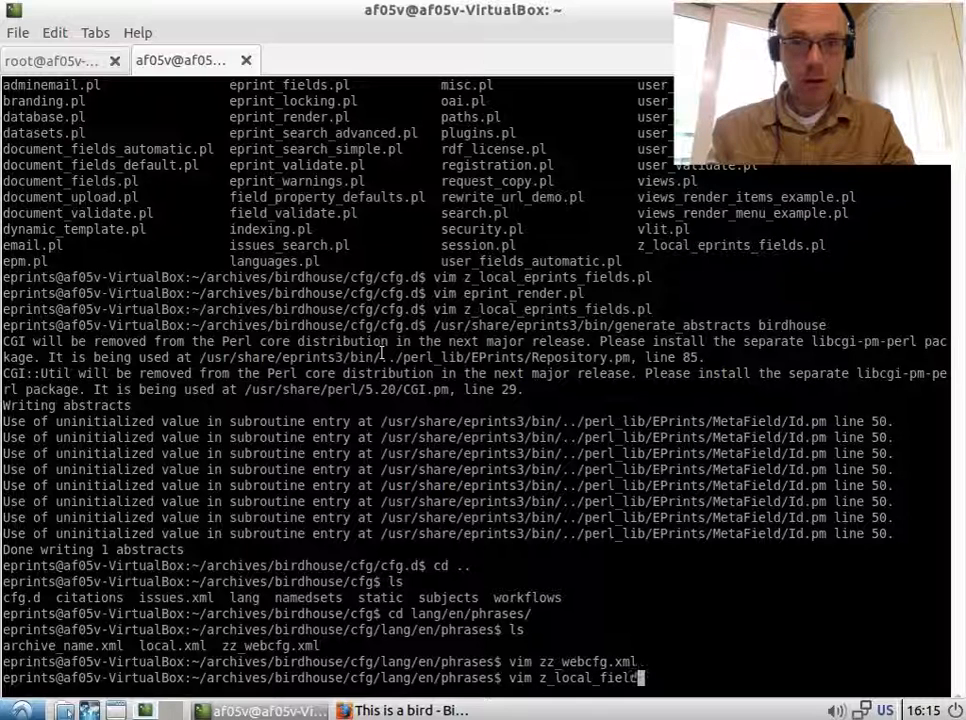
type(".xml")
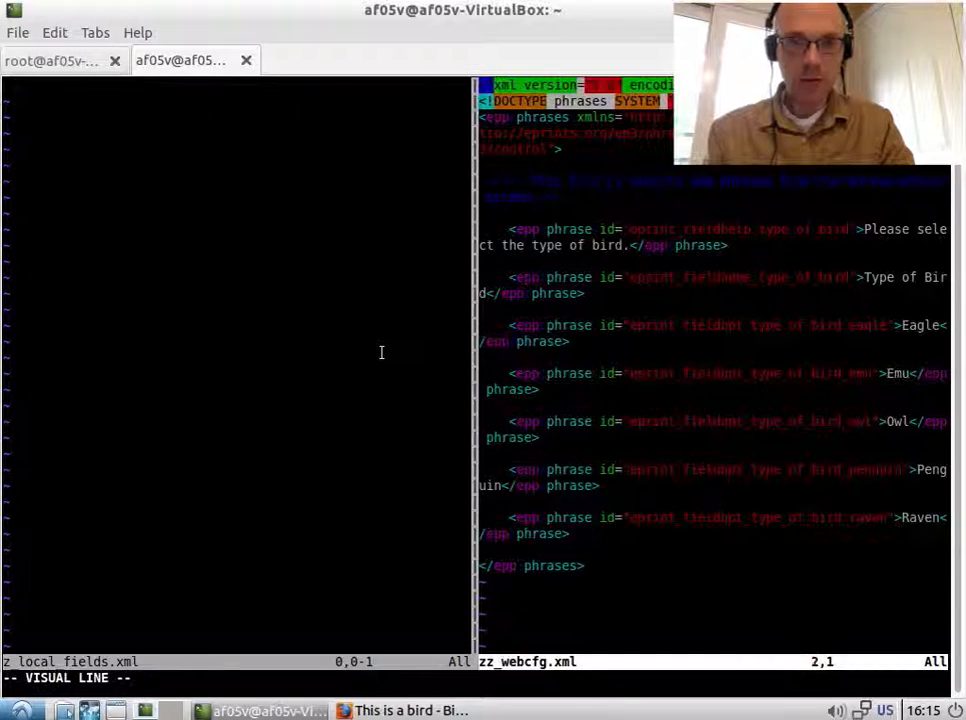
Yank the Type of Bird phrase lines into z_local_fields.xml, save all, and restart Apache
key("y")
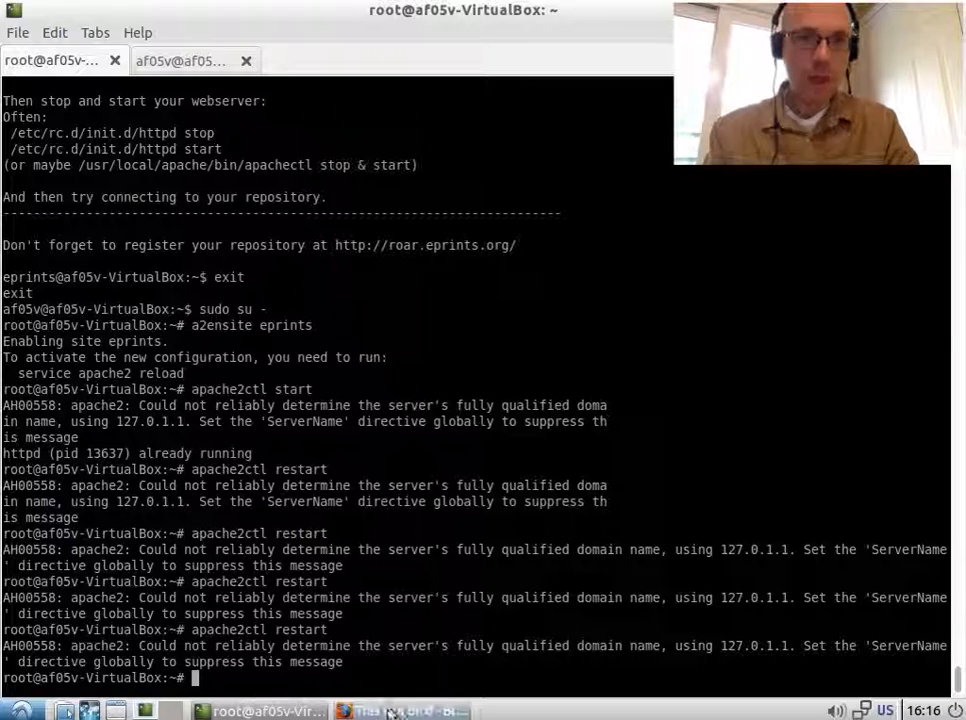
Open 'This is a bird' from View Item via Actions and Edit item, at the Details stage
left_click(400, 711)
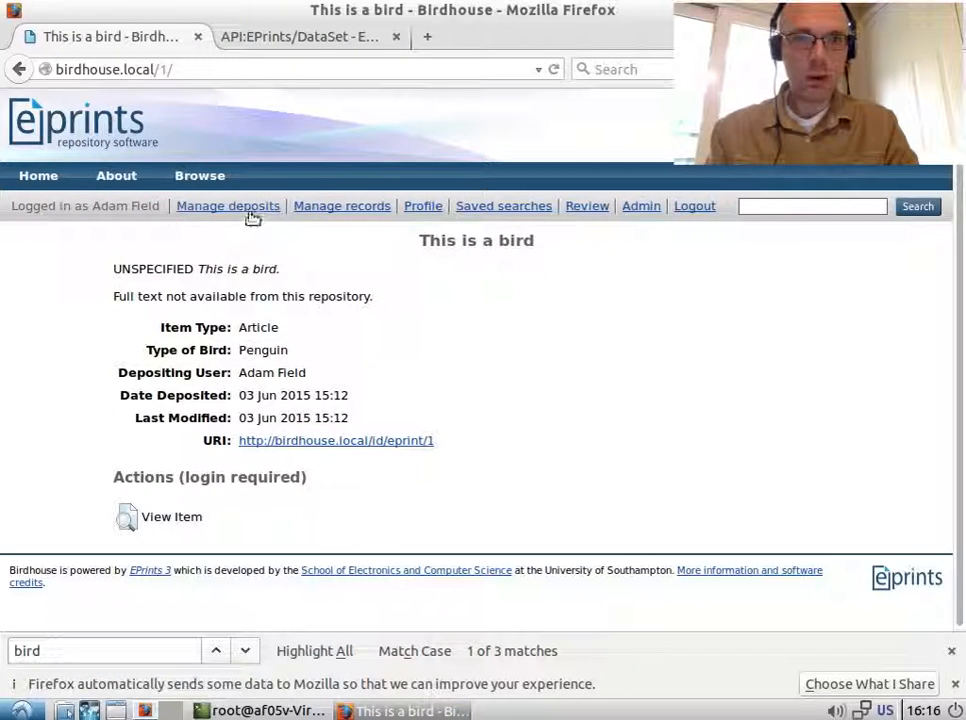
left_click(126, 517)
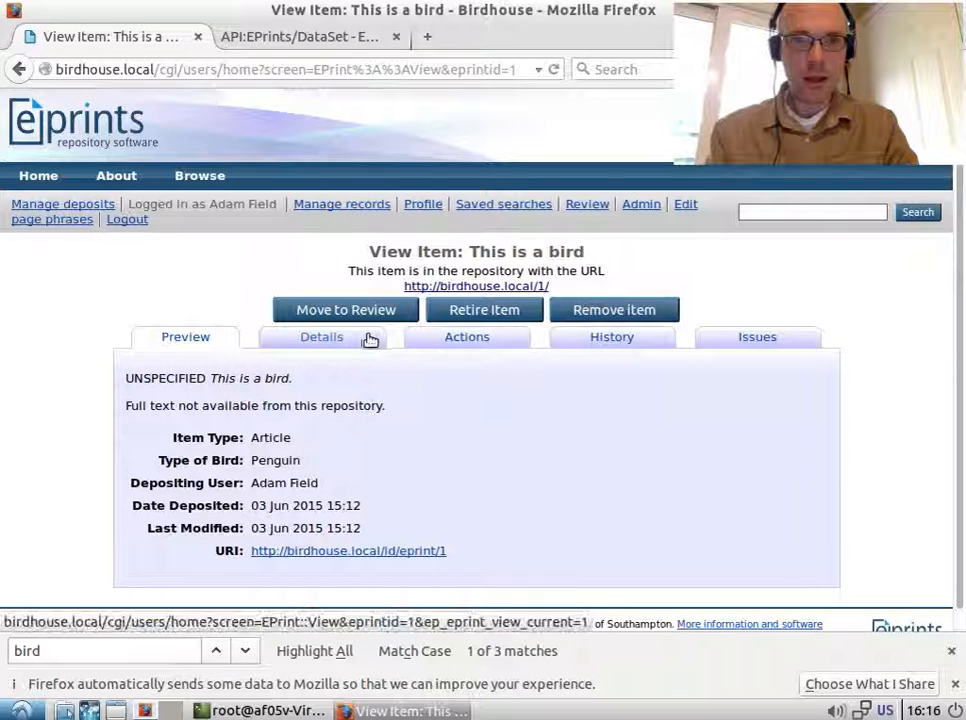
left_click(466, 336)
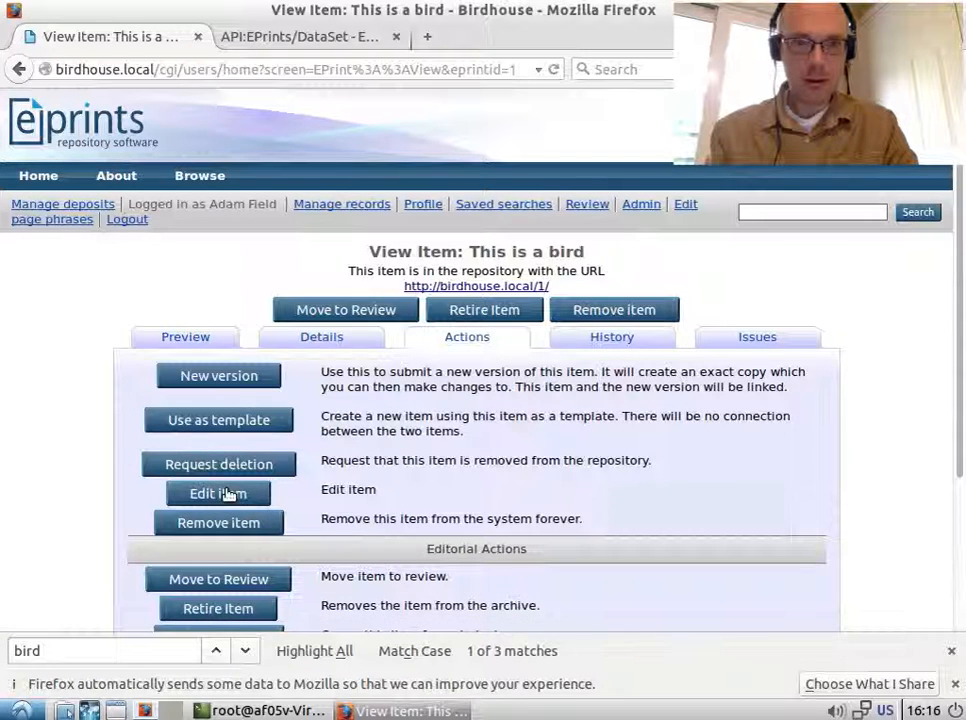
left_click(218, 493)
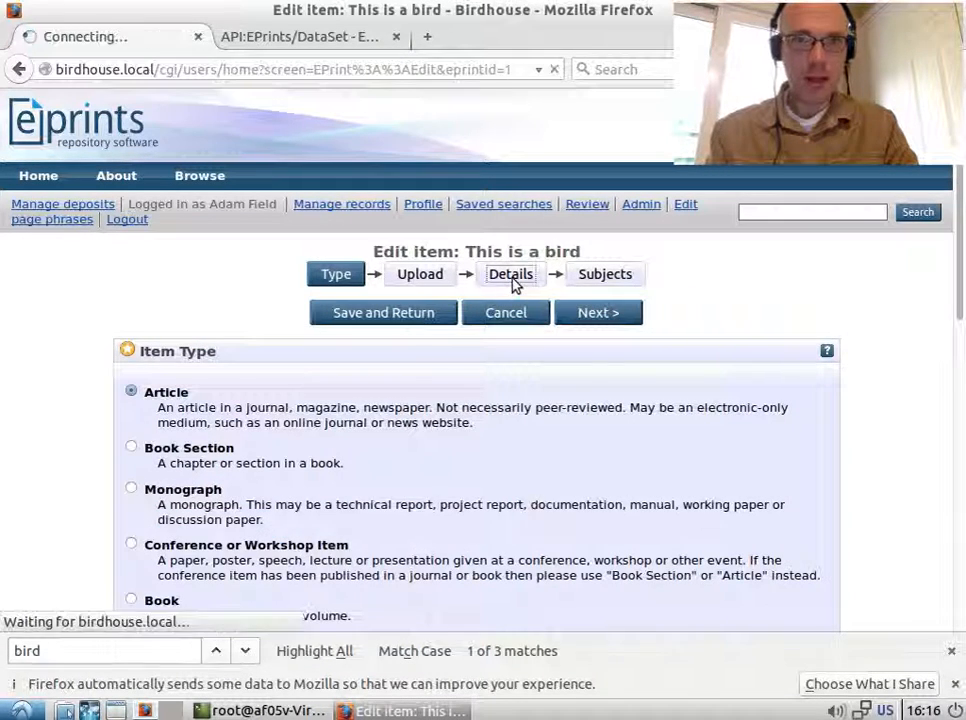
left_click(510, 273)
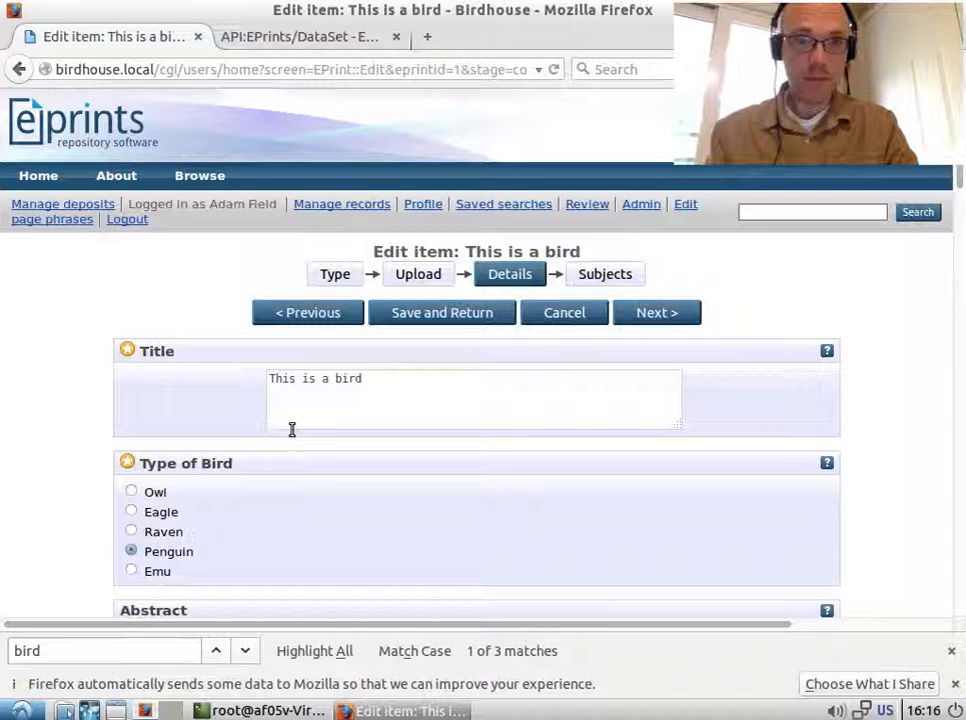
mouse_move(250, 537)
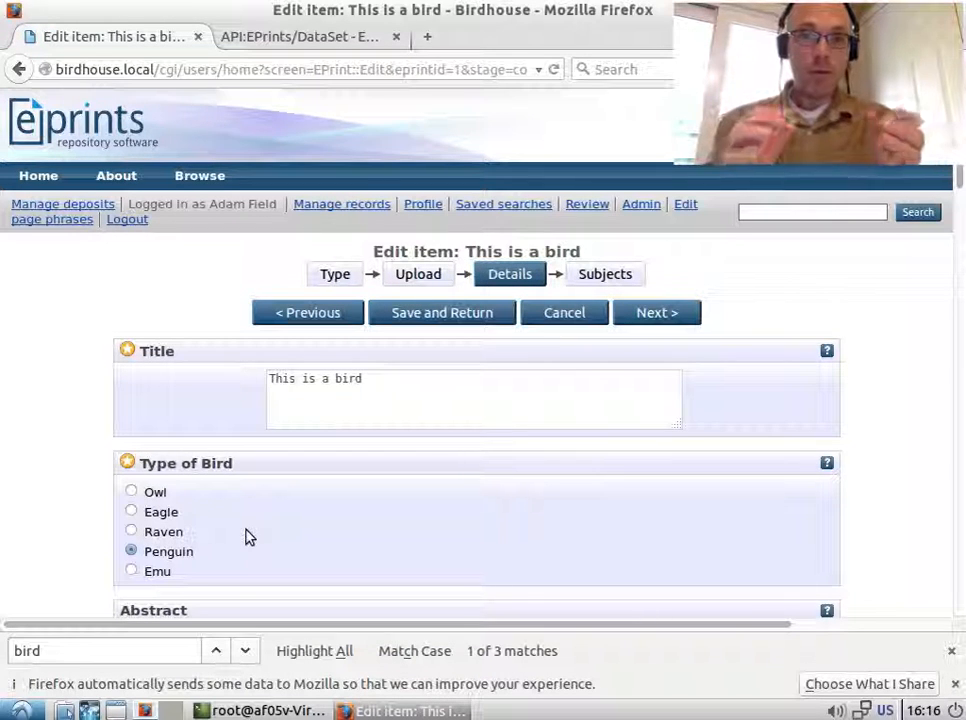